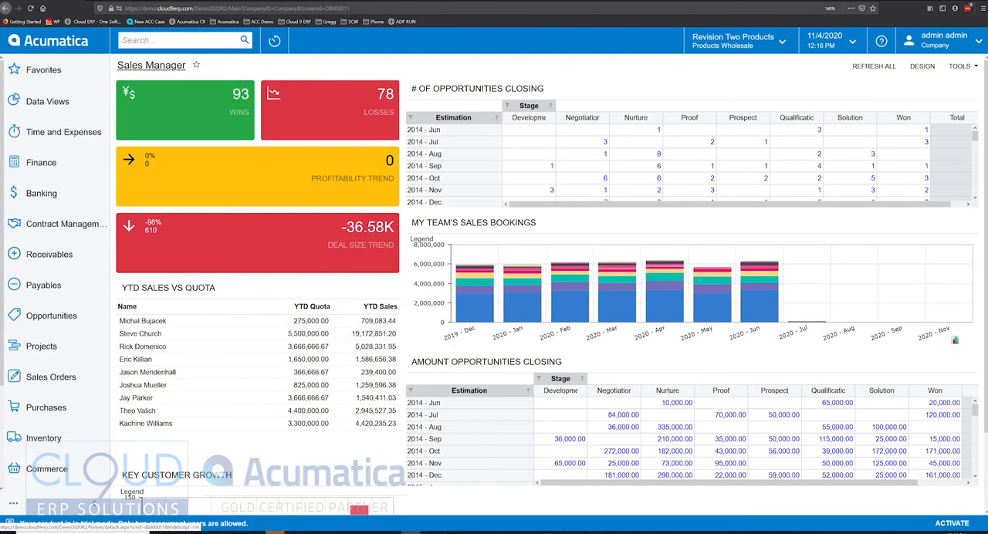
View the admin User Profile's personal settings, where the Home Page is Sales Manager.
{"action": "scroll", "scroll_direction": "down", "scroll_amount": 3}
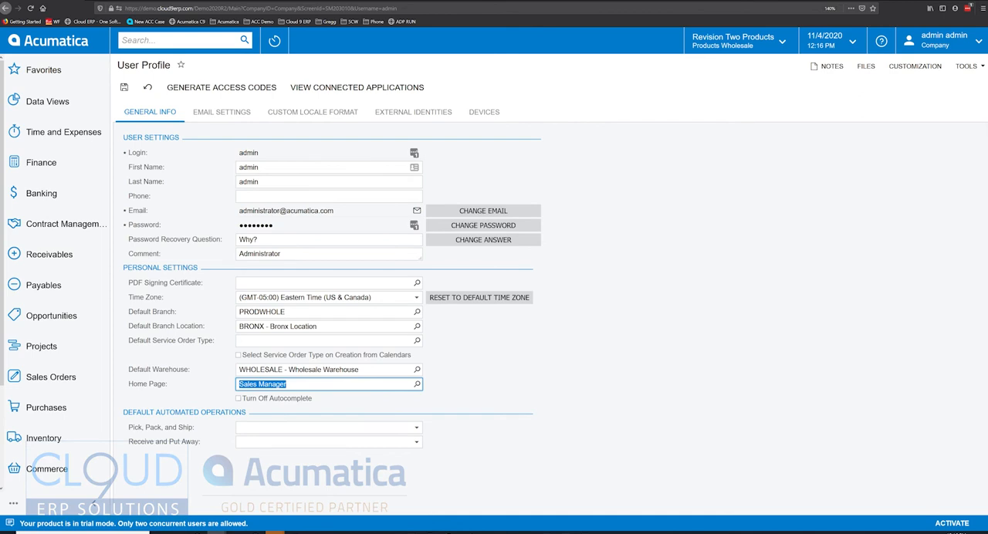
Browse the Select - Home Page dashboard list, then return to the Sales Manager dashboard.
{"action": "left_click", "coordinate": [417, 384]}
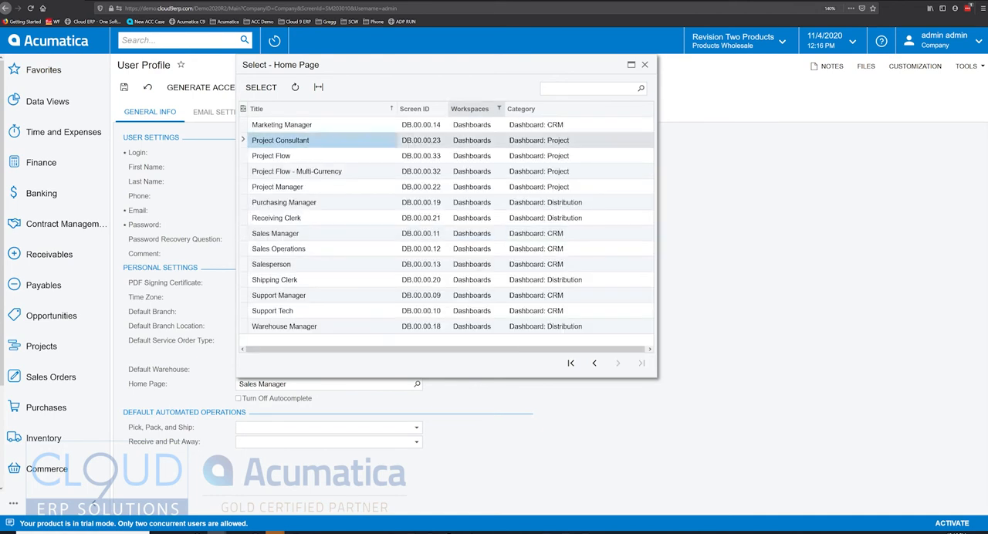
{"action": "left_click", "coordinate": [271, 310]}
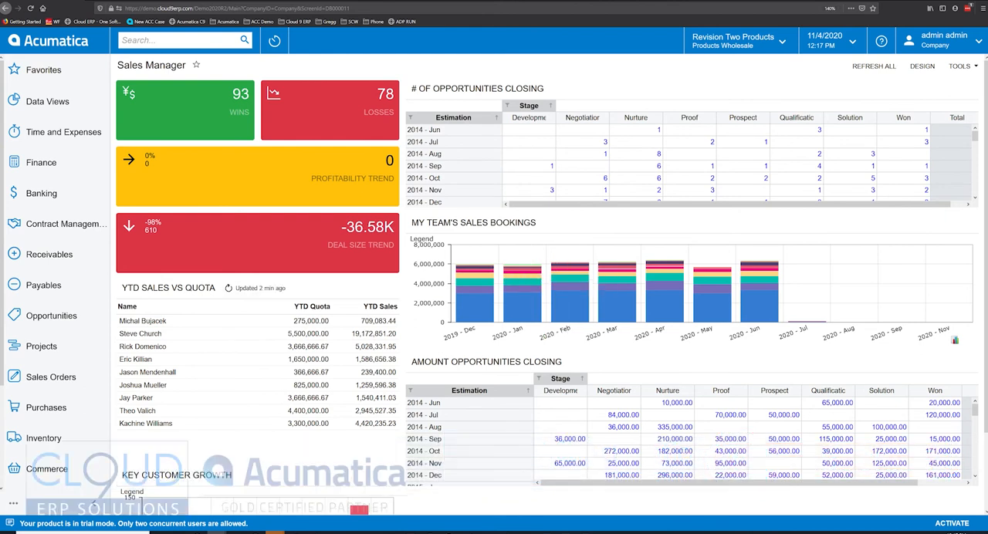
Enter design mode on Sales Manager and show its dashboard definition record with role access.
{"action": "left_click", "coordinate": [923, 65]}
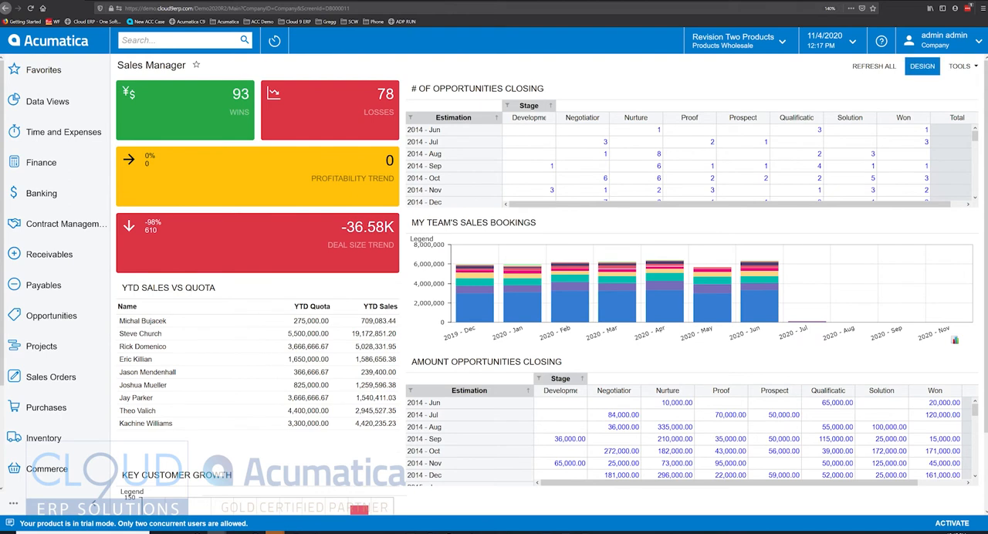
{"action": "left_click", "coordinate": [921, 65]}
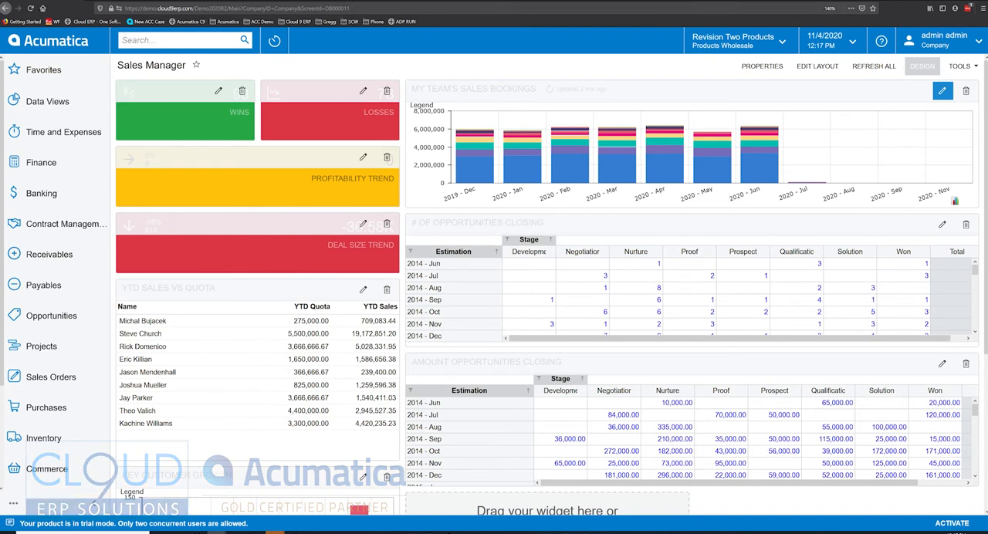
{"action": "left_click", "coordinate": [762, 65]}
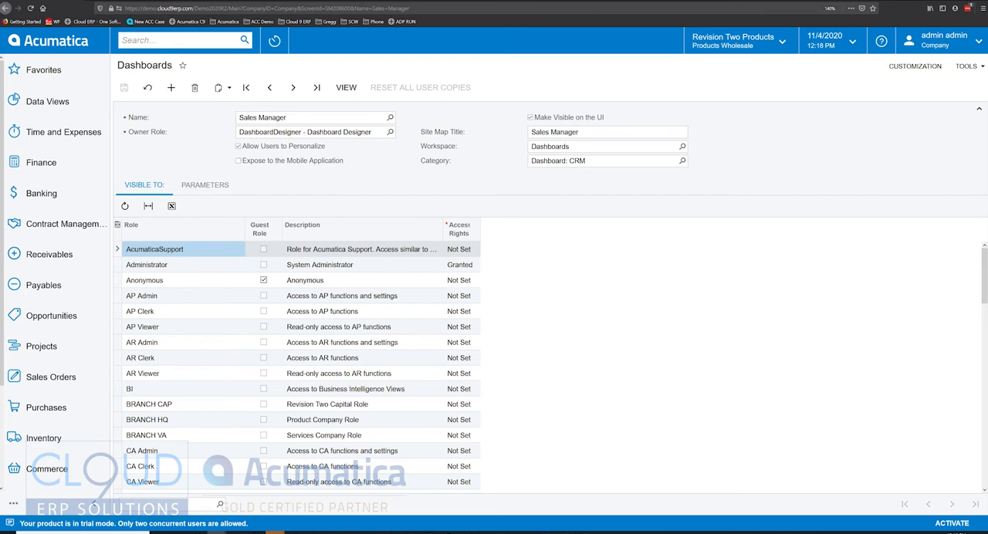
Add a new, blank record on the Dashboards form.
{"action": "scroll", "scroll_direction": "down", "scroll_amount": 3}
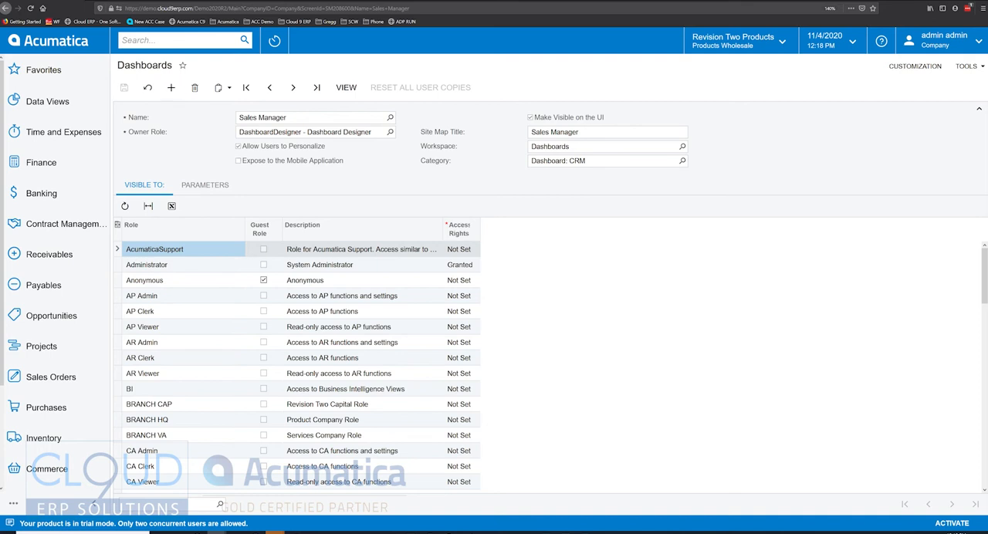
{"action": "left_click", "coordinate": [170, 86]}
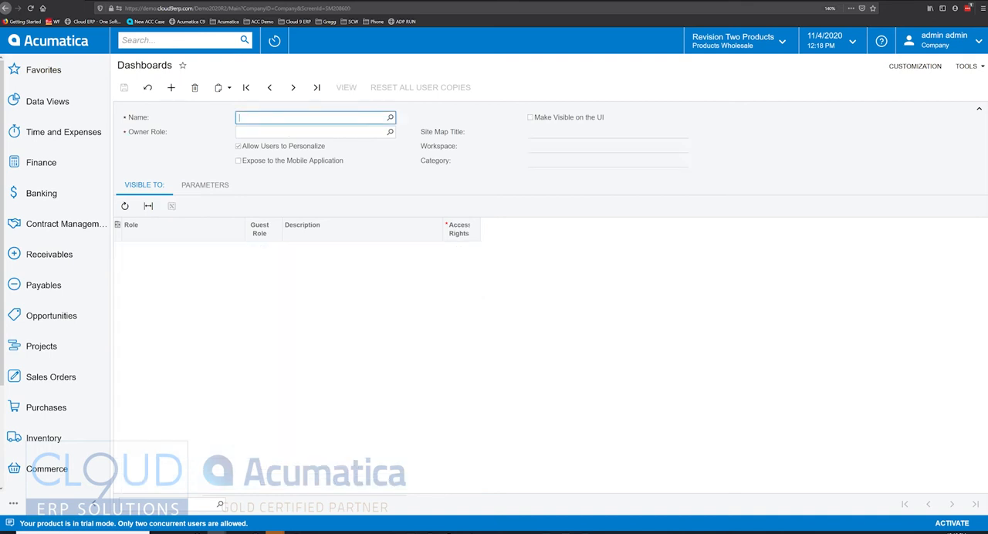
Name the dashboard Invoices, owned by Administrator, and make it visible on the UI.
{"action": "type", "text": "Invoices"}
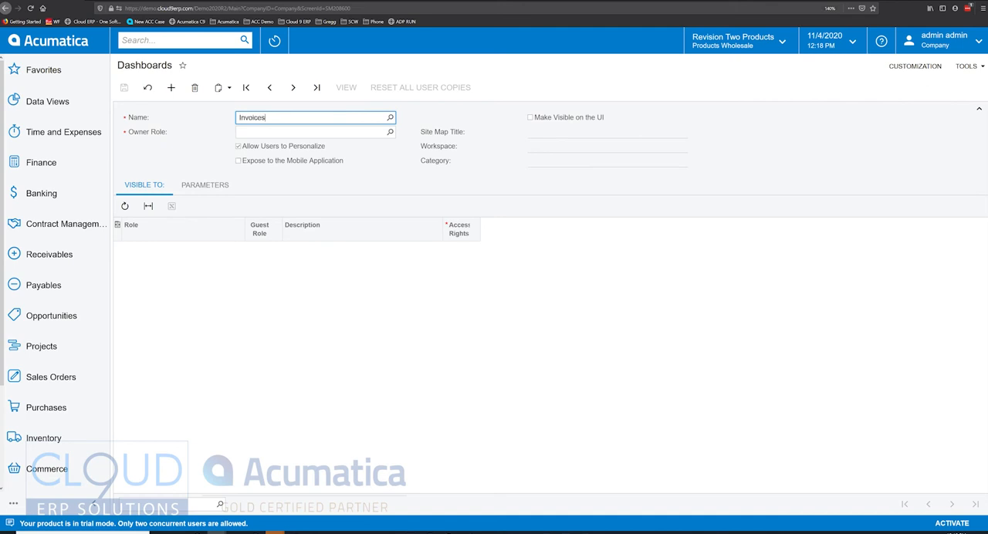
{"action": "left_click", "coordinate": [315, 131]}
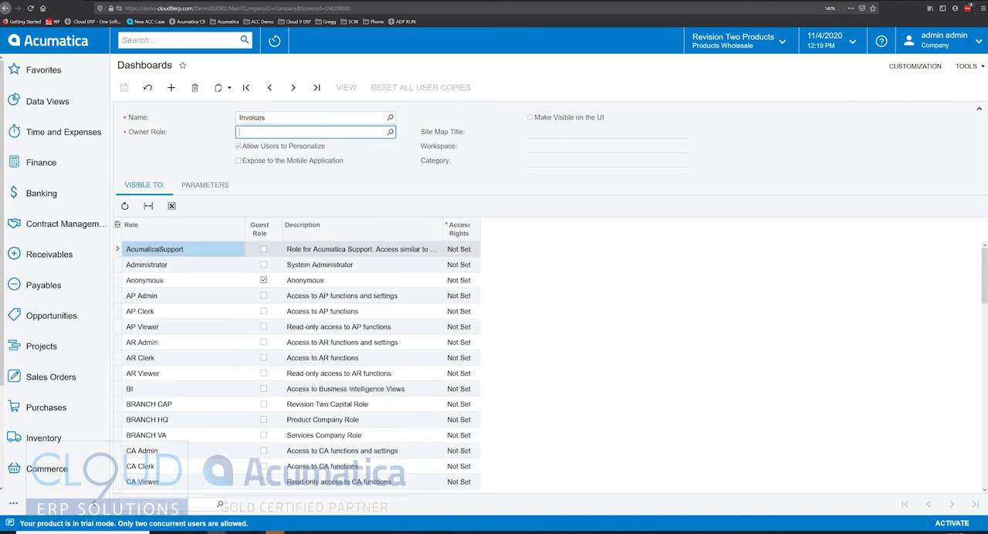
{"action": "type", "text": "admi"}
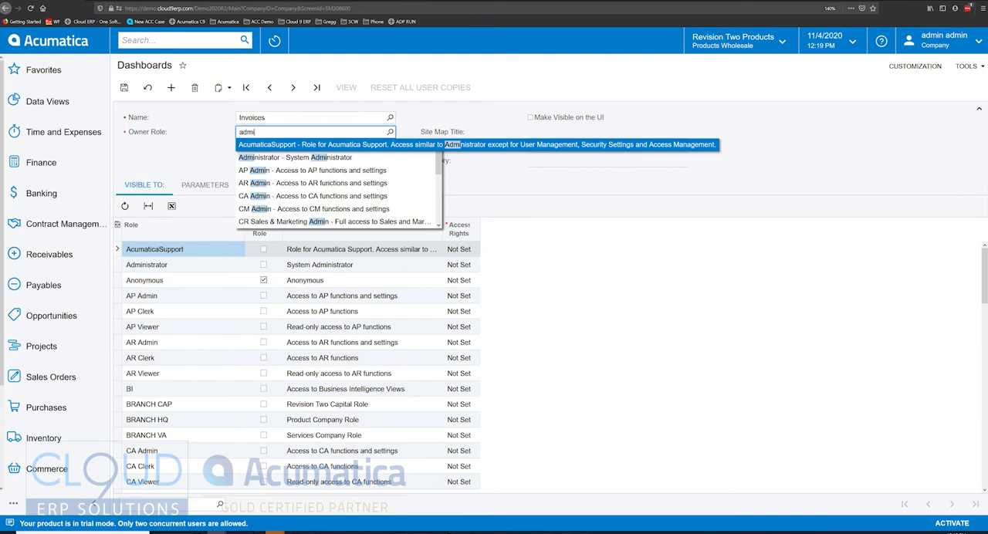
{"action": "left_click", "coordinate": [295, 157]}
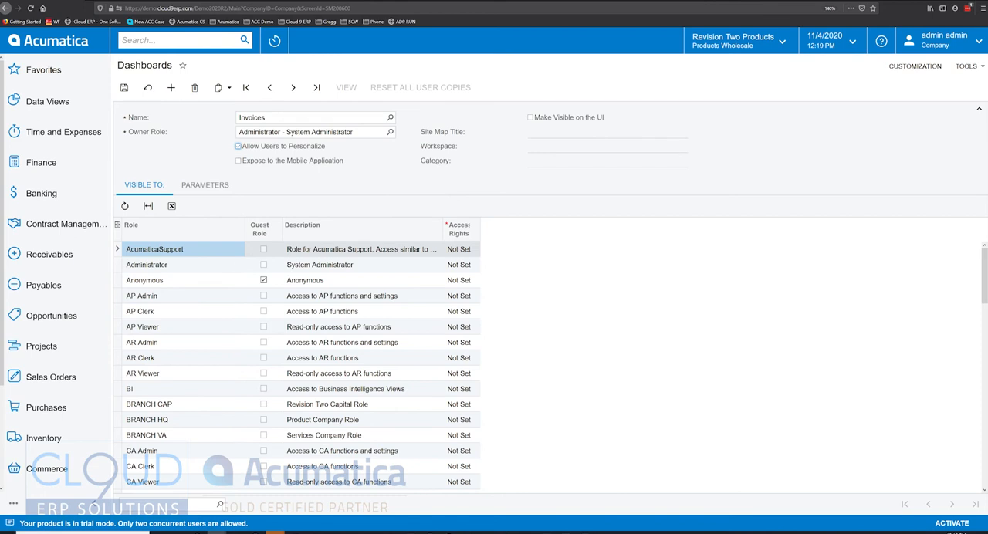
{"action": "left_click", "coordinate": [531, 118]}
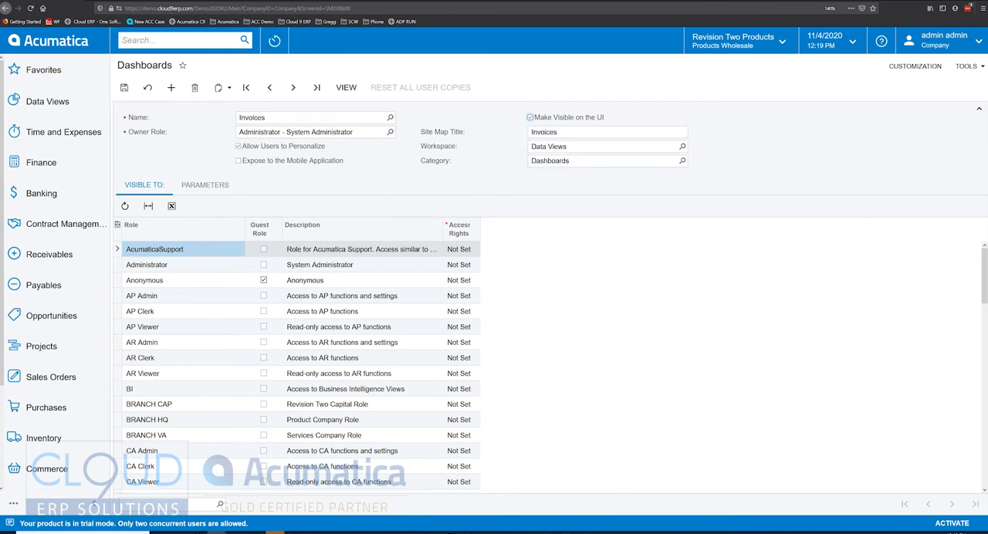
Set site map title Invoice Sales Data, workspace Dashboards and category Inquiries.
{"action": "left_click", "coordinate": [606, 131]}
{"action": "type", "text": " Sa"}
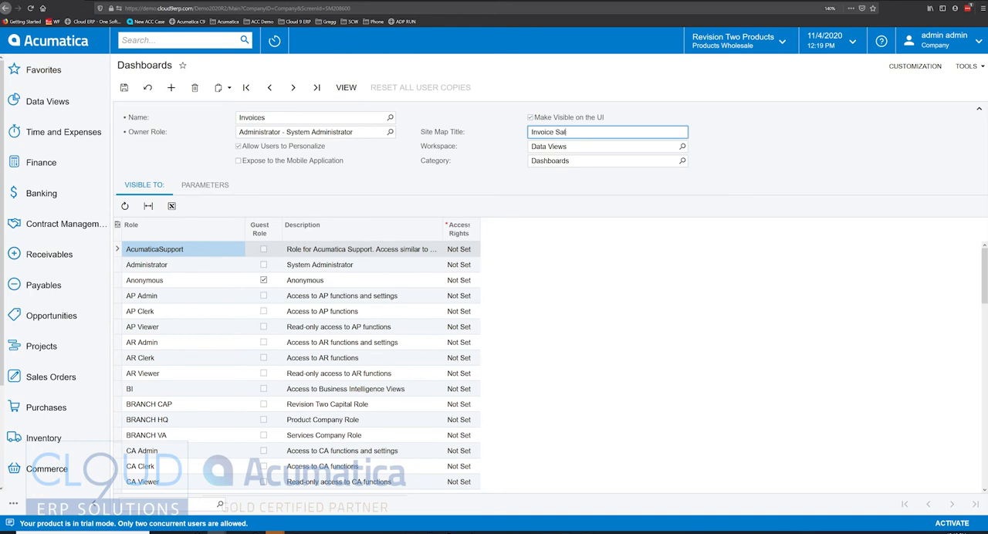
{"action": "type", "text": "les Data"}
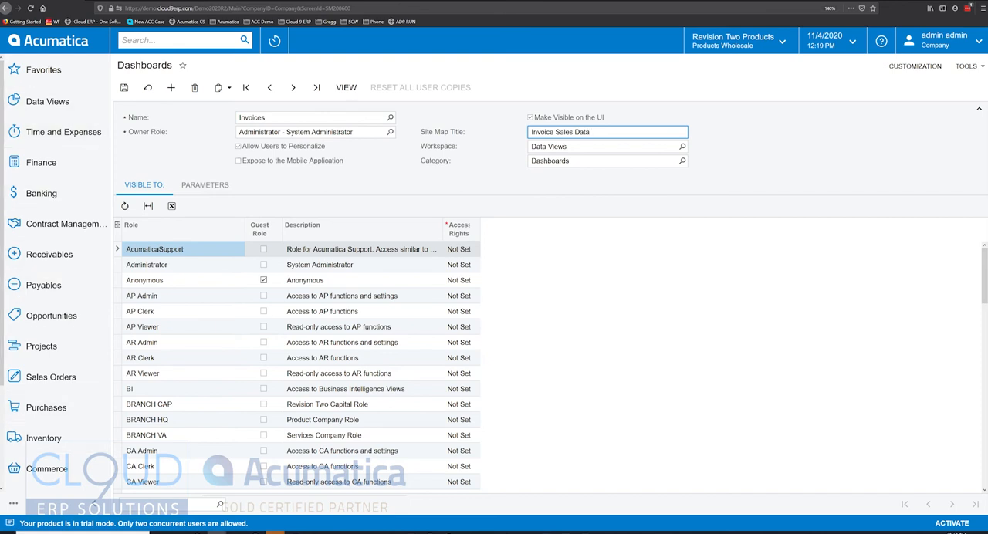
{"action": "left_click", "coordinate": [682, 145]}
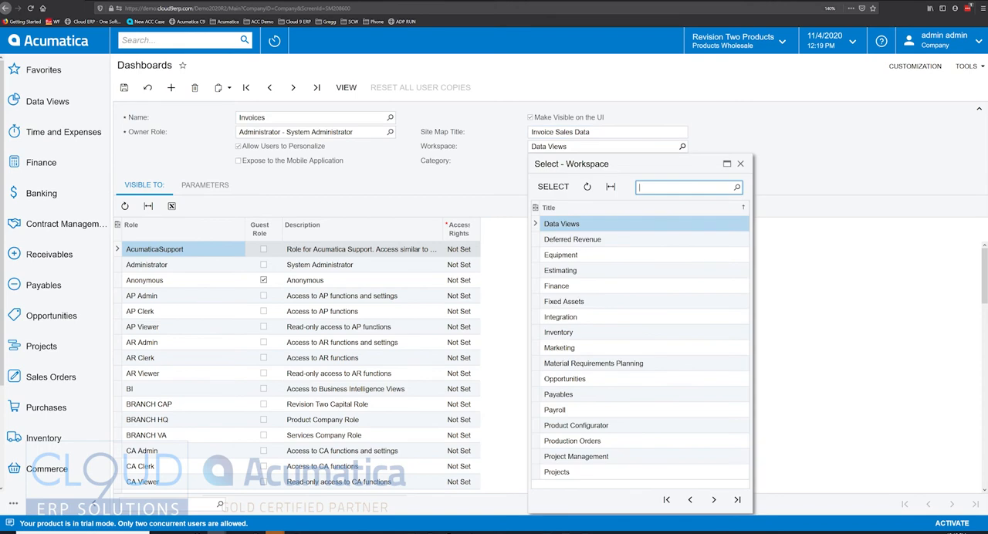
{"action": "type", "text": "dash"}
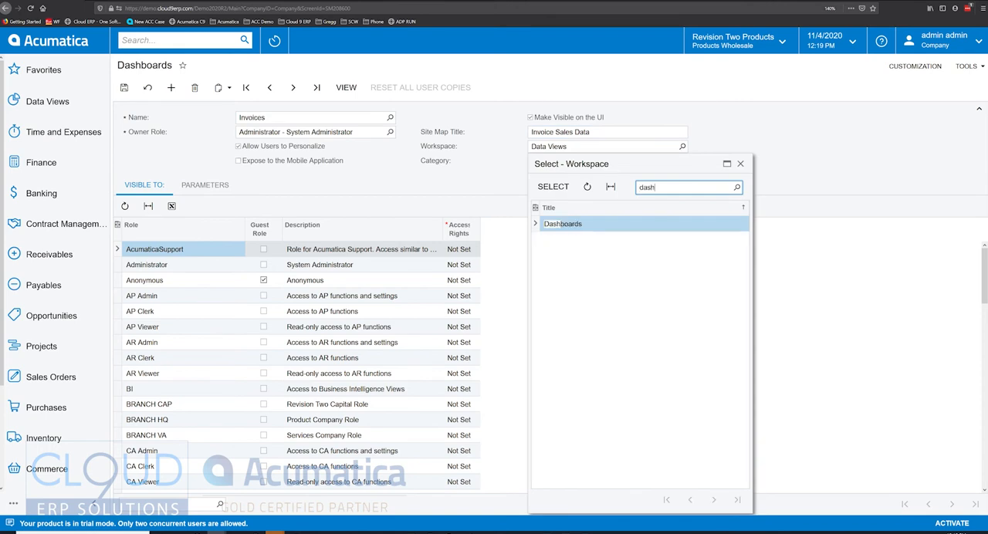
{"action": "left_click", "coordinate": [562, 222]}
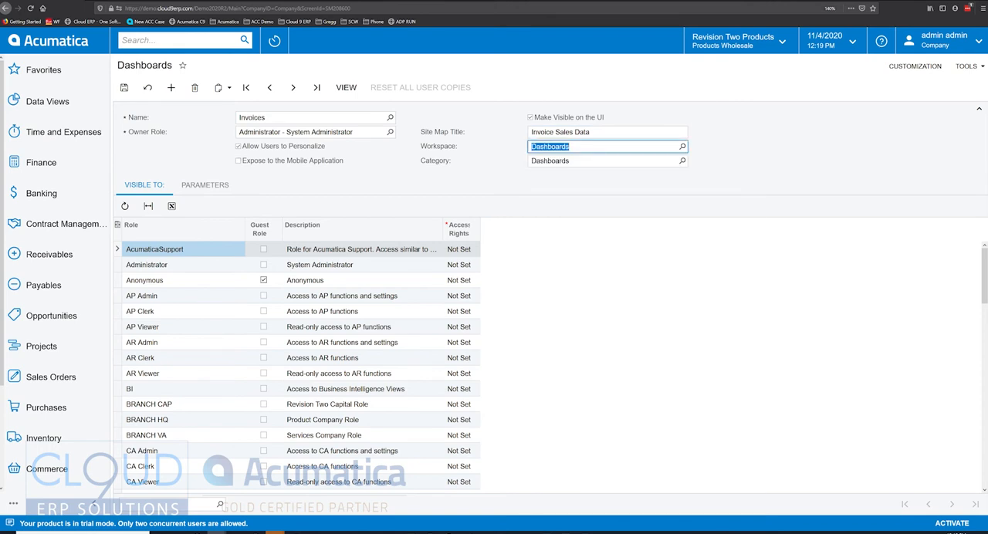
{"action": "left_click", "coordinate": [681, 160]}
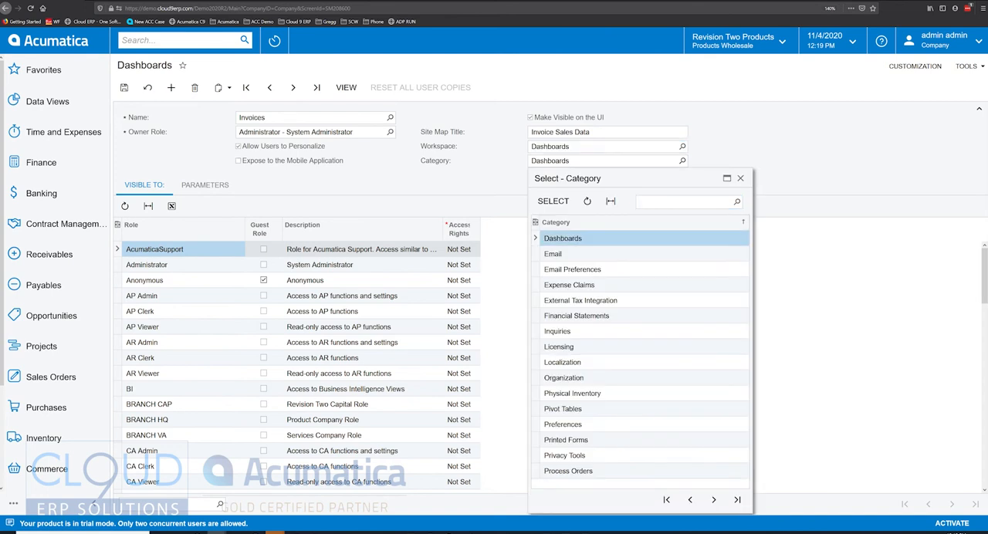
{"action": "type", "text": "inqui"}
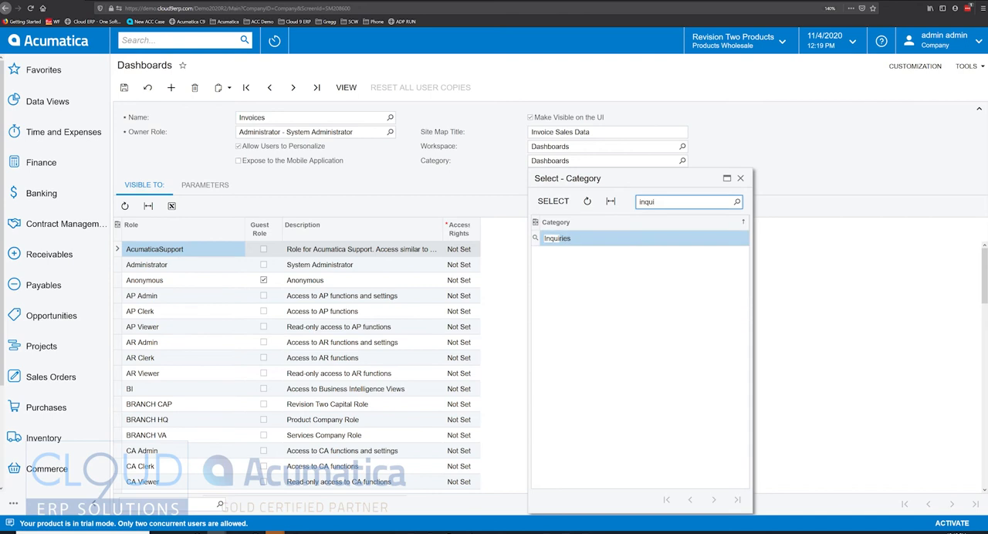
{"action": "left_click", "coordinate": [557, 237]}
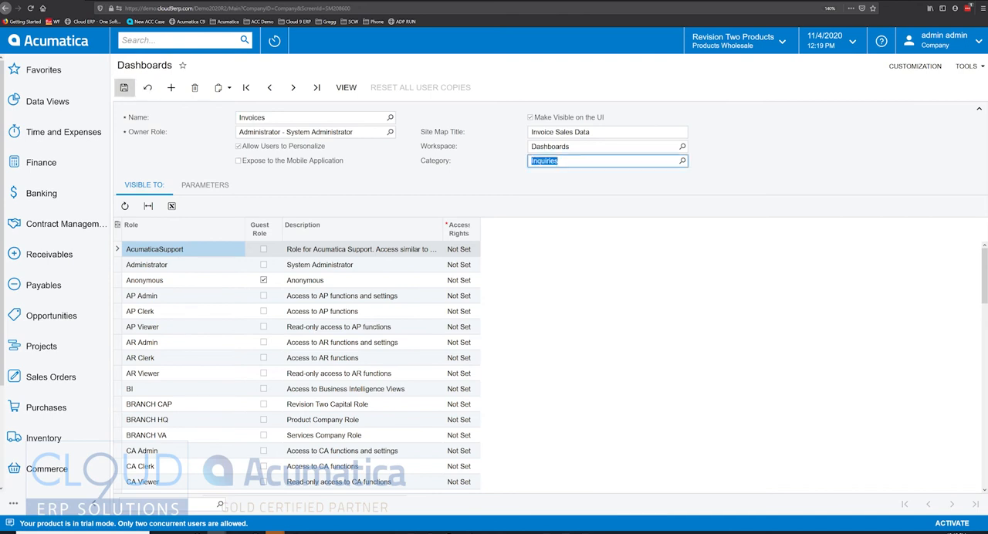
Save the Invoices record and view the empty Invoice Sales Data dashboard.
{"action": "left_click", "coordinate": [124, 86]}
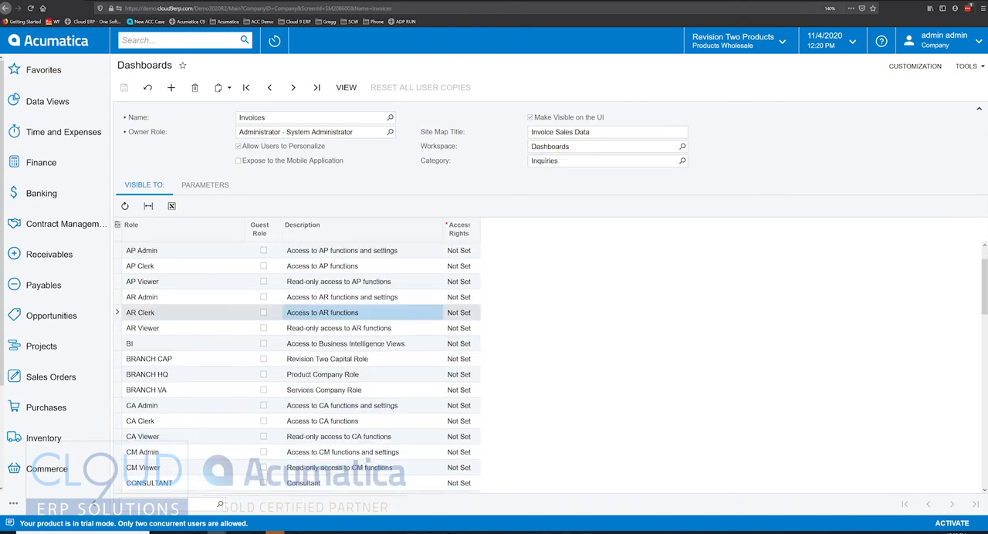
{"action": "scroll", "scroll_direction": "up", "scroll_amount": 3}
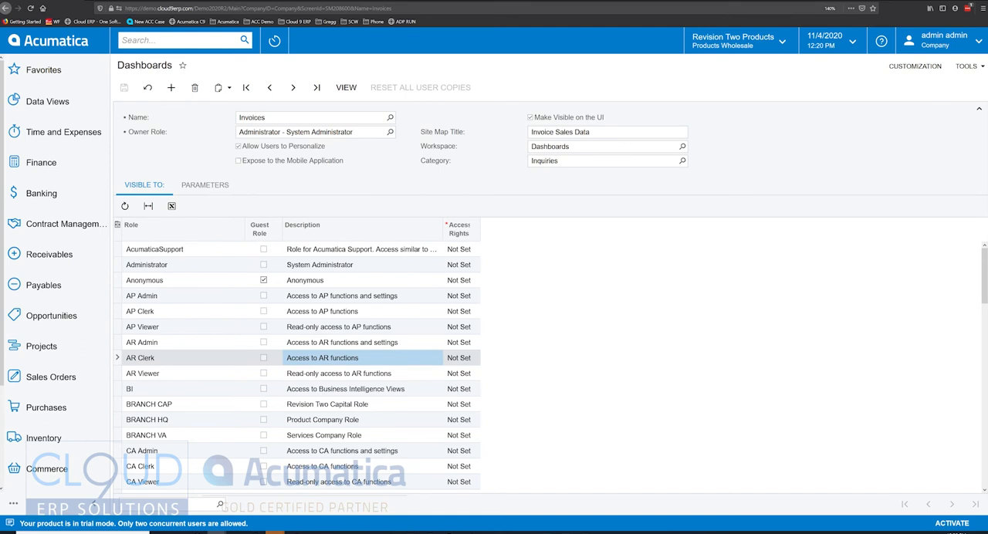
{"action": "left_click", "coordinate": [238, 160]}
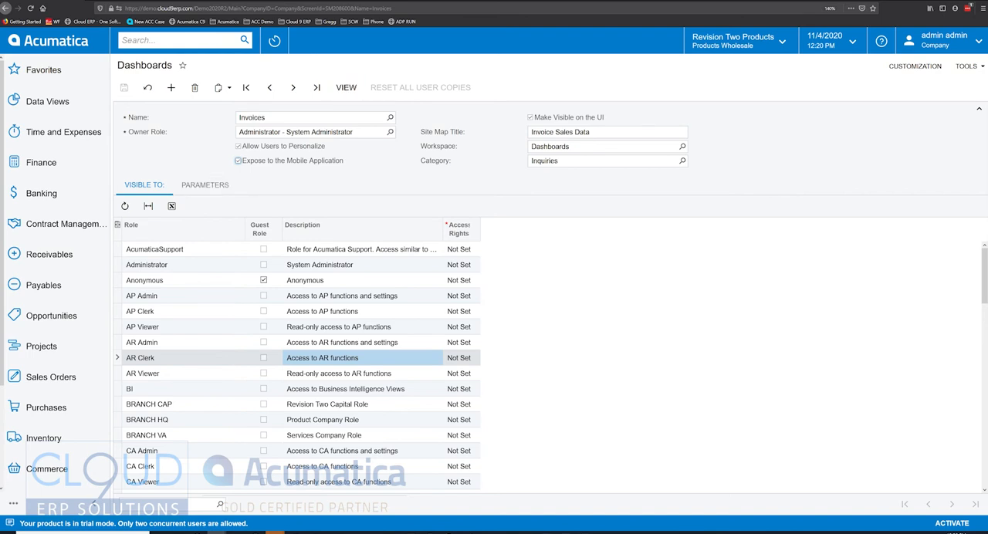
{"action": "left_click", "coordinate": [346, 86]}
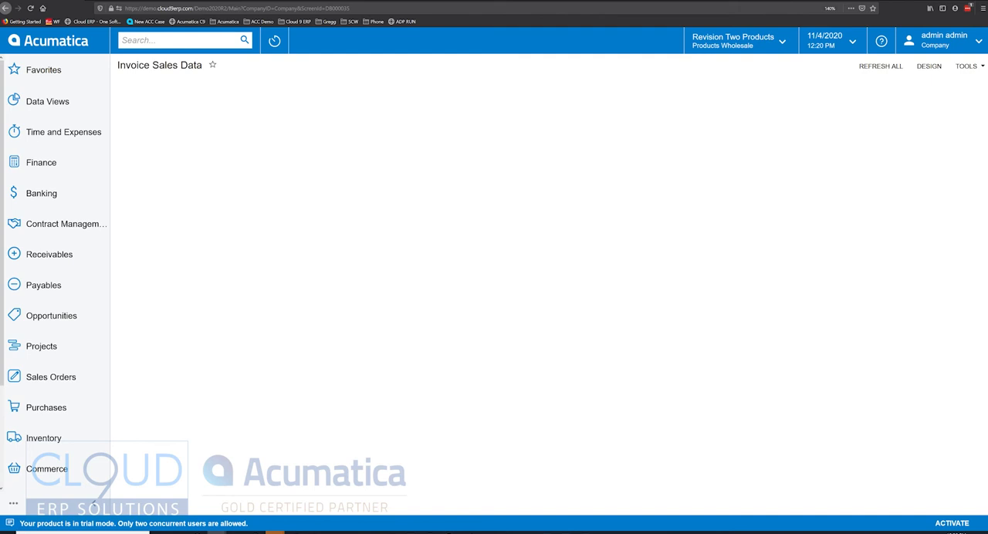
In design mode add a chart widget, then search for 'generic' to find Generic Inquiry.
{"action": "left_click", "coordinate": [929, 65]}
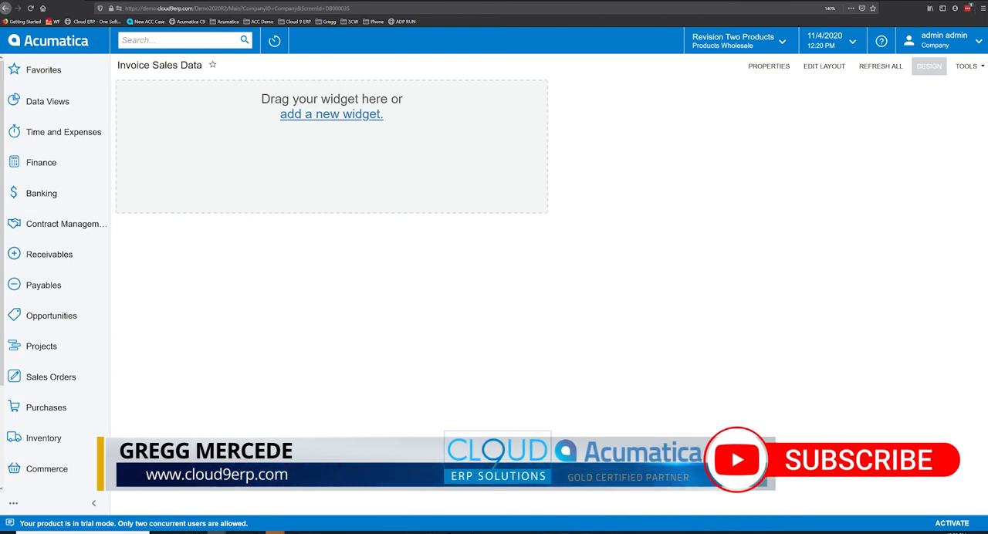
{"action": "left_click", "coordinate": [331, 114]}
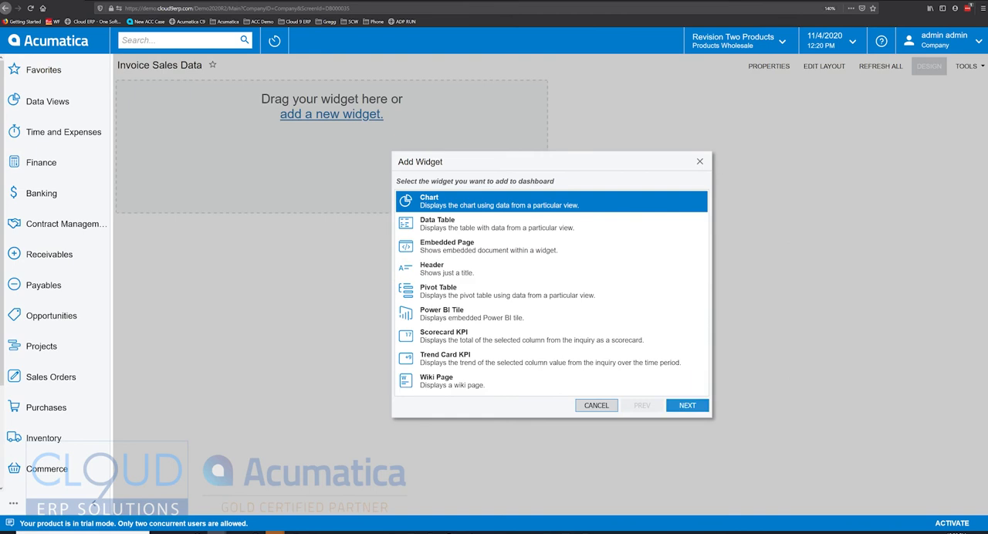
{"action": "left_click", "coordinate": [685, 404]}
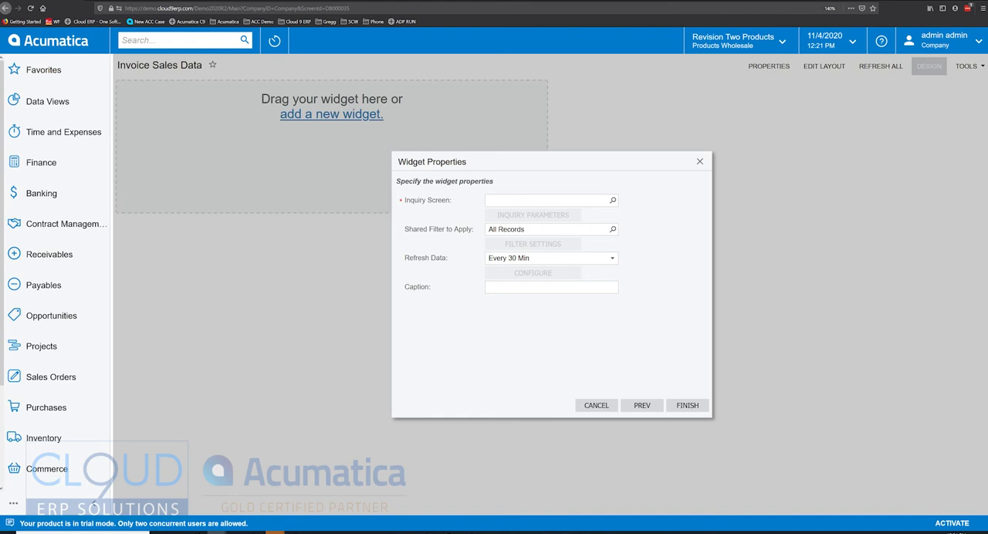
{"action": "type", "text": "generic"}
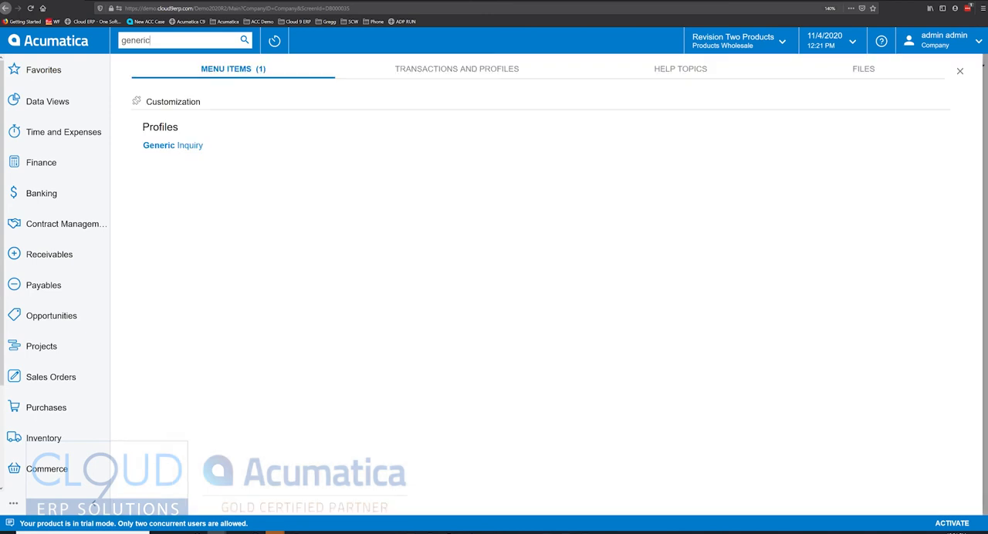
Look up the AR-Invoices and Memos generic inquiry, view its Results Grid, and go back to Widget Properties.
{"action": "left_click", "coordinate": [173, 145]}
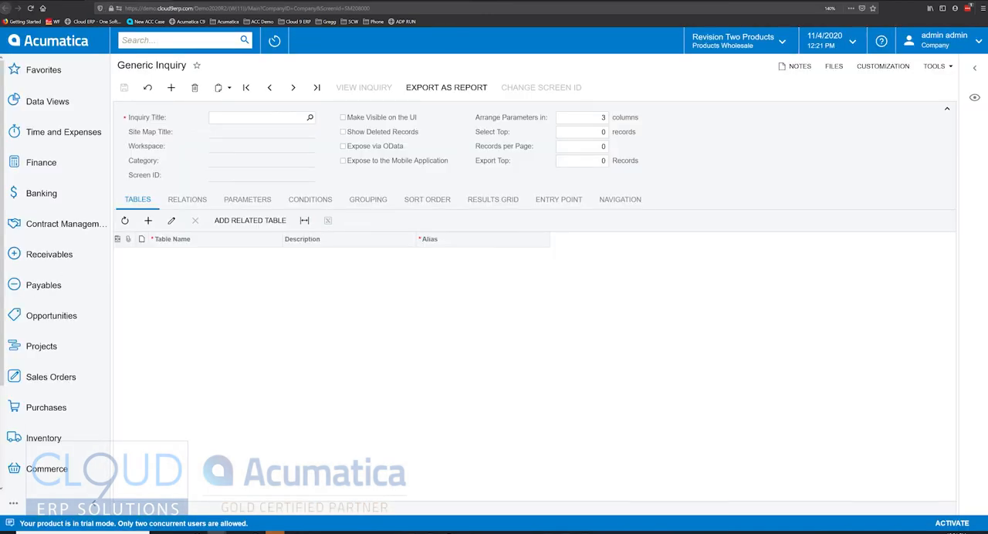
{"action": "left_click", "coordinate": [309, 117]}
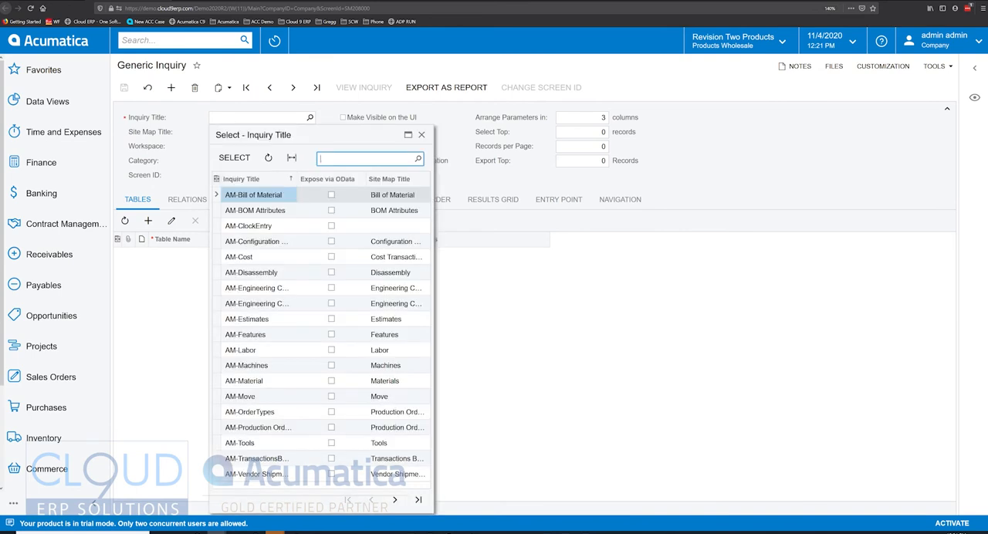
{"action": "type", "text": "invoice"}
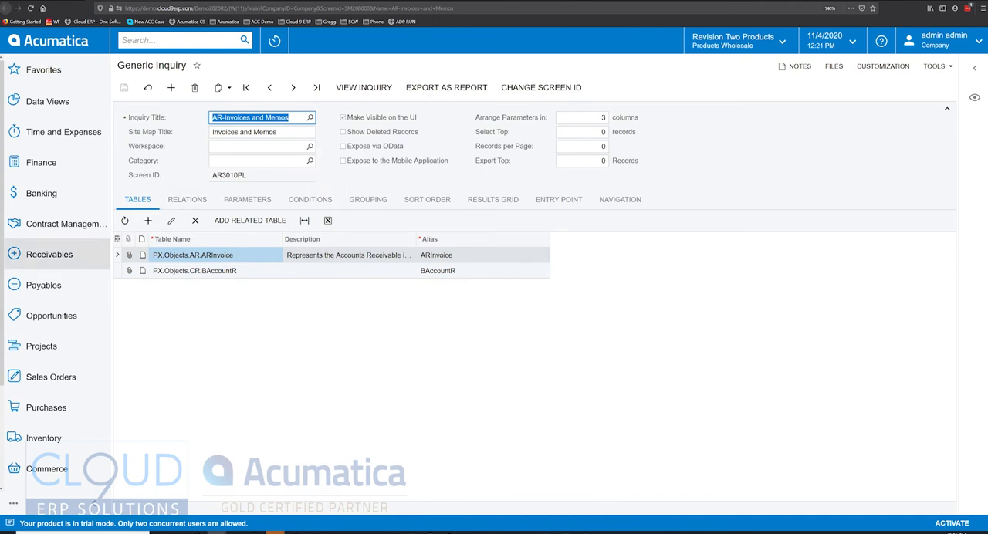
{"action": "left_click", "coordinate": [50, 253]}
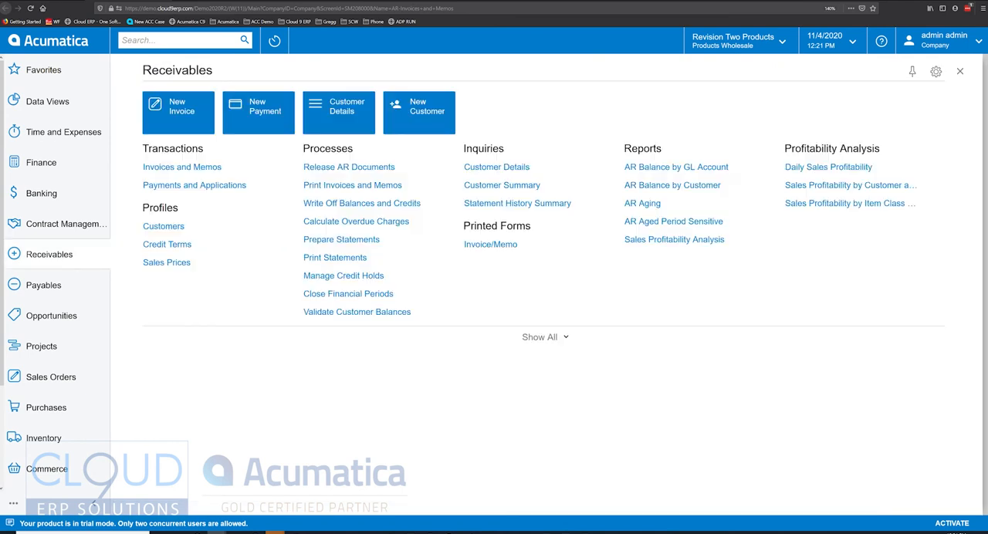
{"action": "mouse_move", "coordinate": [183, 167]}
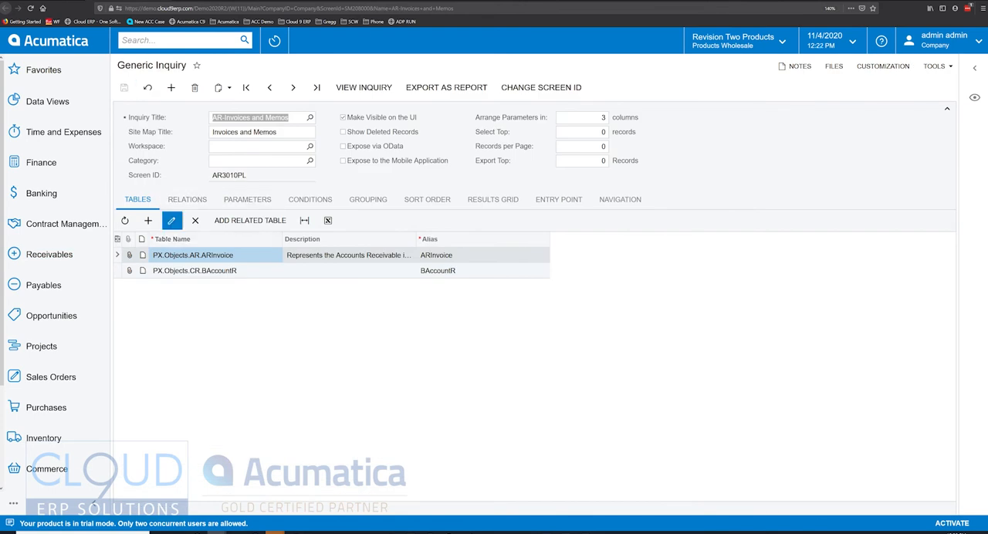
{"action": "left_click", "coordinate": [493, 199]}
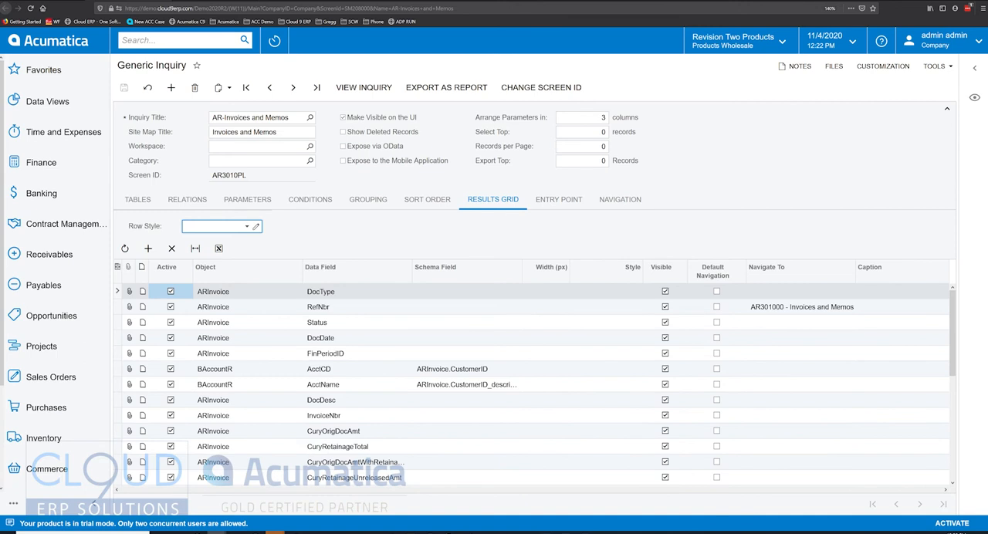
{"action": "left_click", "coordinate": [363, 86]}
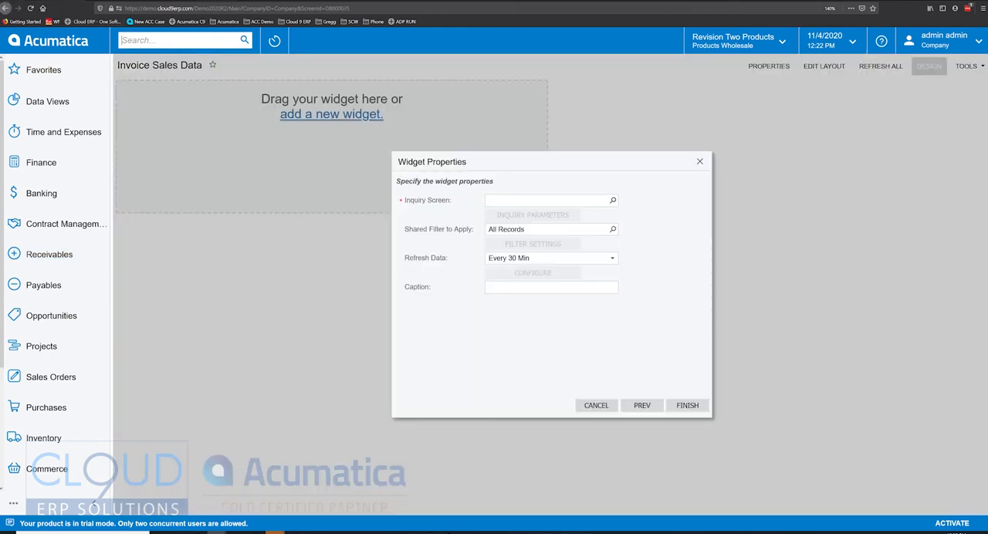
Choose Invoices and Memos as the inquiry screen and go to its invoice list with saved filters.
{"action": "left_click", "coordinate": [611, 201]}
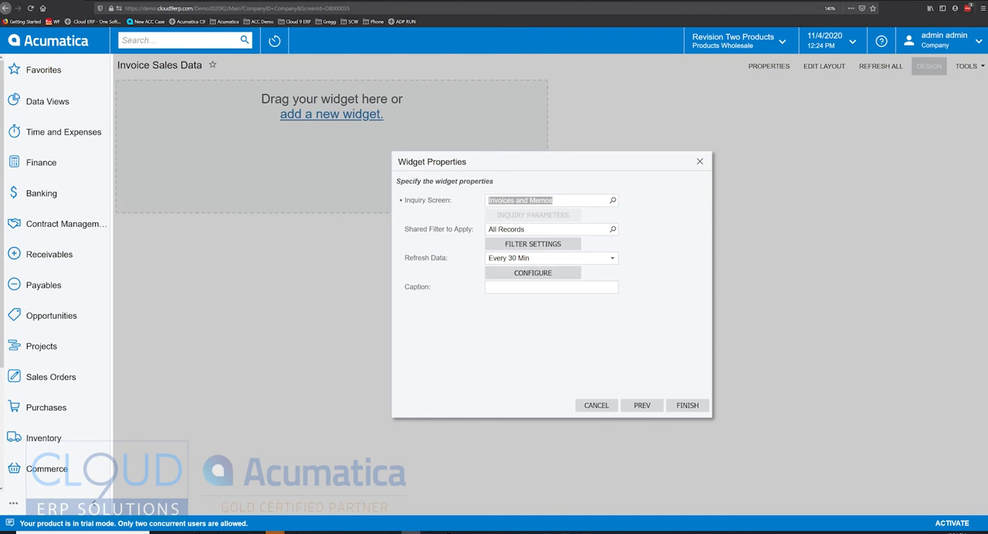
{"action": "left_click", "coordinate": [612, 228]}
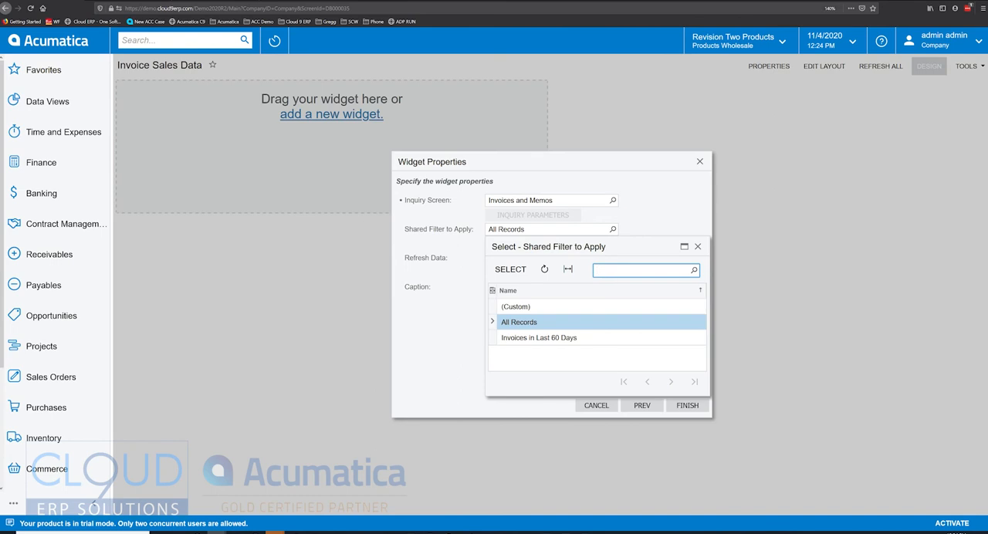
{"action": "double_click", "coordinate": [519, 321]}
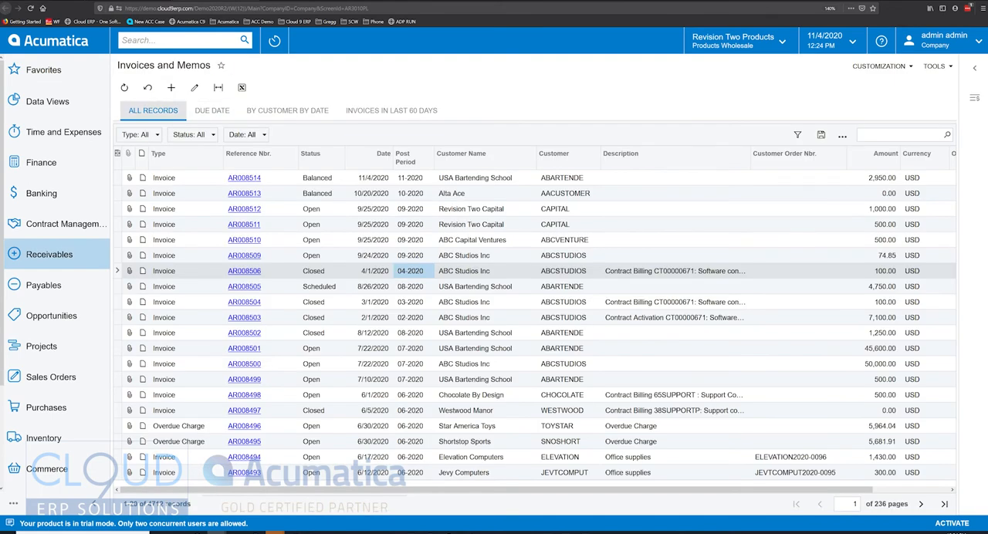
Inspect the Invoices in Last 60 Days saved filter conditions on the invoice list.
{"action": "left_click", "coordinate": [211, 111]}
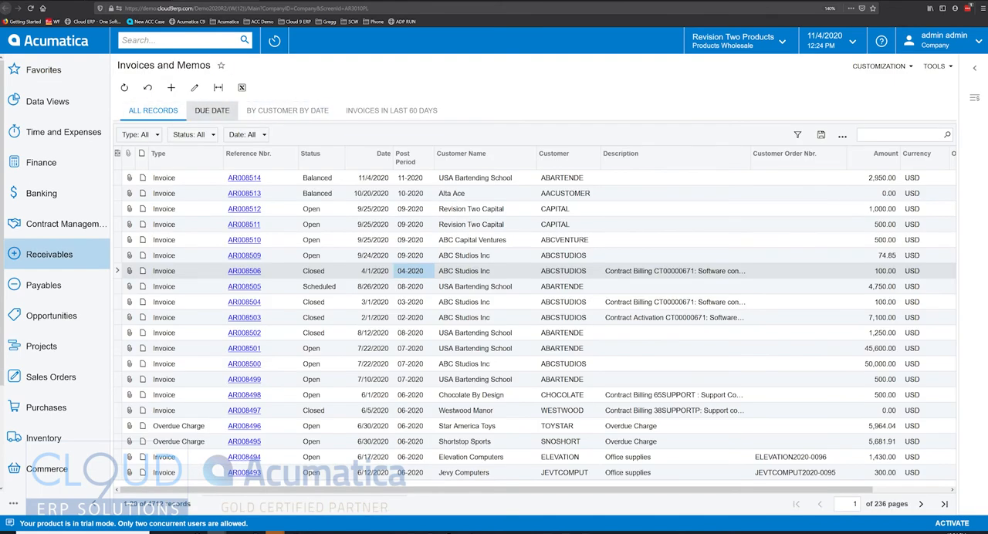
{"action": "left_click", "coordinate": [288, 111]}
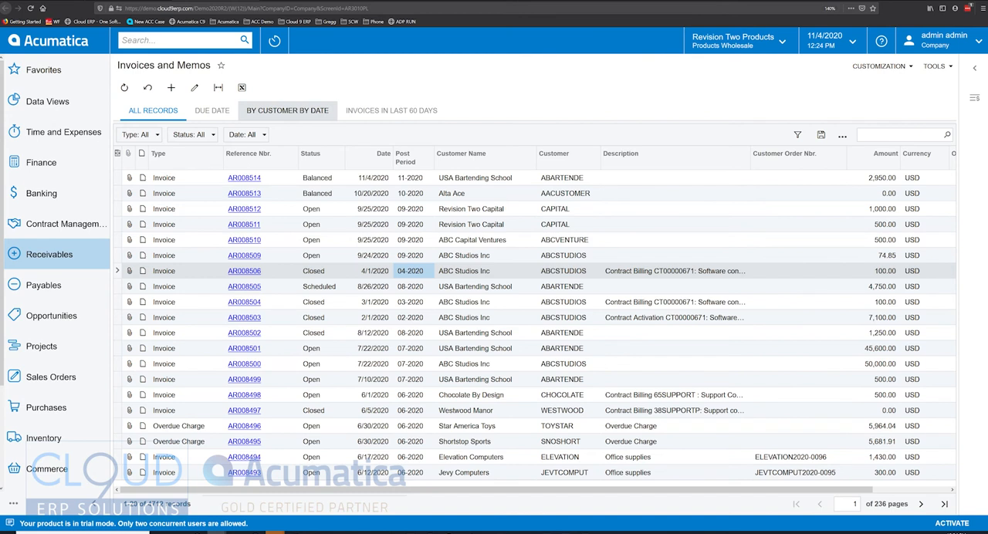
{"action": "left_click", "coordinate": [392, 111]}
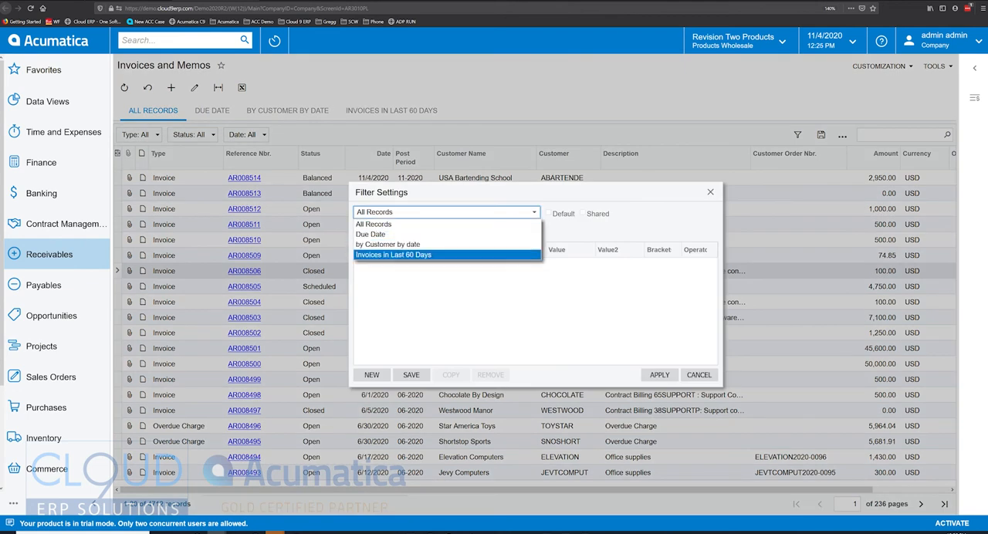
{"action": "left_click", "coordinate": [394, 255]}
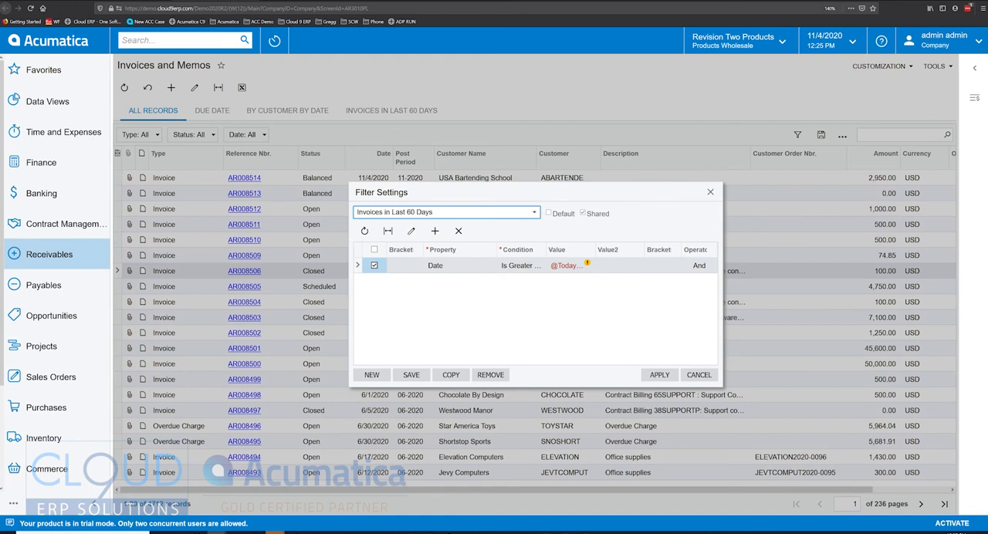
{"action": "mouse_move", "coordinate": [587, 262]}
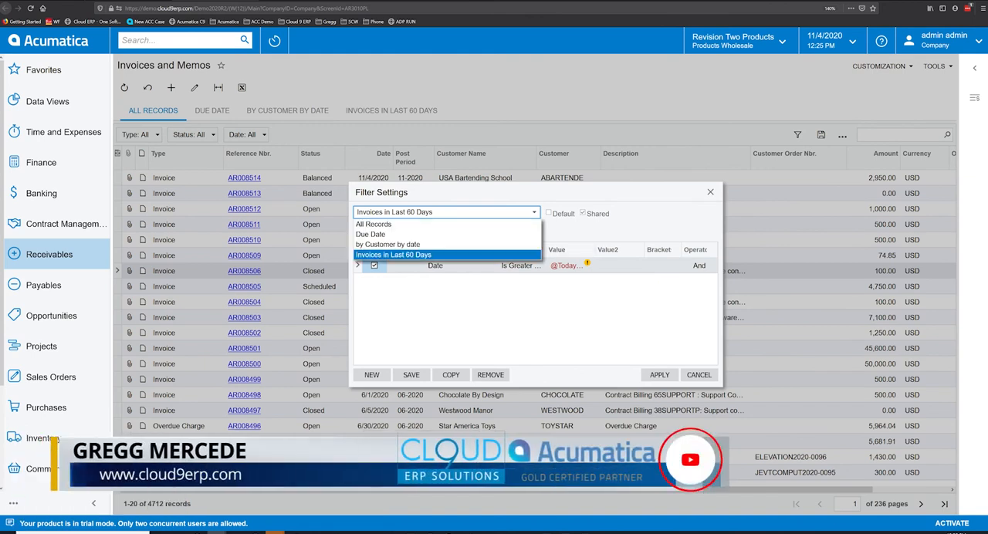
Back in Widget Properties, keep All Records as the shared filter and leave filter conditions empty.
{"action": "left_click", "coordinate": [371, 235]}
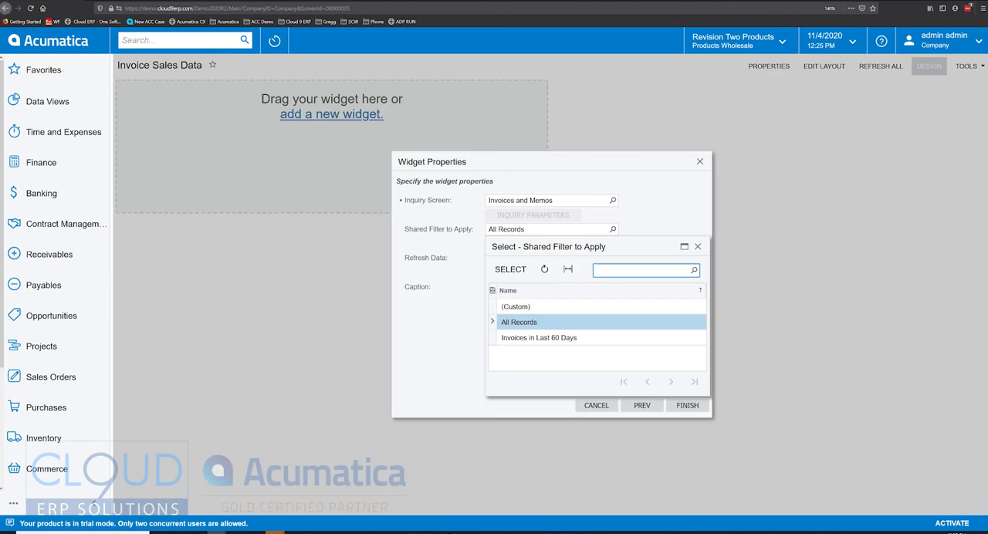
{"action": "left_click", "coordinate": [518, 321]}
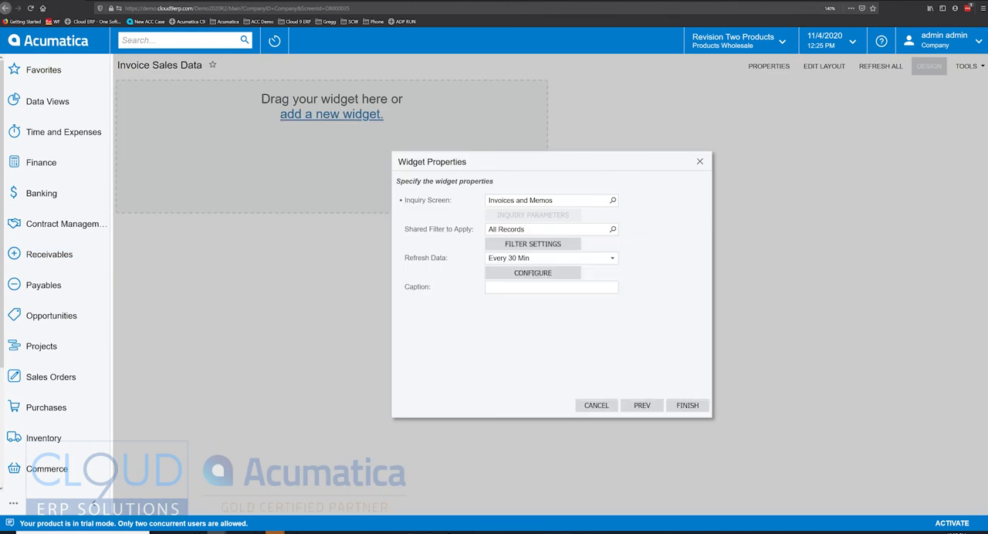
{"action": "mouse_move", "coordinate": [533, 244]}
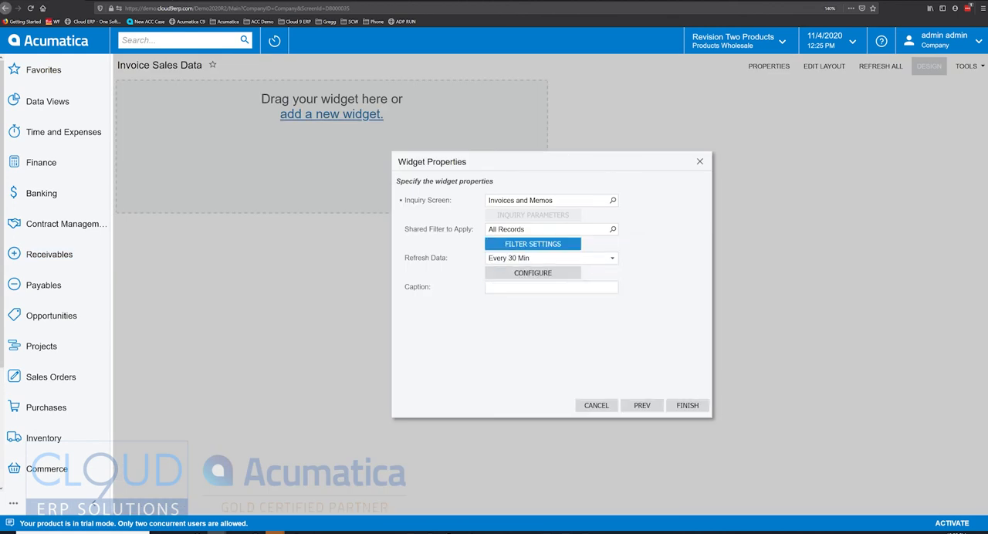
{"action": "left_click", "coordinate": [533, 244]}
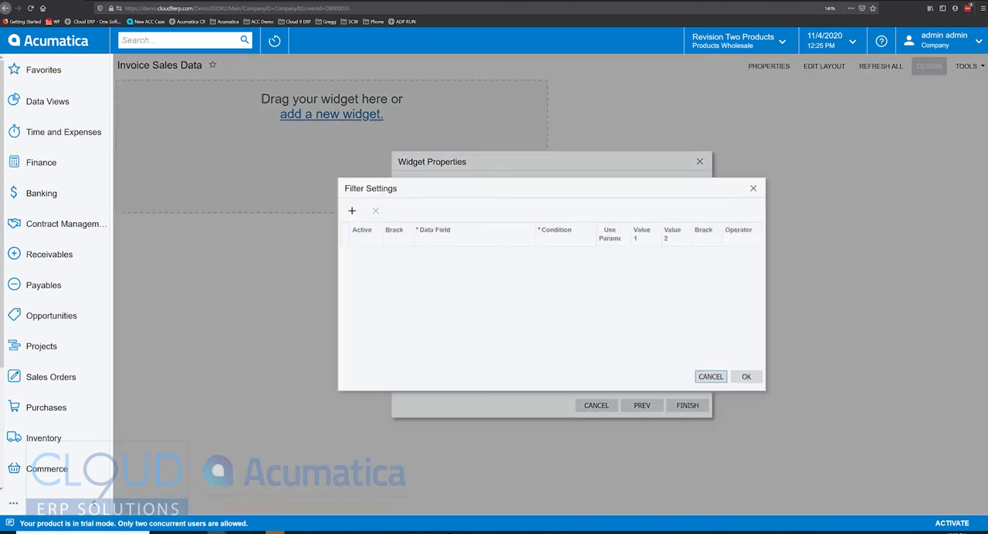
{"action": "left_click", "coordinate": [710, 376]}
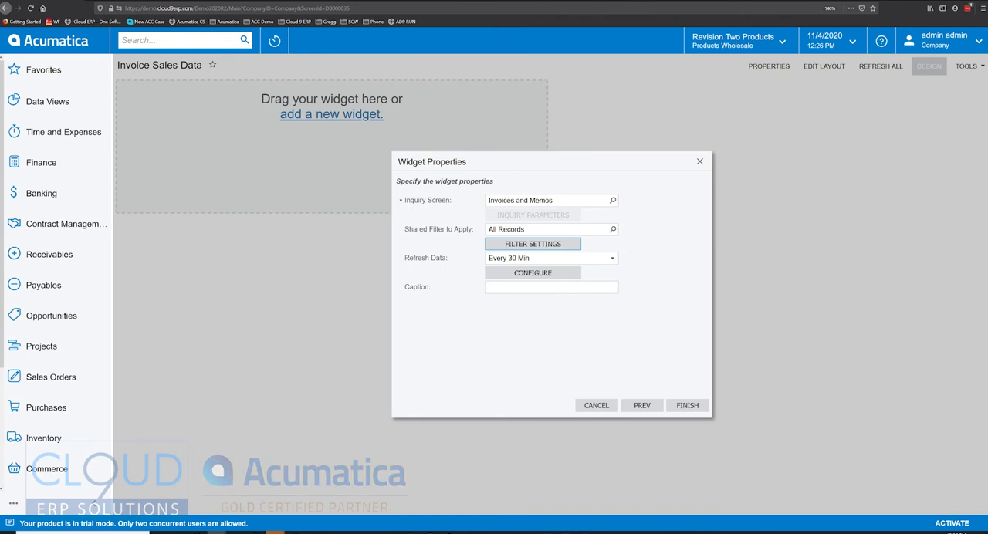
In Chart Settings choose a Column chart with Date categories sorted descending.
{"action": "left_click", "coordinate": [531, 272]}
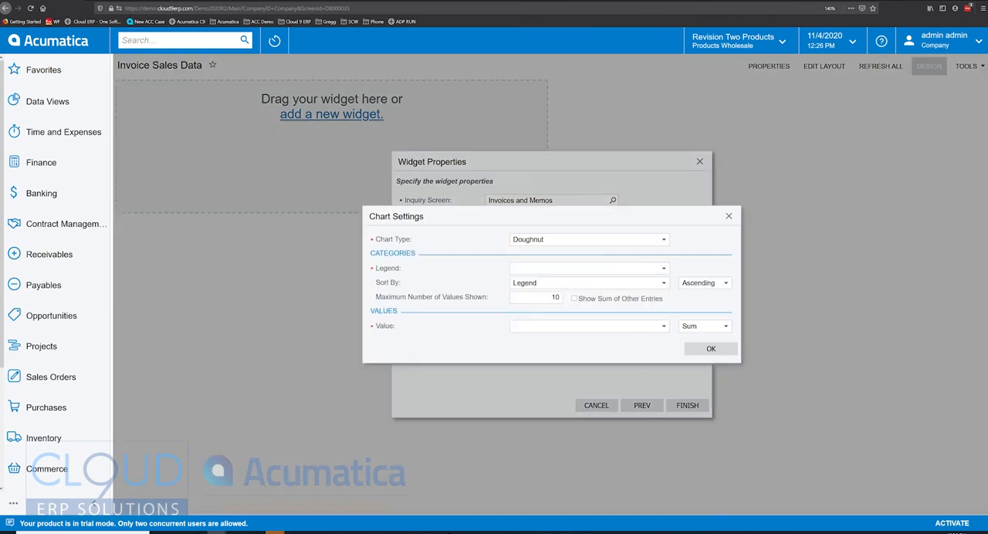
{"action": "left_click", "coordinate": [589, 238]}
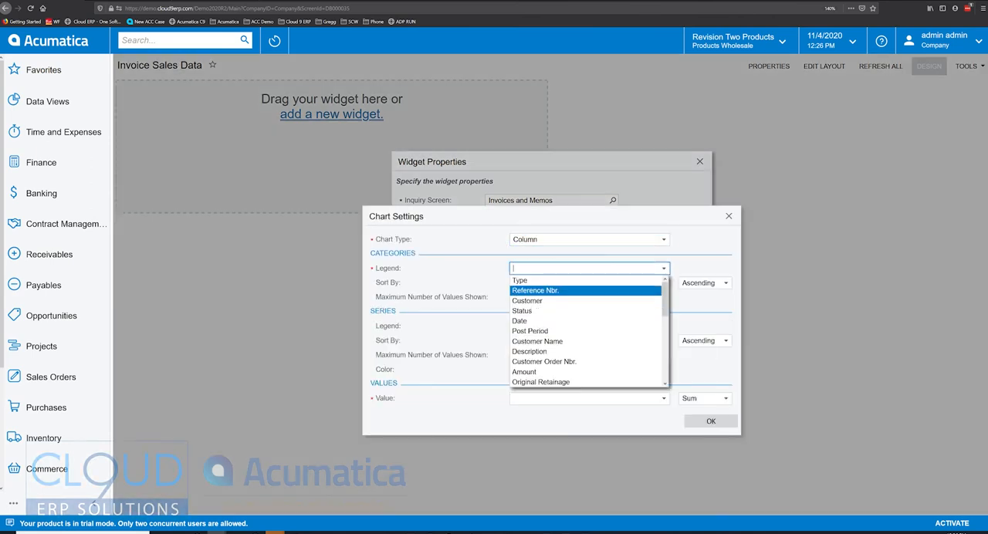
{"action": "left_click", "coordinate": [519, 321]}
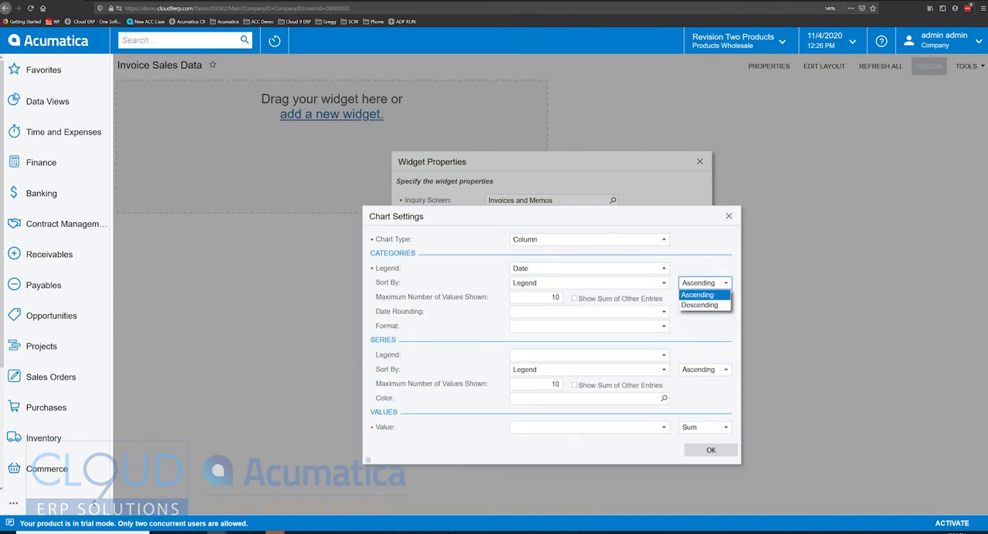
{"action": "left_click", "coordinate": [698, 304]}
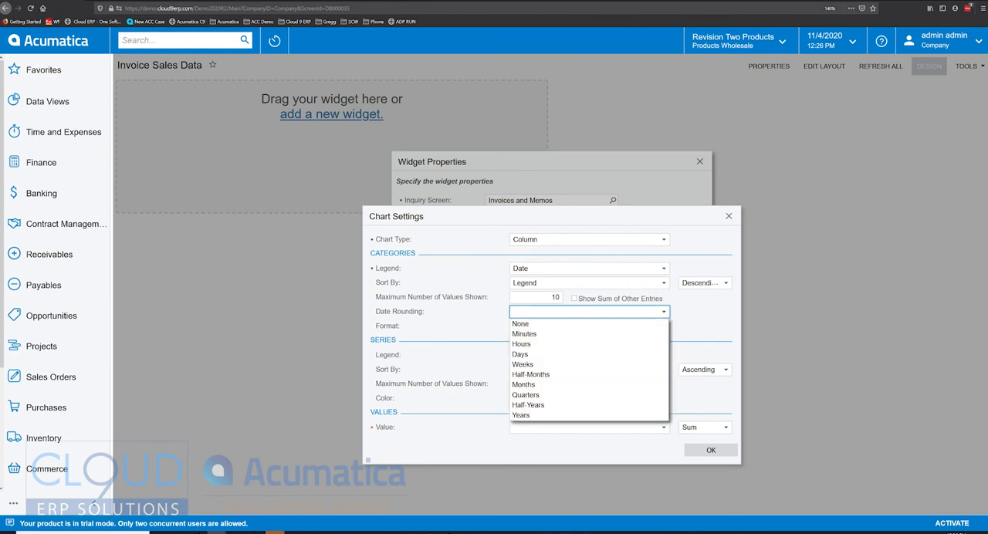
Round the date categories to months formatted MM-yyyy and confirm the chart settings.
{"action": "left_click", "coordinate": [523, 384]}
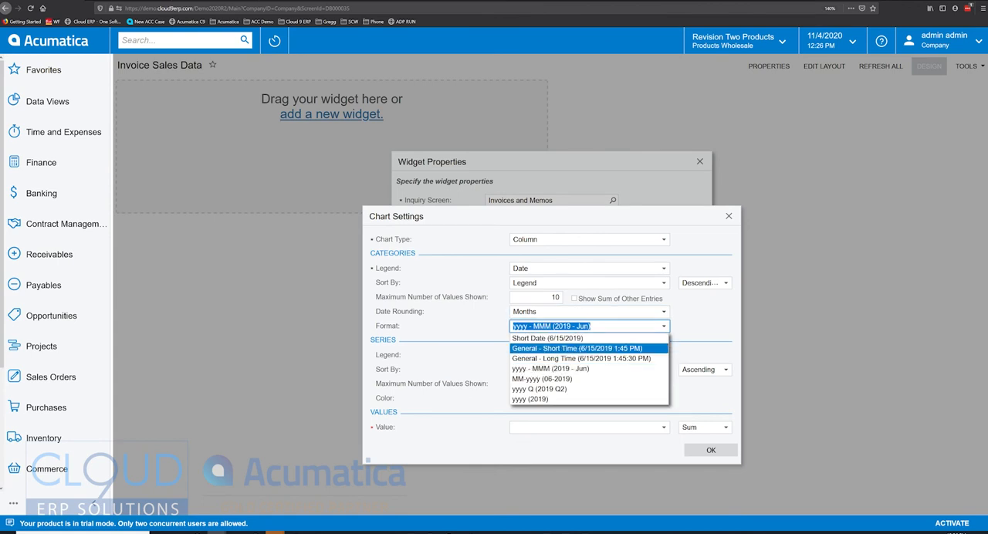
{"action": "mouse_move", "coordinate": [542, 380]}
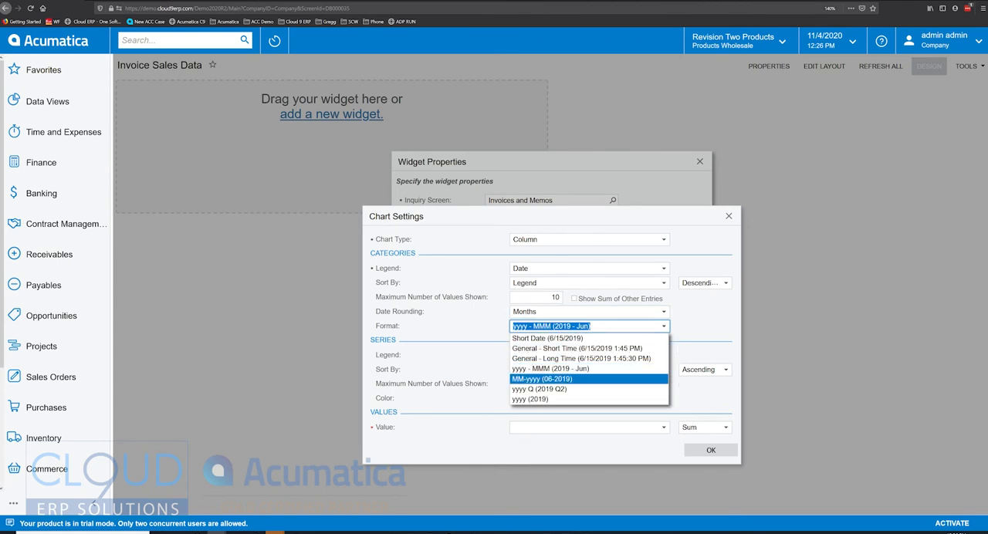
{"action": "left_click", "coordinate": [541, 378]}
{"action": "type", "text": "Amount"}
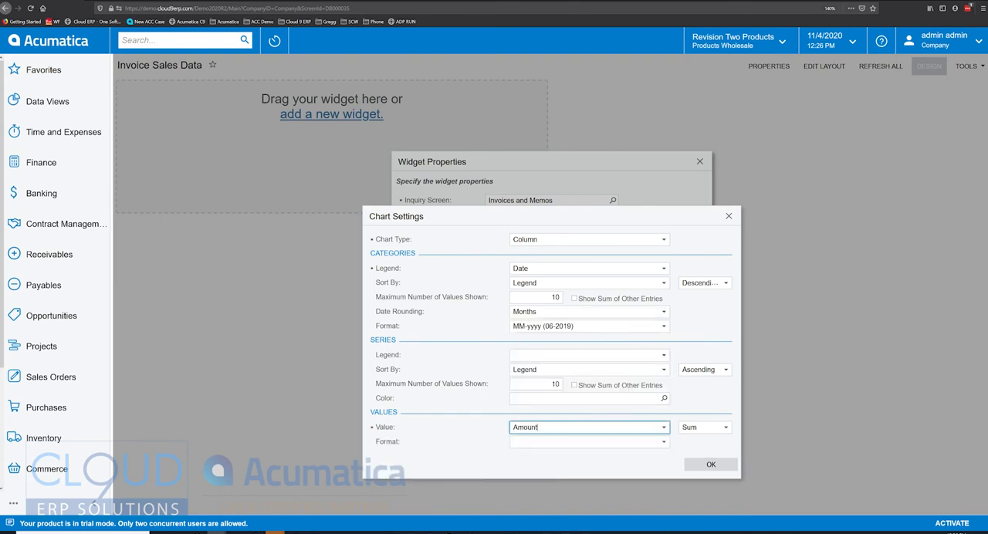
{"action": "left_click", "coordinate": [590, 441]}
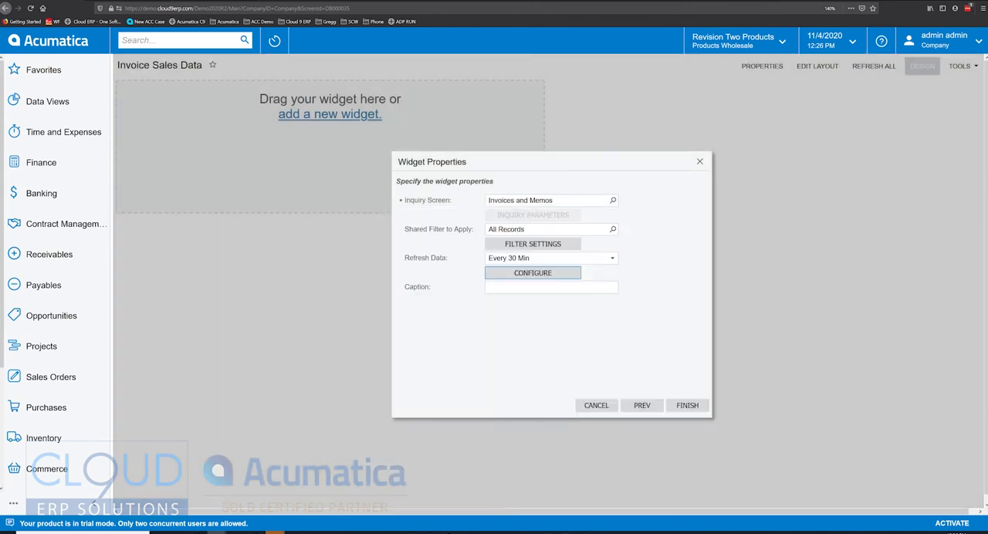
Caption the chart widget 'Invoice Amount Monthly' and finish it onto the dashboard.
{"action": "left_click", "coordinate": [551, 287]}
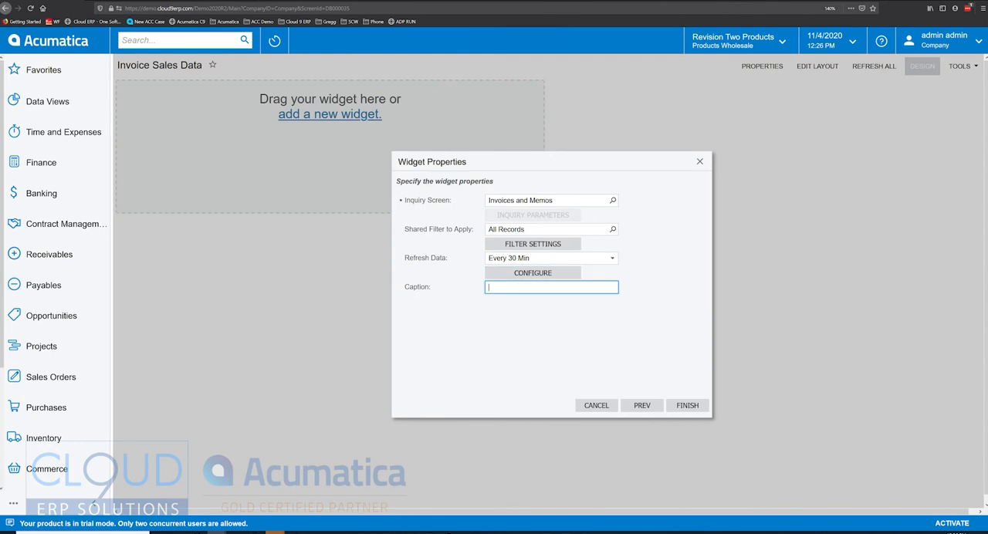
{"action": "type", "text": "Invoice Amount Monthly"}
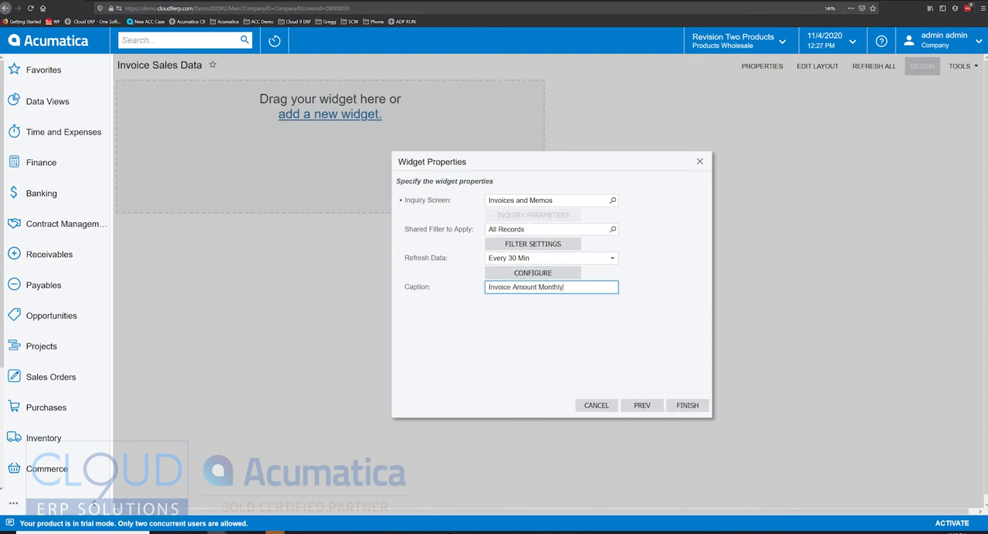
{"action": "left_click", "coordinate": [685, 404]}
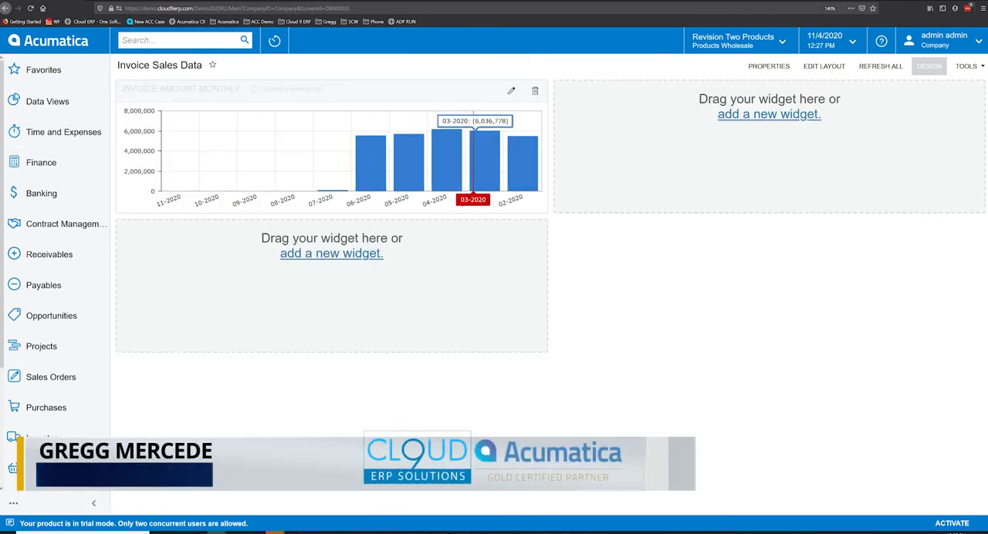
{"action": "mouse_move", "coordinate": [446, 147]}
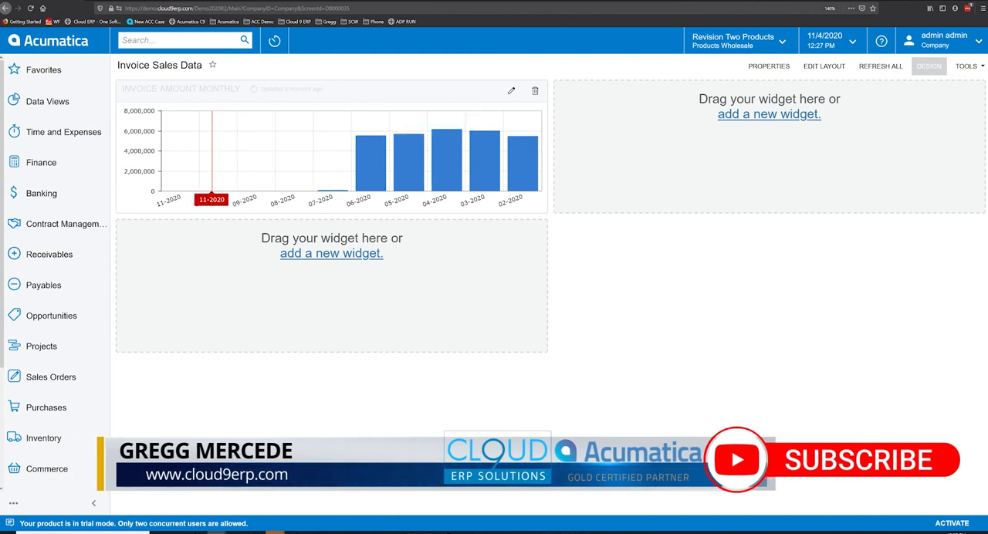
{"action": "mouse_move", "coordinate": [484, 146]}
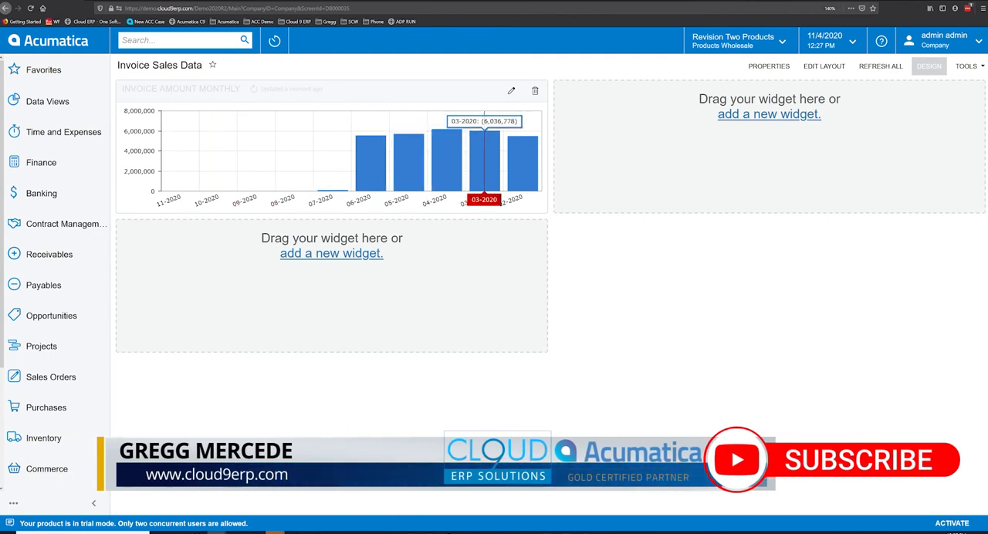
{"action": "mouse_move", "coordinate": [373, 139]}
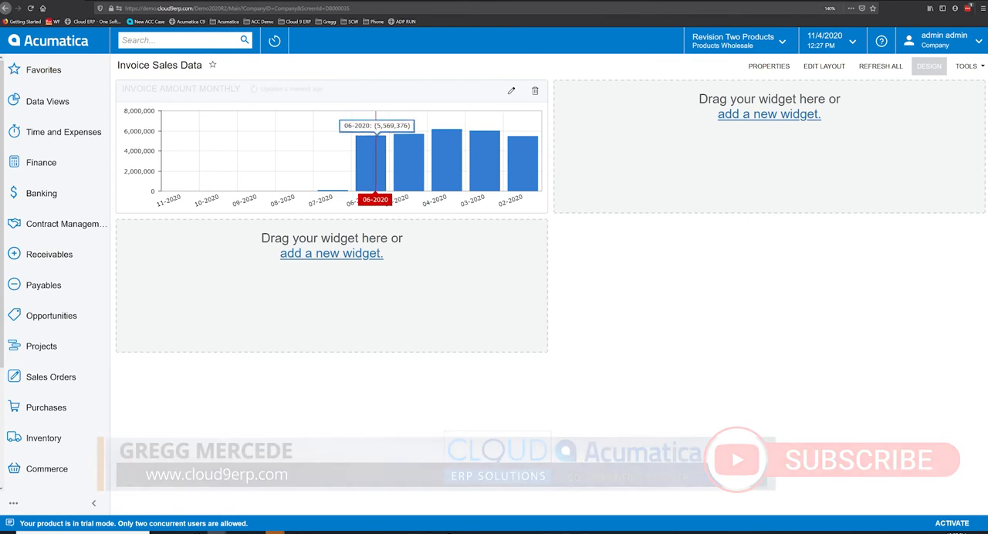
{"action": "left_click", "coordinate": [49, 253]}
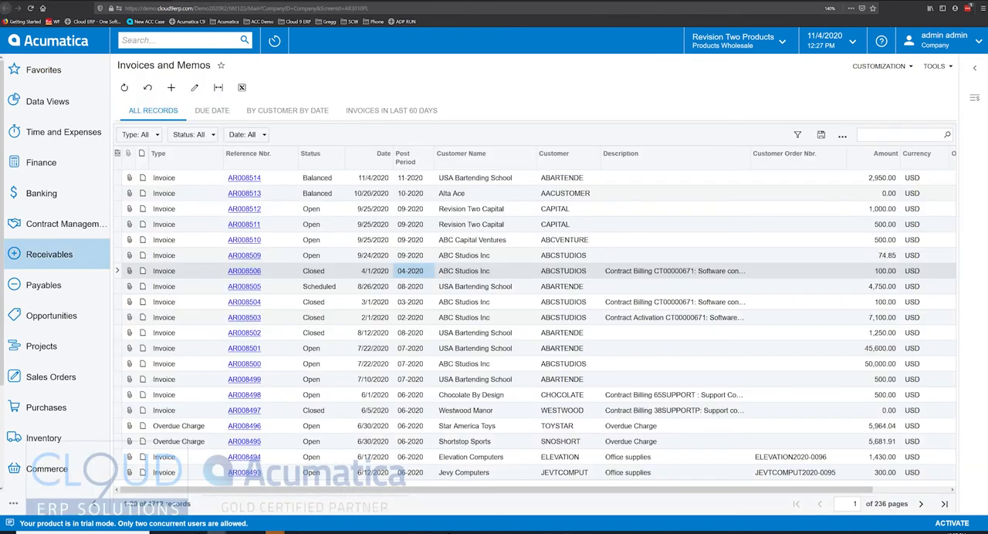
{"action": "left_click", "coordinate": [920, 504]}
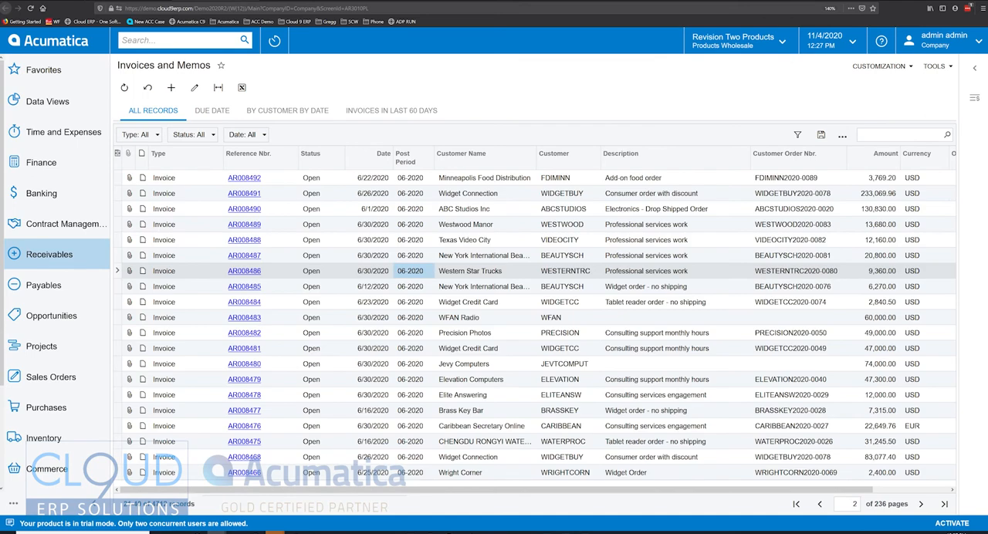
{"action": "left_click", "coordinate": [563, 208]}
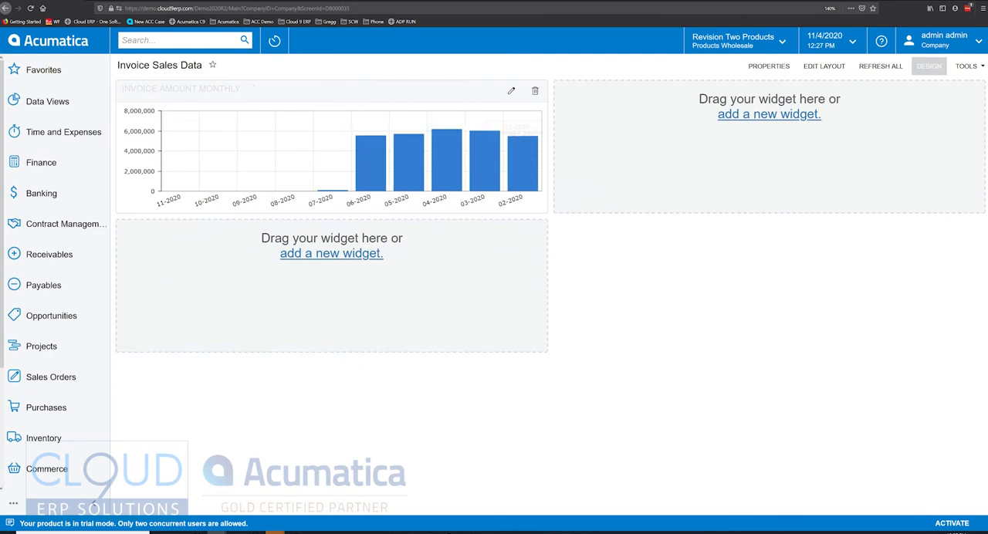
Add a Data Table widget and pick Invoices and Memos as its inquiry screen.
{"action": "left_click", "coordinate": [330, 254]}
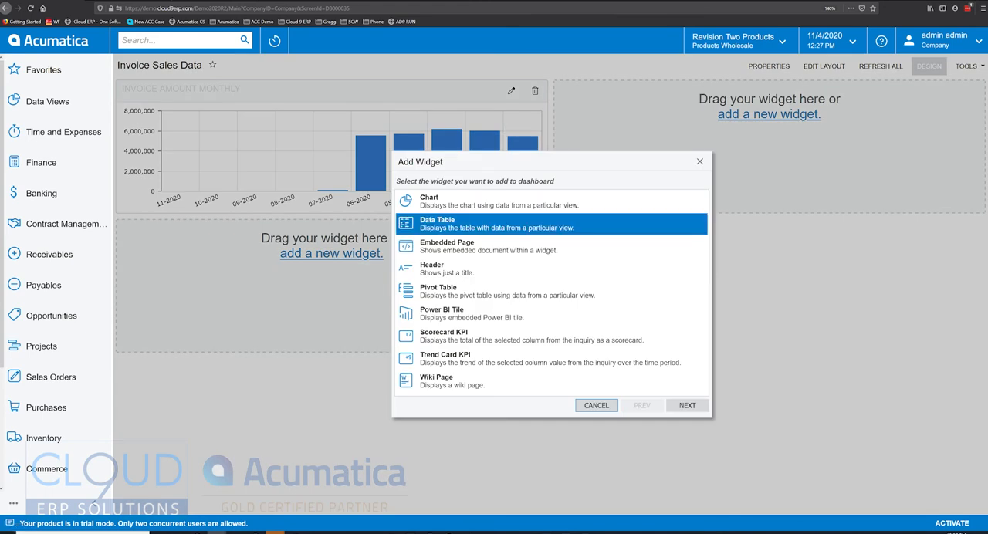
{"action": "left_click", "coordinate": [686, 405]}
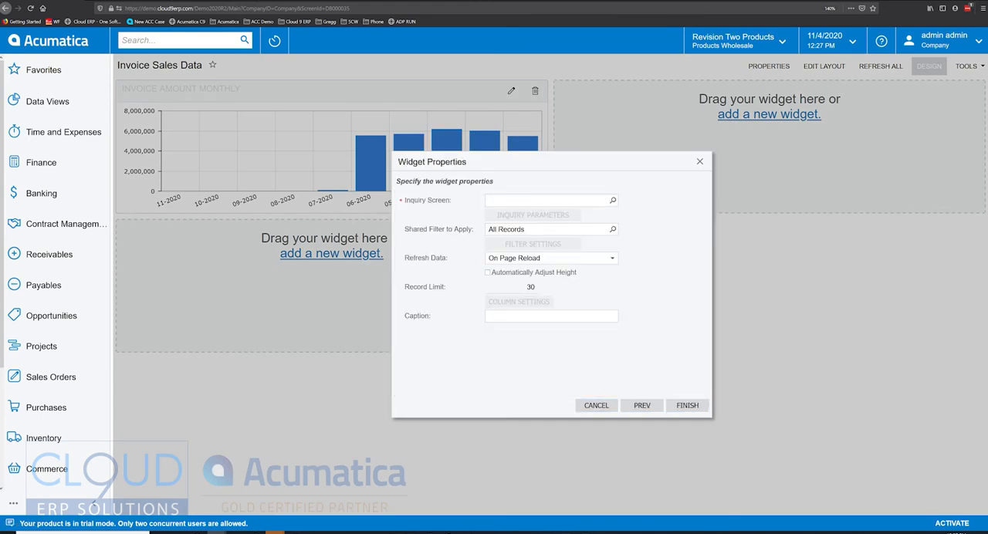
{"action": "left_click", "coordinate": [611, 200]}
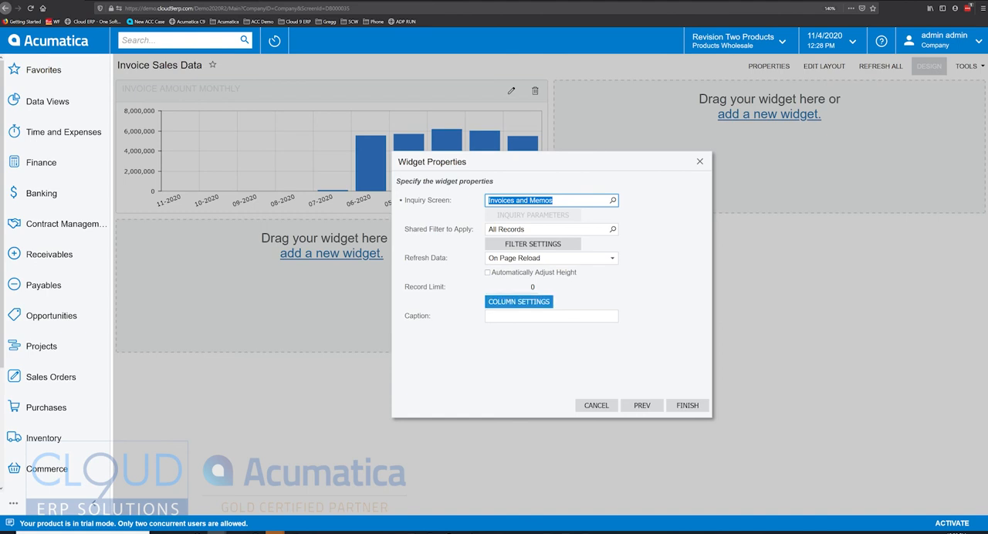
Remove Orig. Ref. Nbr., retainage, Currency, Customer Order Nbr. and Total Amount from the table columns.
{"action": "left_click", "coordinate": [519, 301]}
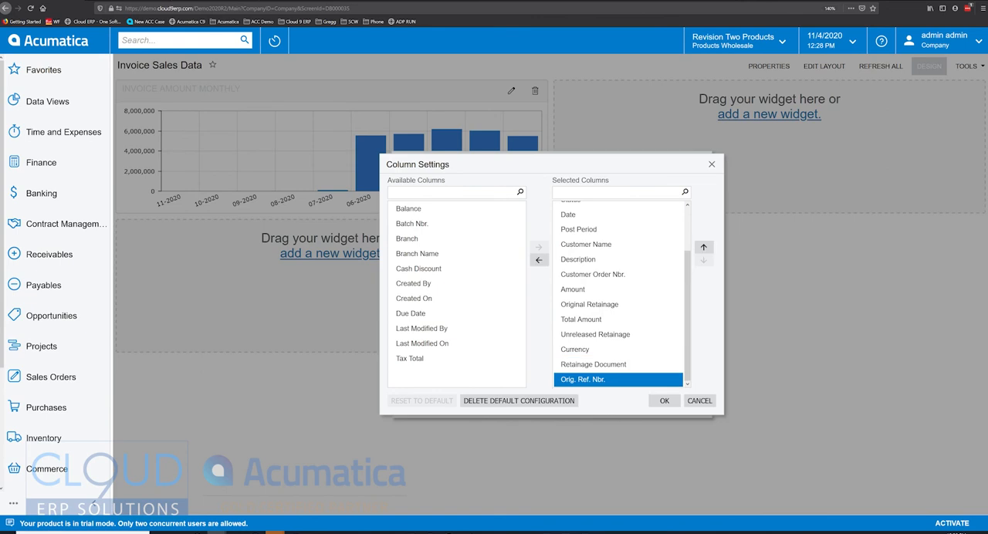
{"action": "left_click", "coordinate": [539, 260]}
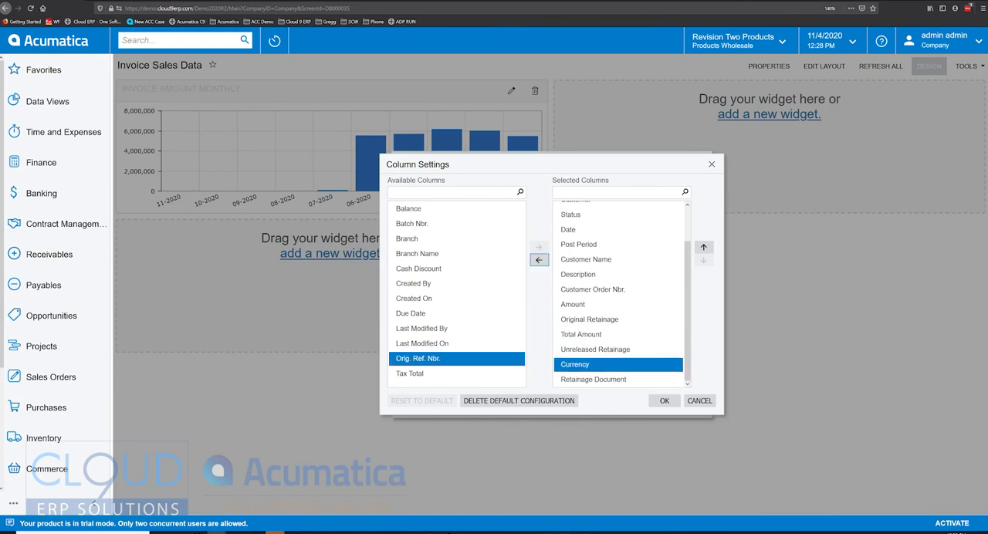
{"action": "left_click", "coordinate": [539, 259]}
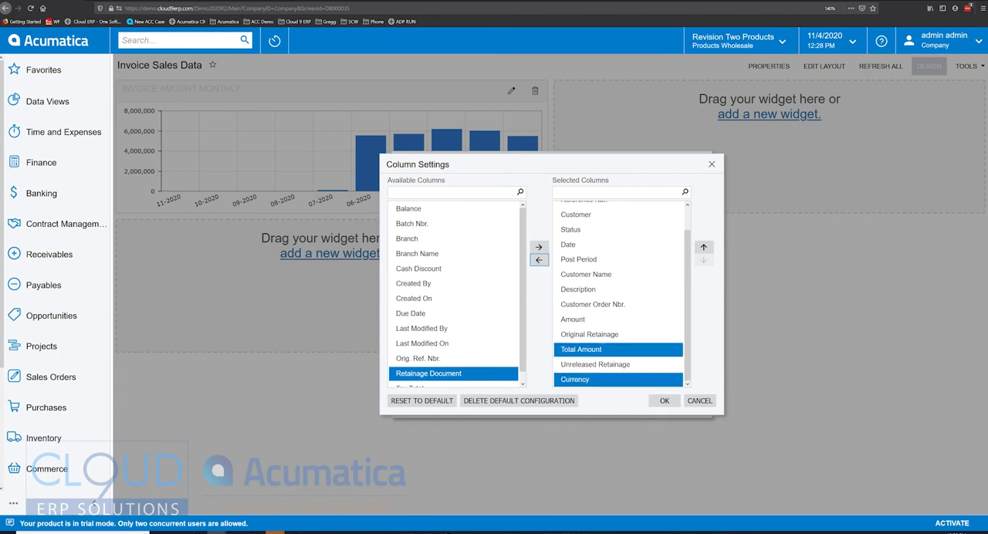
{"action": "left_click", "coordinate": [539, 260]}
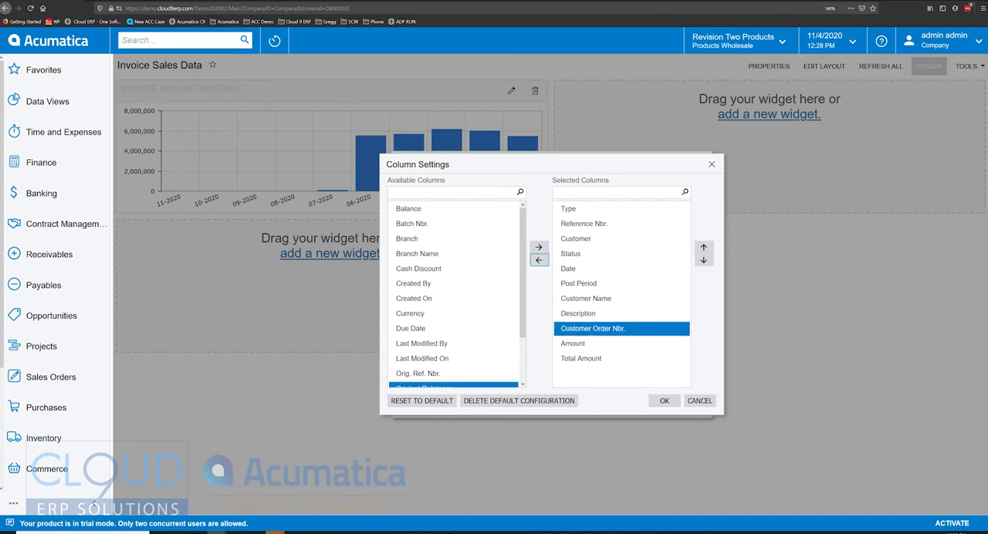
{"action": "left_click", "coordinate": [539, 259]}
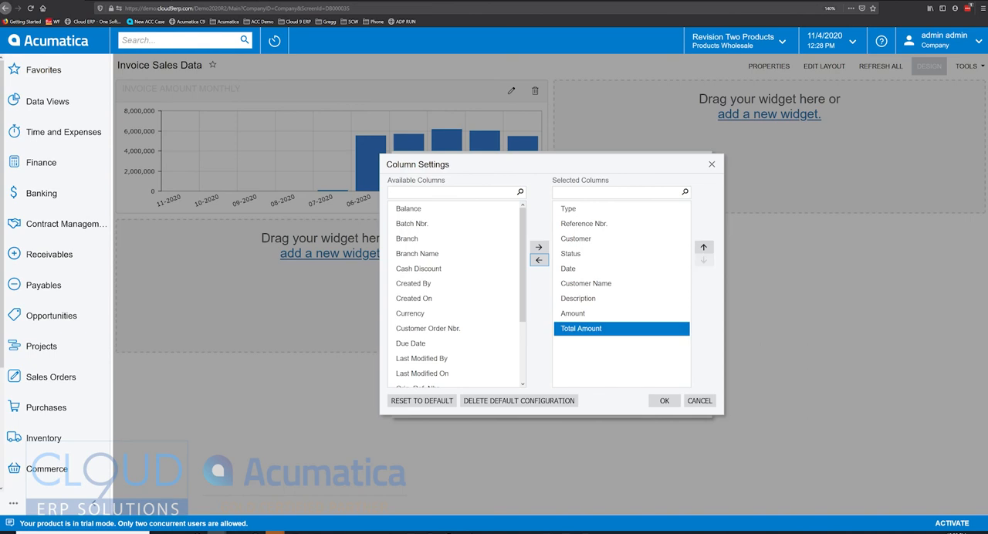
{"action": "left_click", "coordinate": [539, 260]}
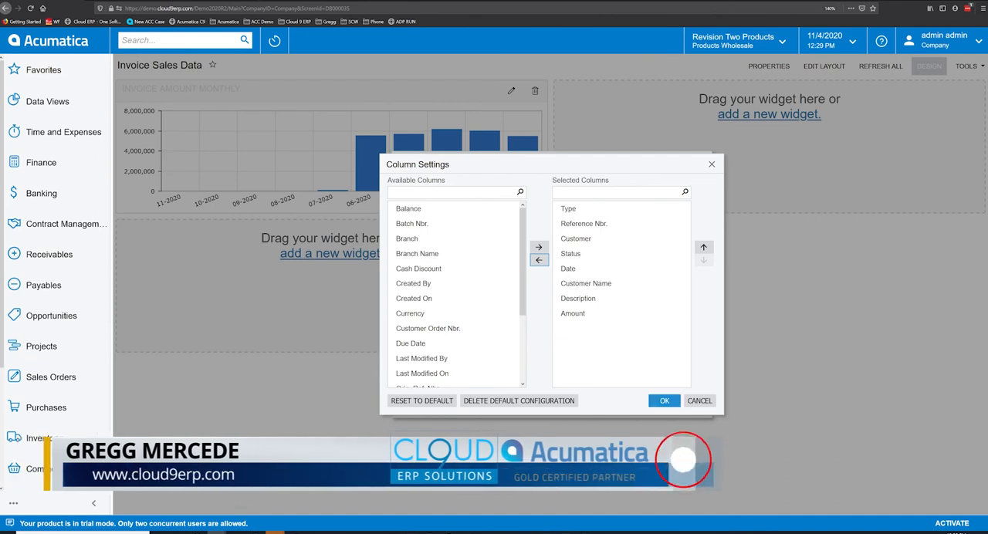
Confirm the columns, caption the table 'List of Invoices' and finish it onto the dashboard.
{"action": "left_click", "coordinate": [664, 402]}
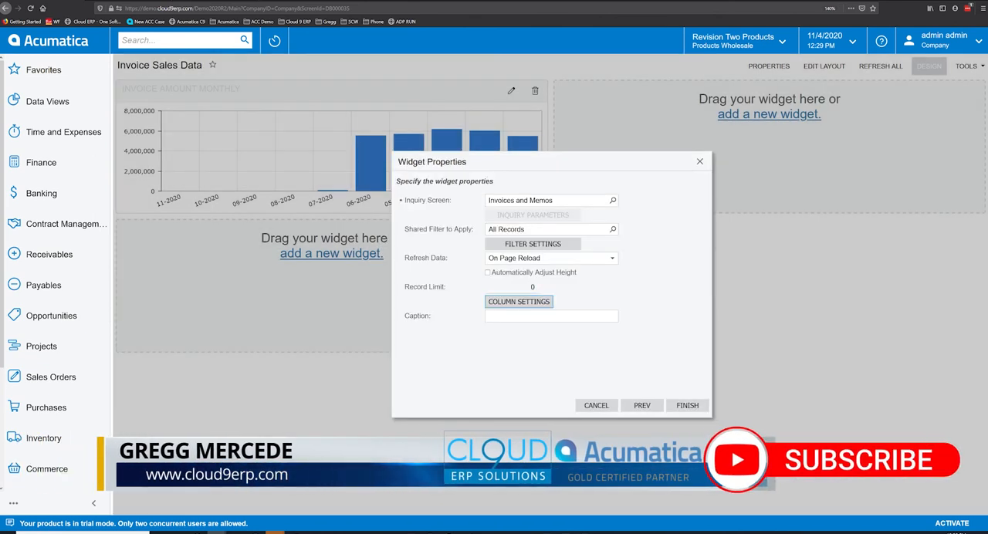
{"action": "type", "text": "List of Invoices"}
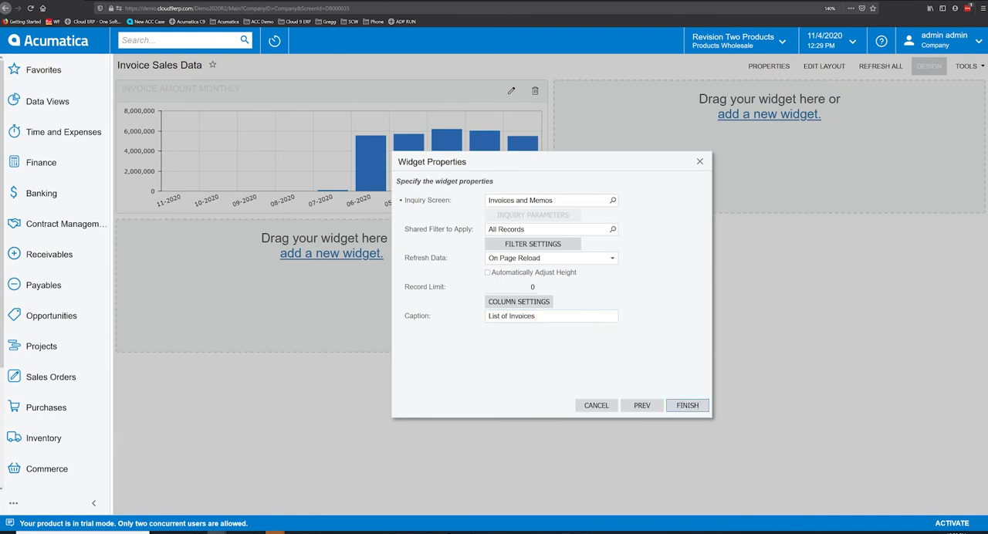
{"action": "left_click", "coordinate": [685, 404]}
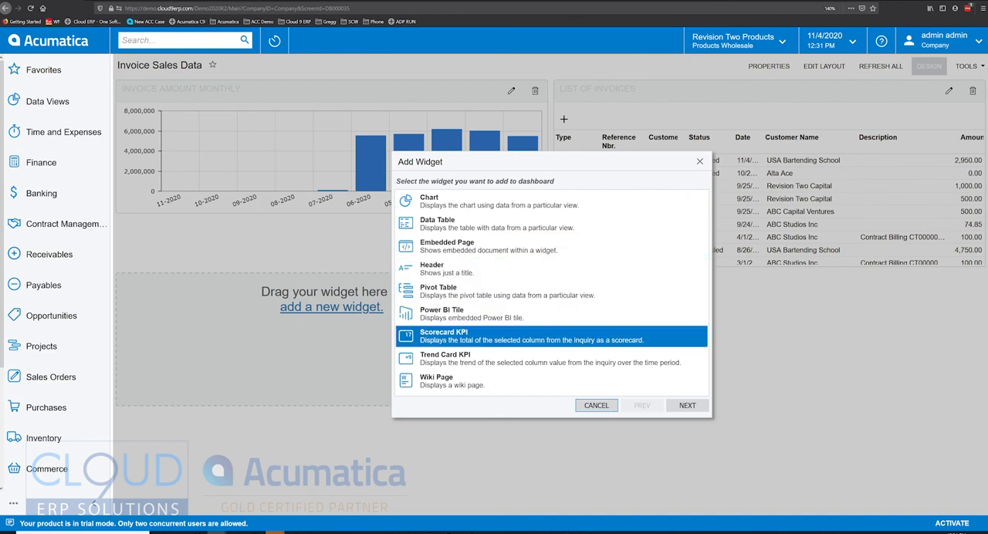
Set the scorecard's inquiry to Invoices and Memos with the Invoices in Last 60 Days shared filter.
{"action": "left_click", "coordinate": [685, 404]}
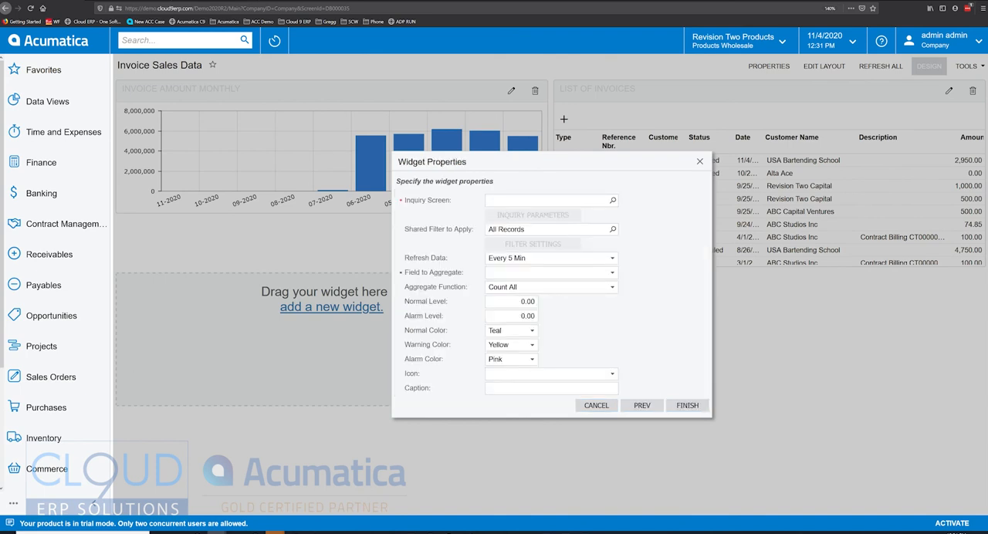
{"action": "left_click", "coordinate": [613, 201]}
{"action": "type", "text": "invoic"}
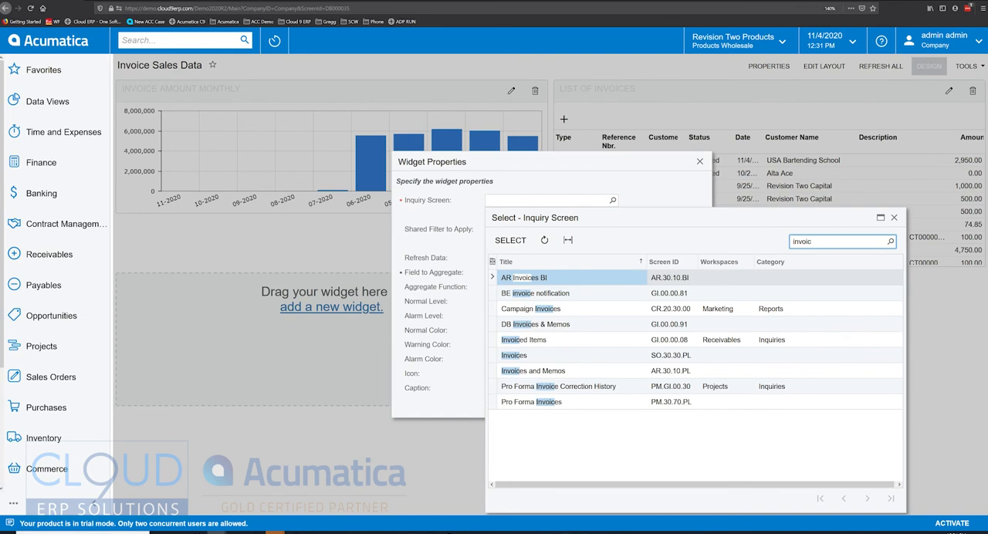
{"action": "left_click", "coordinate": [533, 371]}
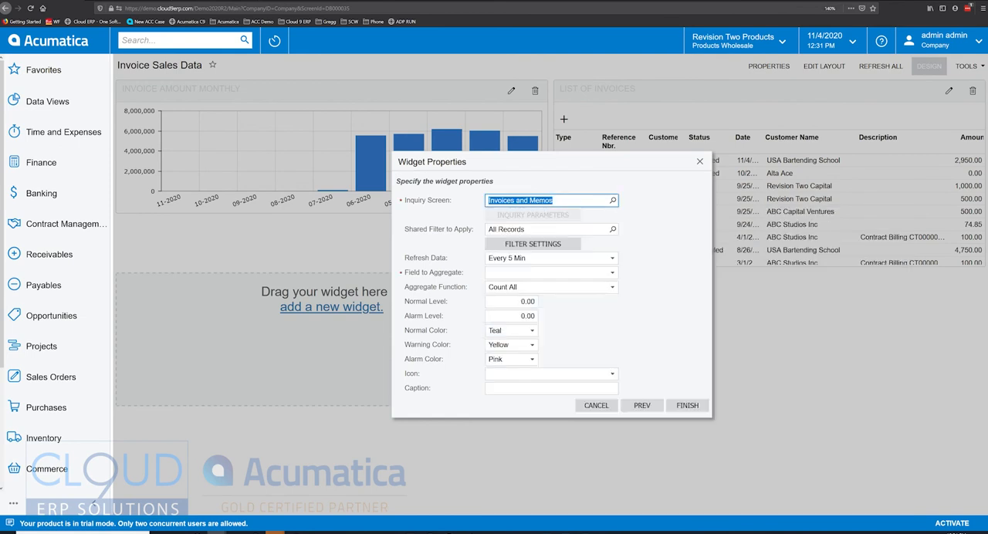
{"action": "left_click", "coordinate": [611, 228]}
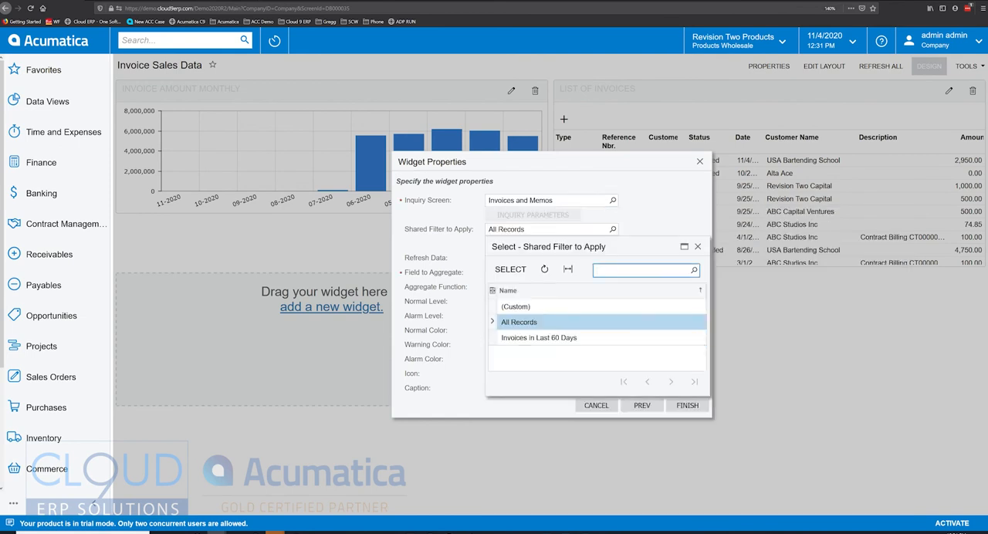
{"action": "left_click", "coordinate": [537, 336]}
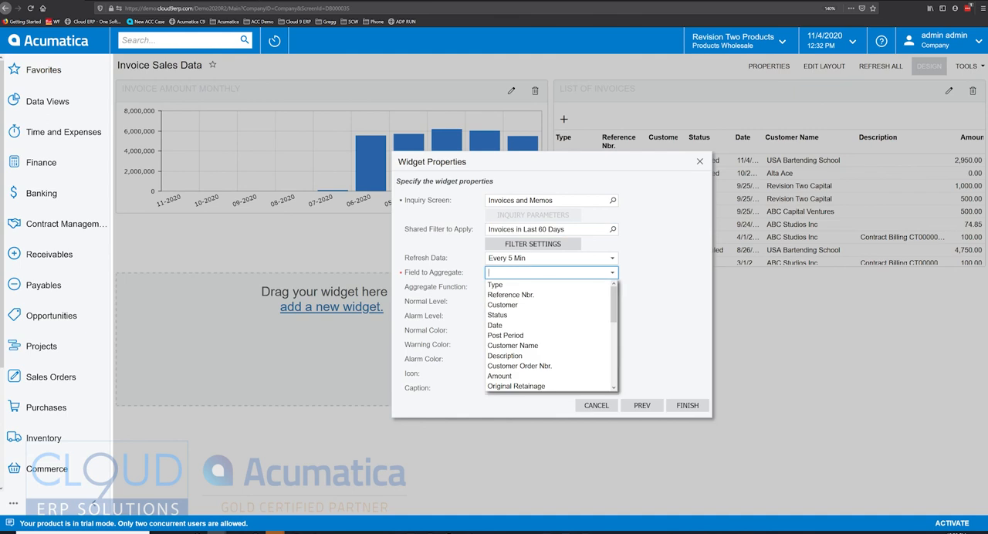
Aggregate Amount with Sum and set the alarm level to 2000.
{"action": "left_click", "coordinate": [500, 377]}
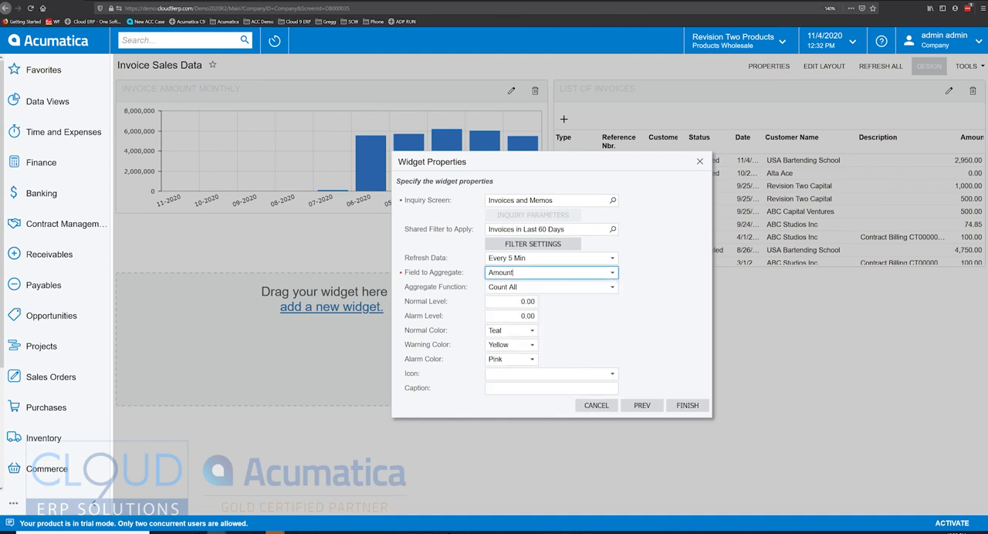
{"action": "left_click", "coordinate": [611, 288]}
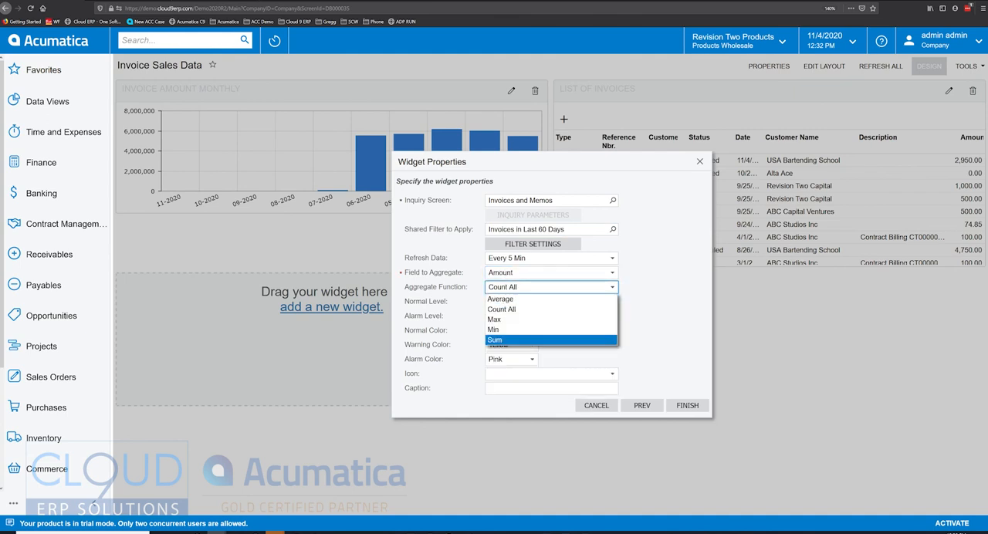
{"action": "left_click", "coordinate": [494, 340]}
{"action": "type", "text": "5,000"}
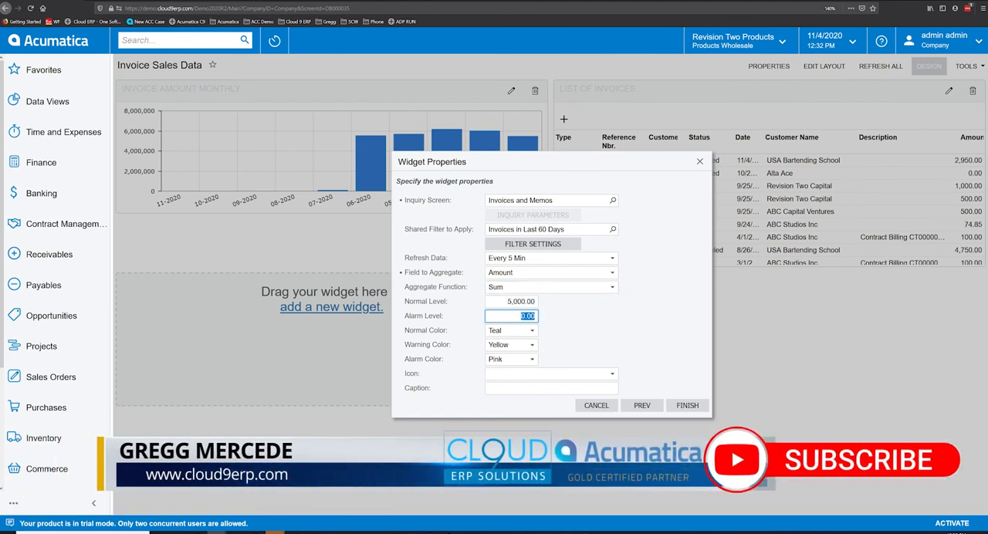
{"action": "type", "text": "2000"}
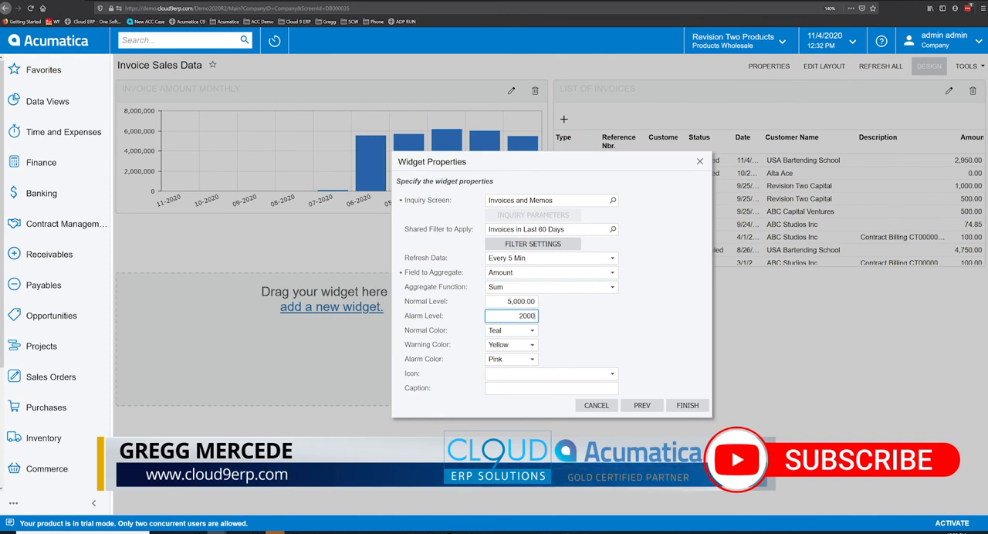
{"action": "left_click", "coordinate": [509, 330]}
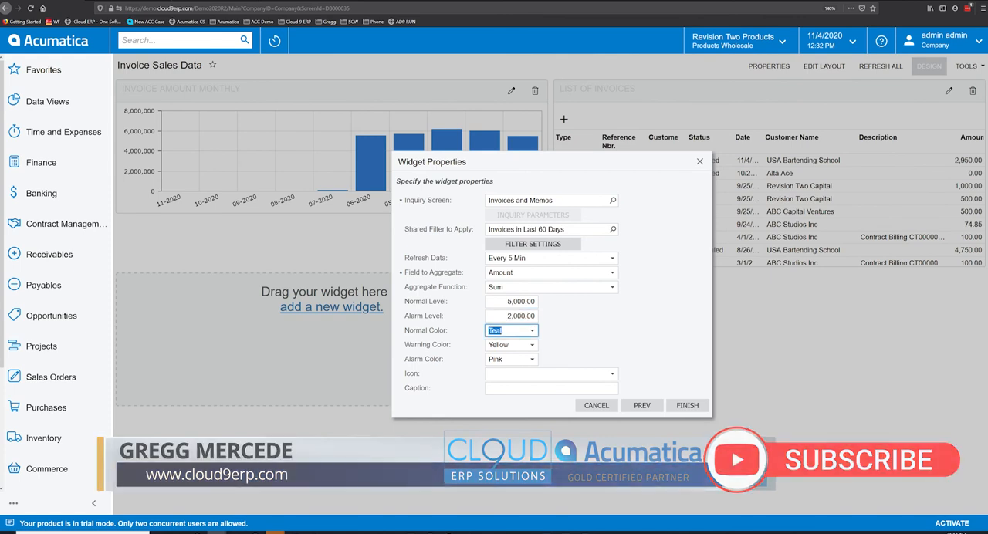
Make the normal colour Green and choose the account balance icon.
{"action": "left_click", "coordinate": [531, 331]}
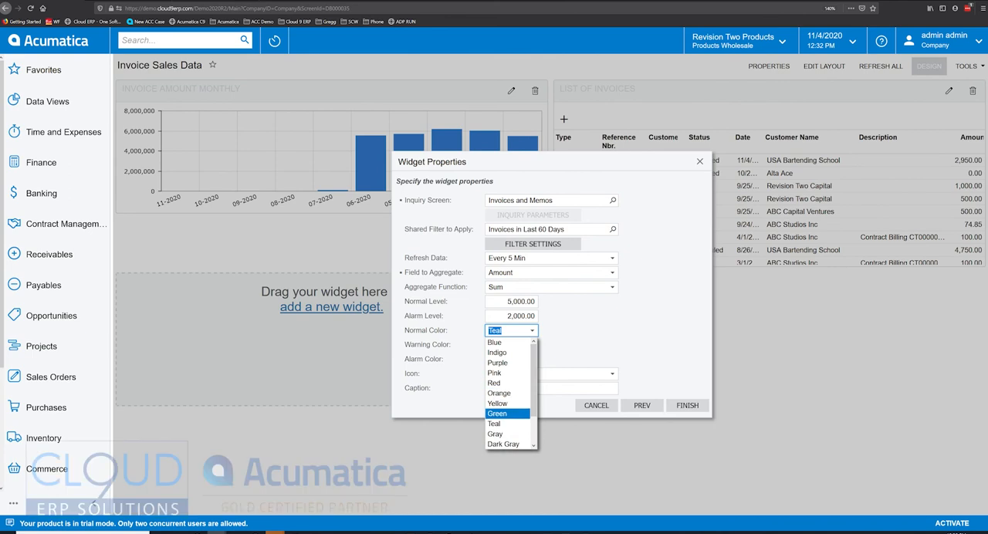
{"action": "left_click", "coordinate": [497, 414]}
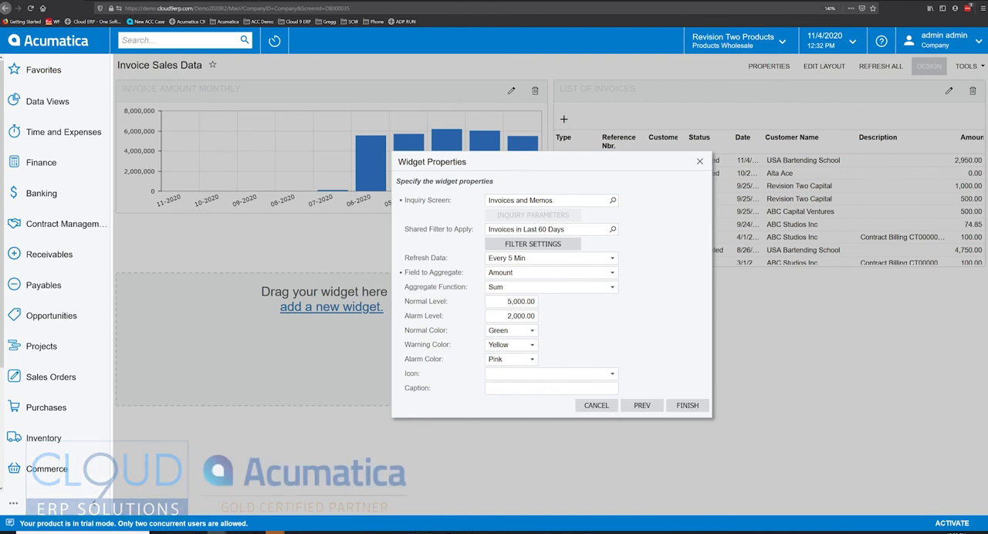
{"action": "left_click", "coordinate": [611, 374]}
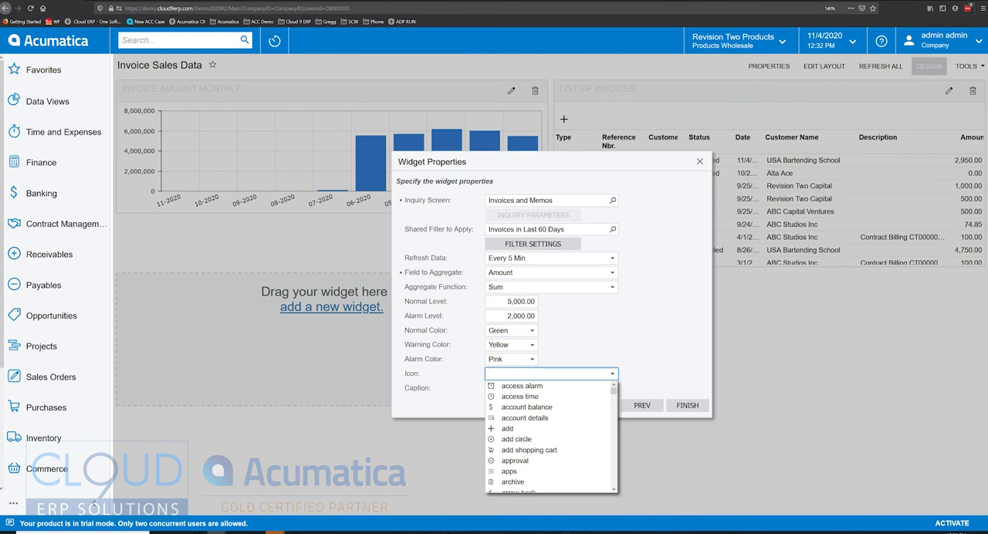
{"action": "left_click", "coordinate": [525, 408]}
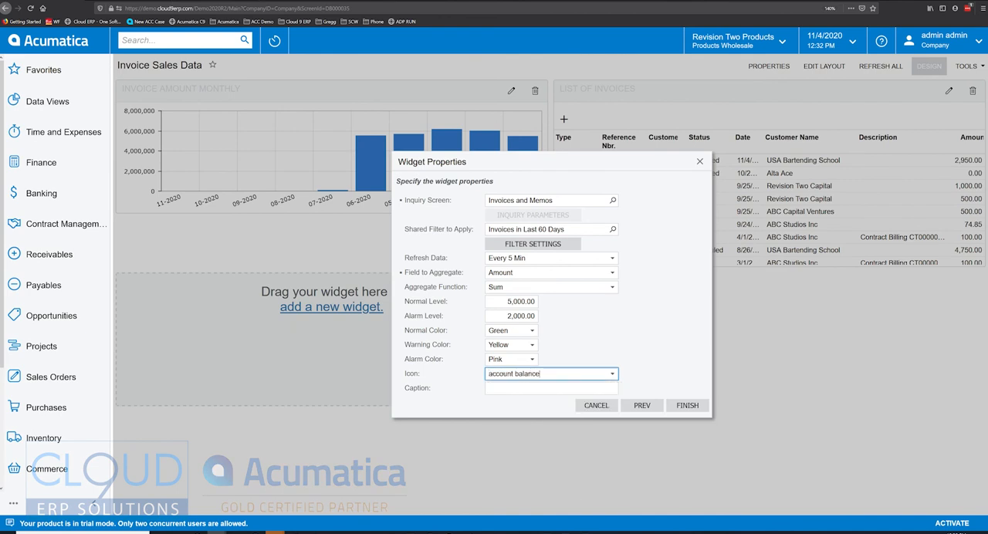
Caption the scorecard 'Invoices Last 60 Days' and finish it onto the dashboard.
{"action": "left_click", "coordinate": [549, 388]}
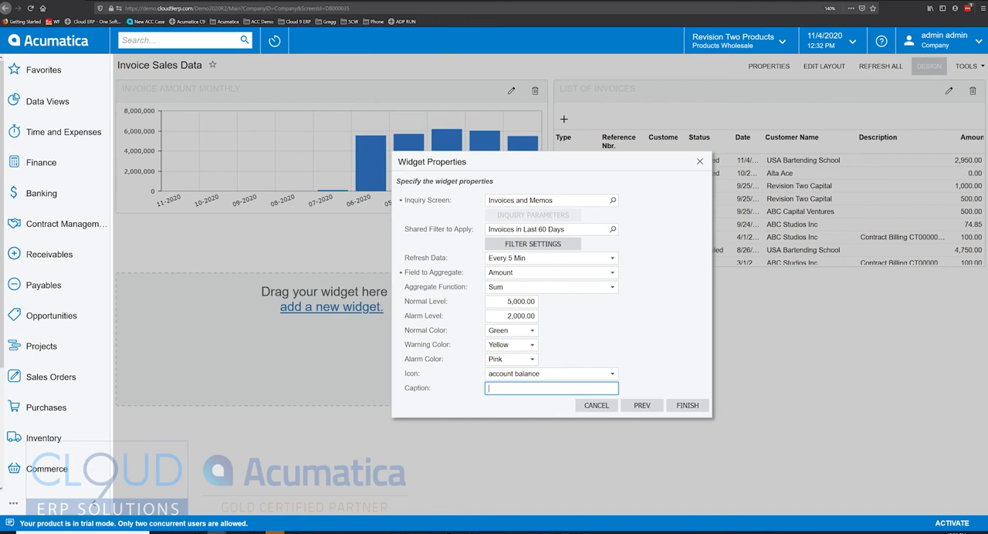
{"action": "type", "text": "Invoices Last"}
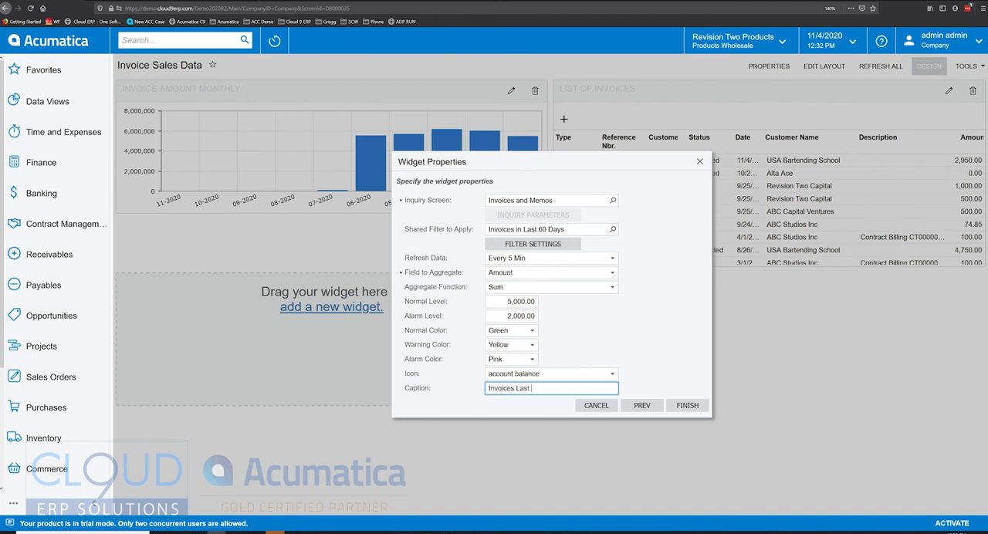
{"action": "type", "text": "60 Days"}
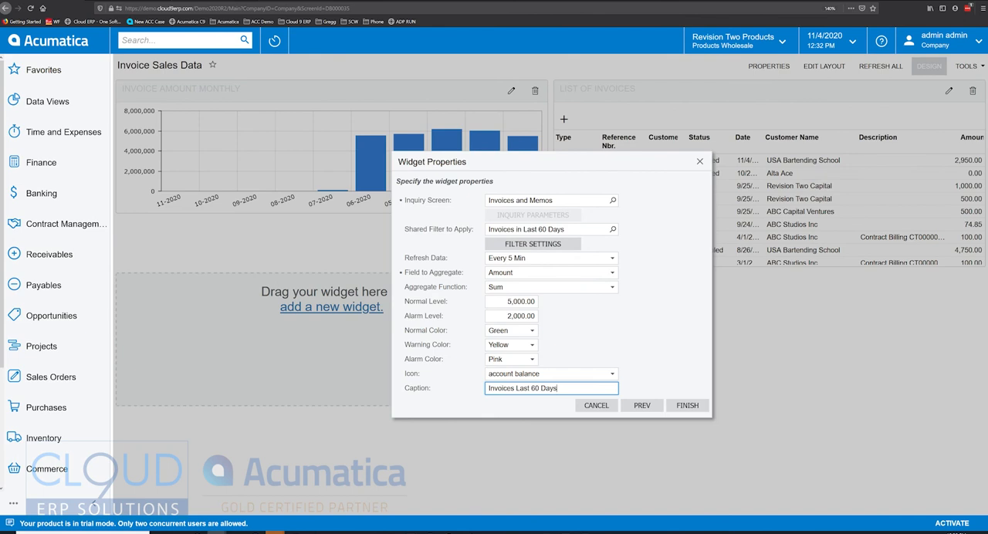
{"action": "left_click", "coordinate": [686, 404]}
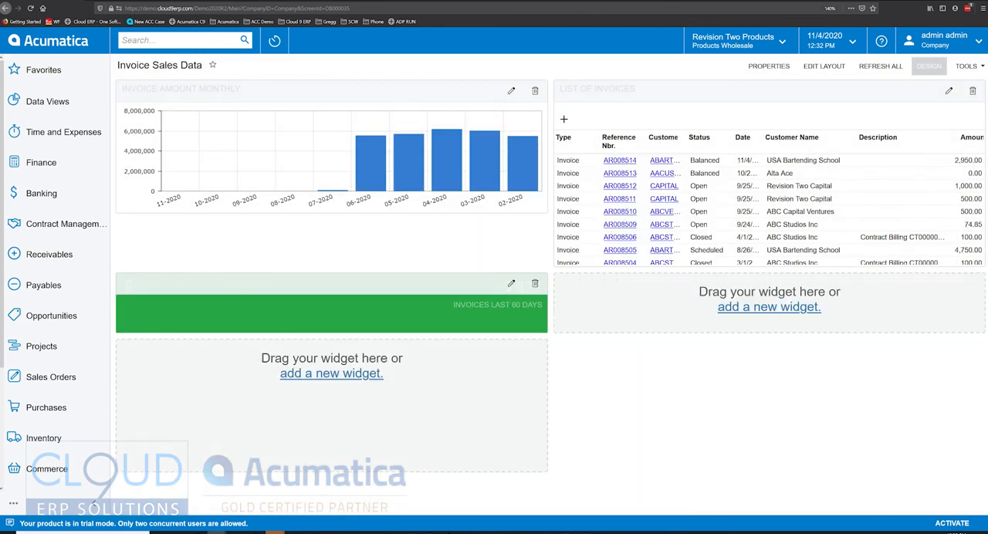
Exit Design mode, review newest invoice AR008514, and return to the dashboard showing the 2.07K scorecard.
{"action": "left_click", "coordinate": [930, 65]}
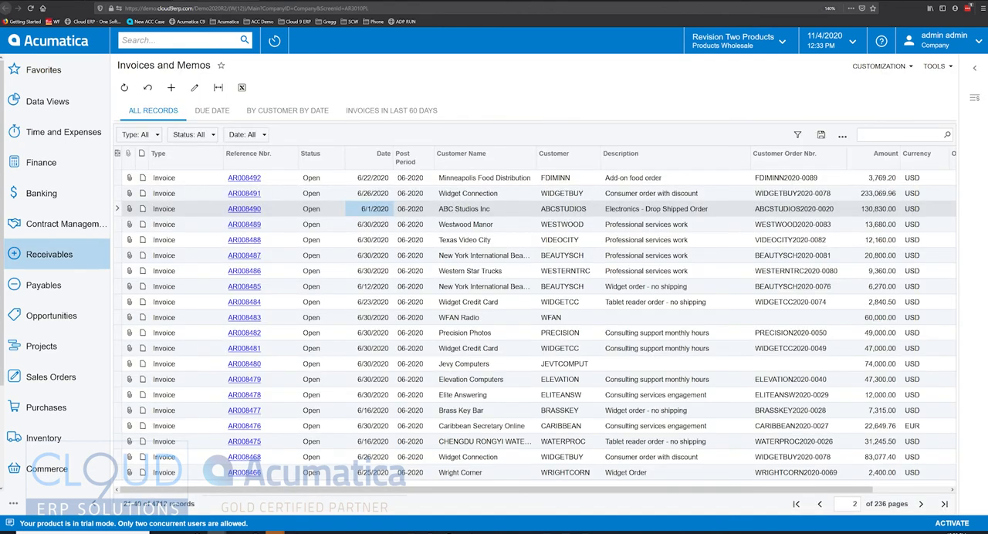
{"action": "left_click", "coordinate": [796, 504]}
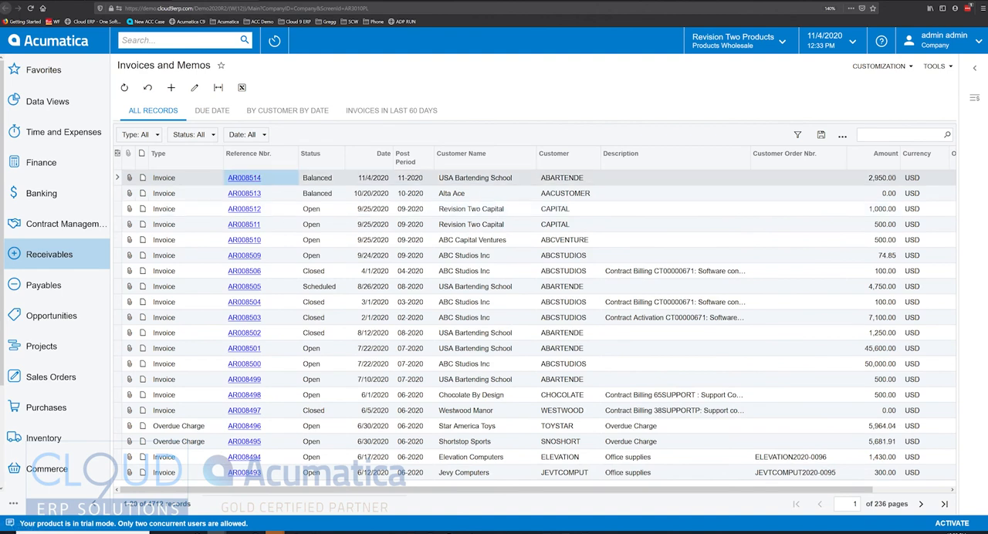
{"action": "left_click", "coordinate": [170, 87]}
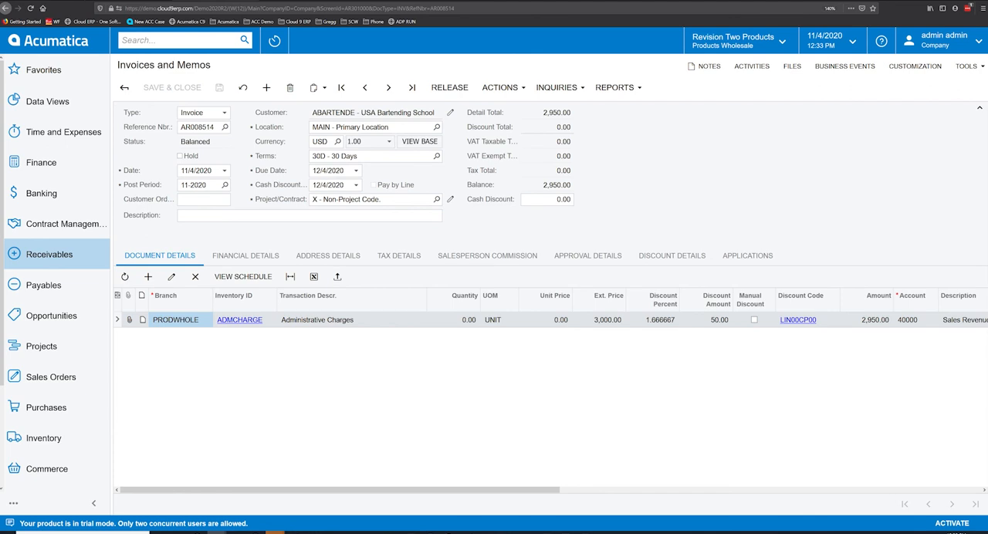
{"action": "left_click", "coordinate": [123, 87]}
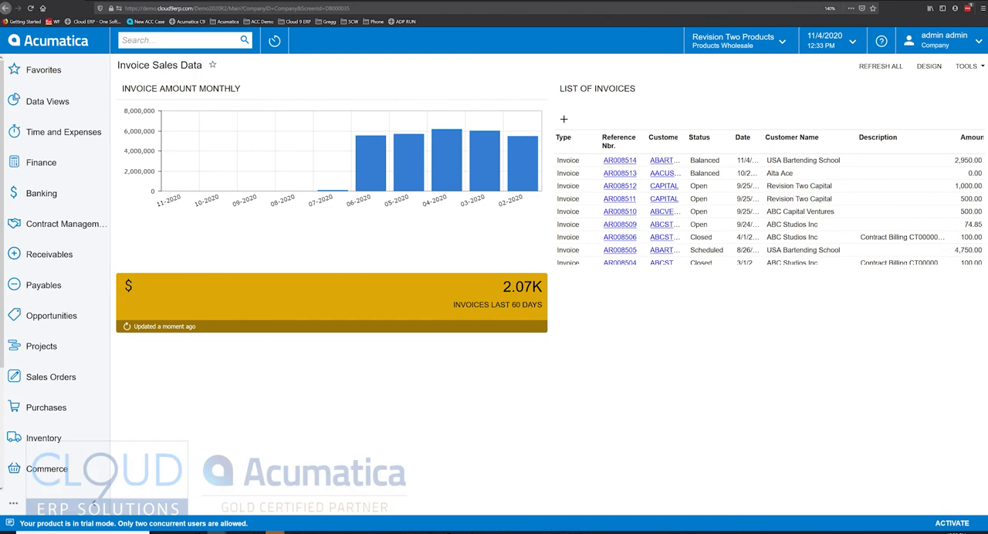
Add a Trend Card KPI widget using Invoices and Memos as its data source.
{"action": "left_click", "coordinate": [929, 65]}
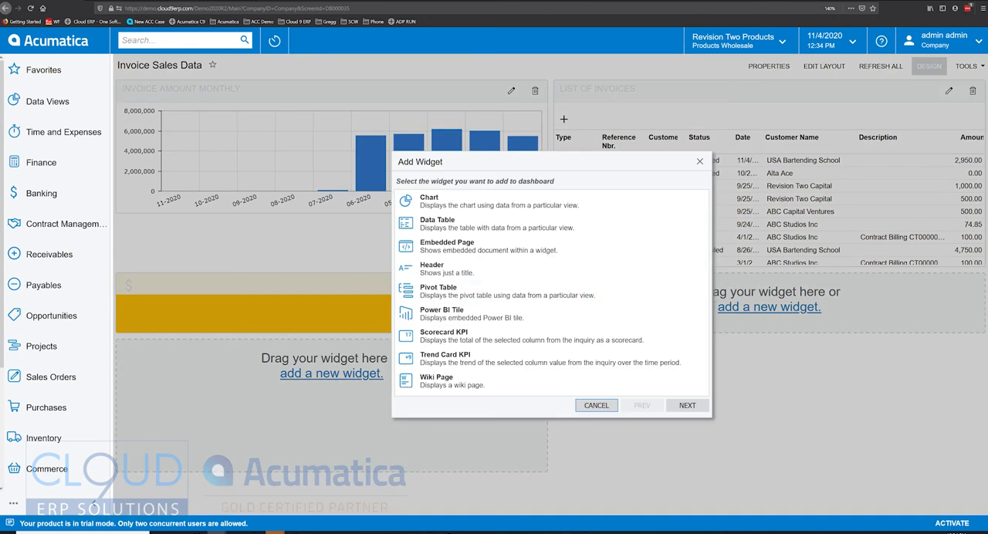
{"action": "left_click", "coordinate": [549, 358]}
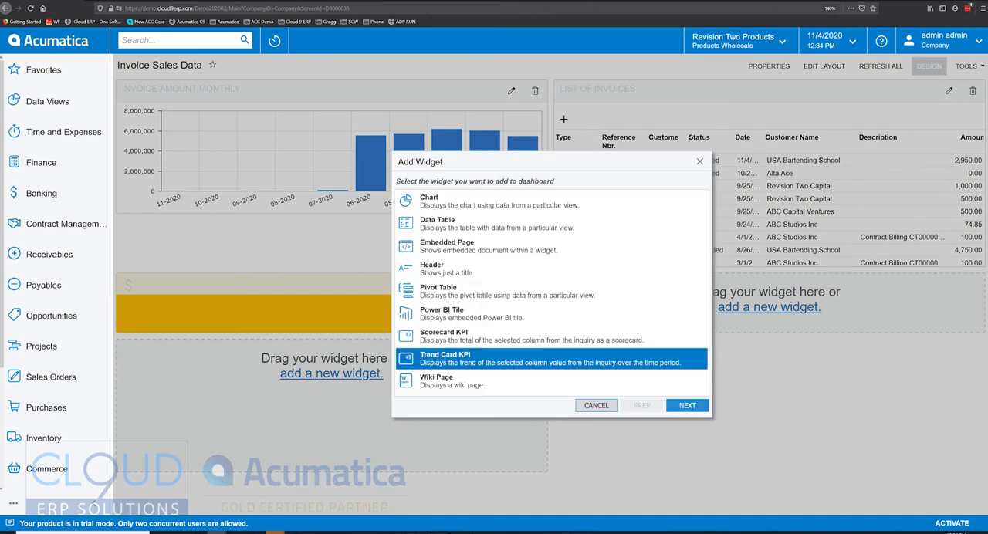
{"action": "left_click", "coordinate": [685, 404]}
{"action": "type", "text": "invoic"}
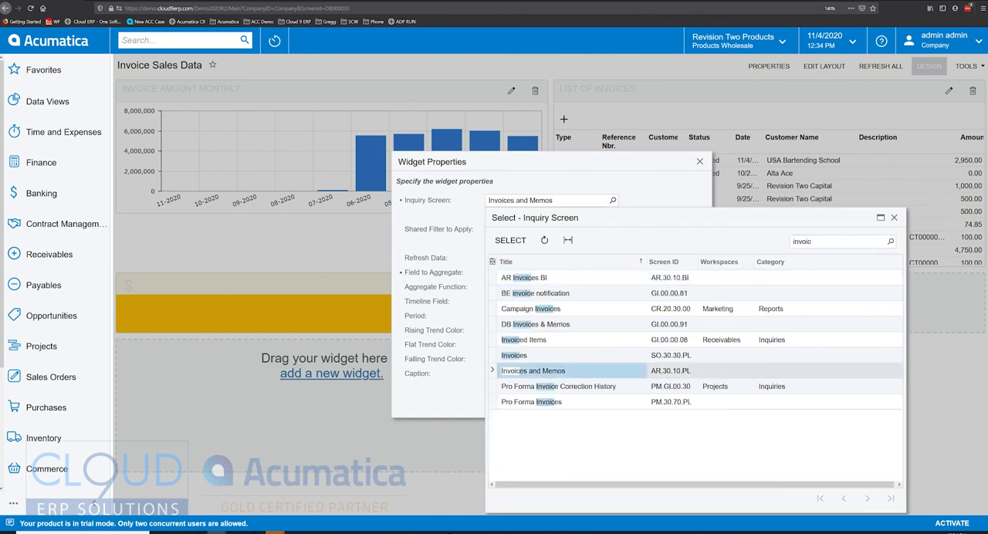
{"action": "double_click", "coordinate": [533, 371]}
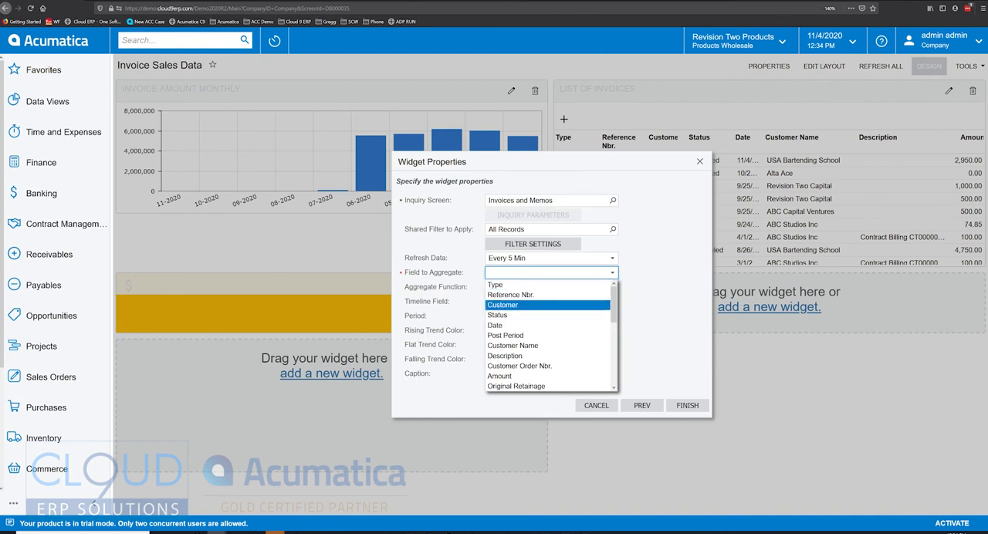
Sum Amount over invoice Date compared against Last Year and finish the trend card.
{"action": "left_click", "coordinate": [499, 377]}
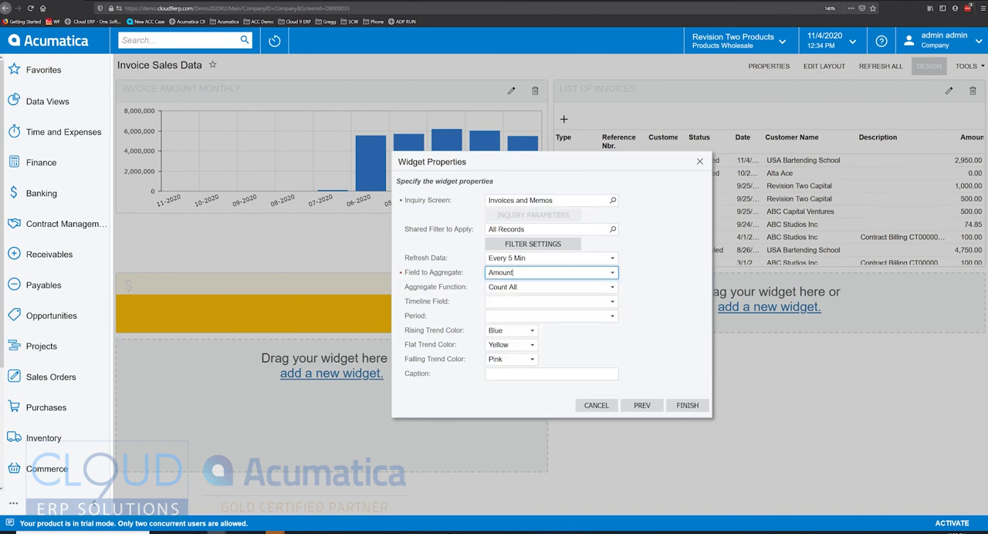
{"action": "left_click", "coordinate": [550, 287]}
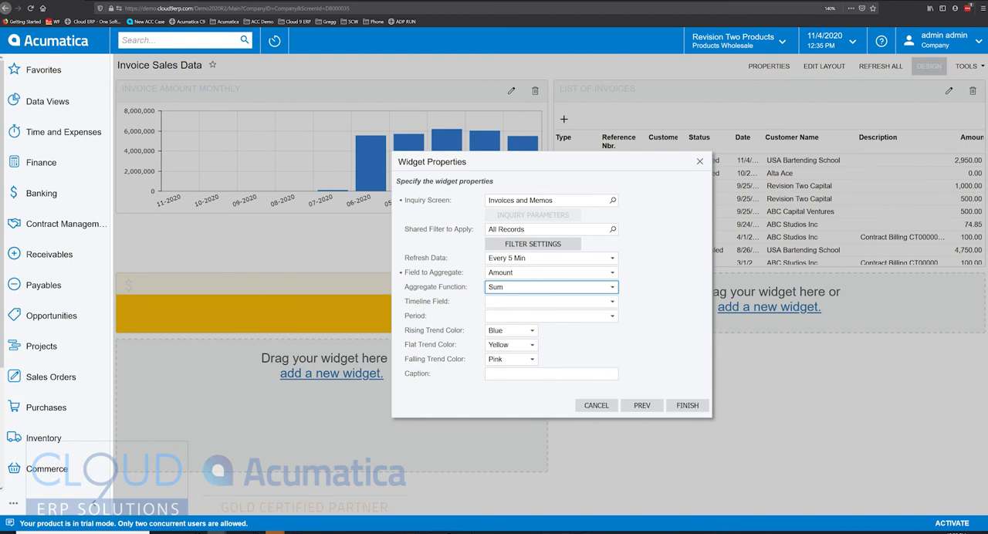
{"action": "left_click", "coordinate": [549, 301]}
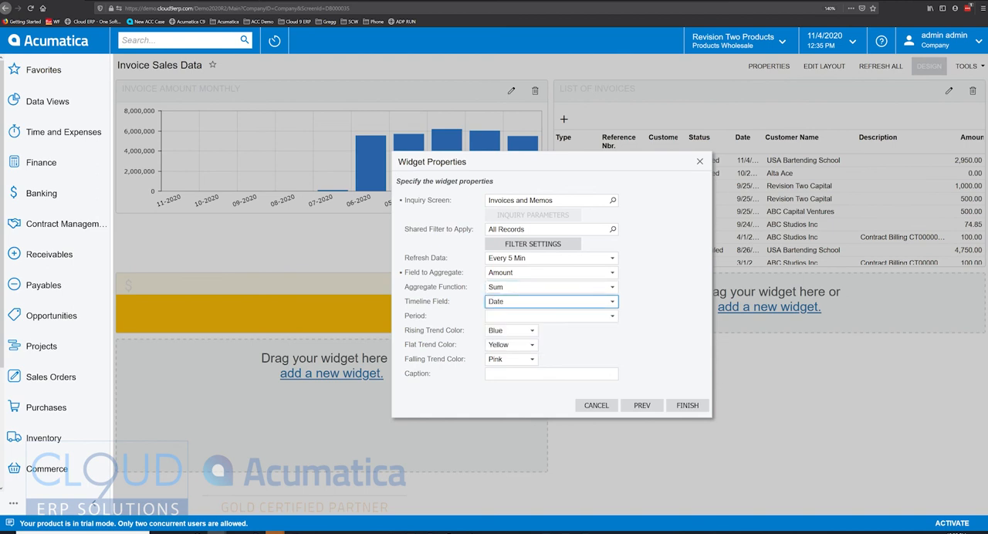
{"action": "left_click", "coordinate": [611, 315]}
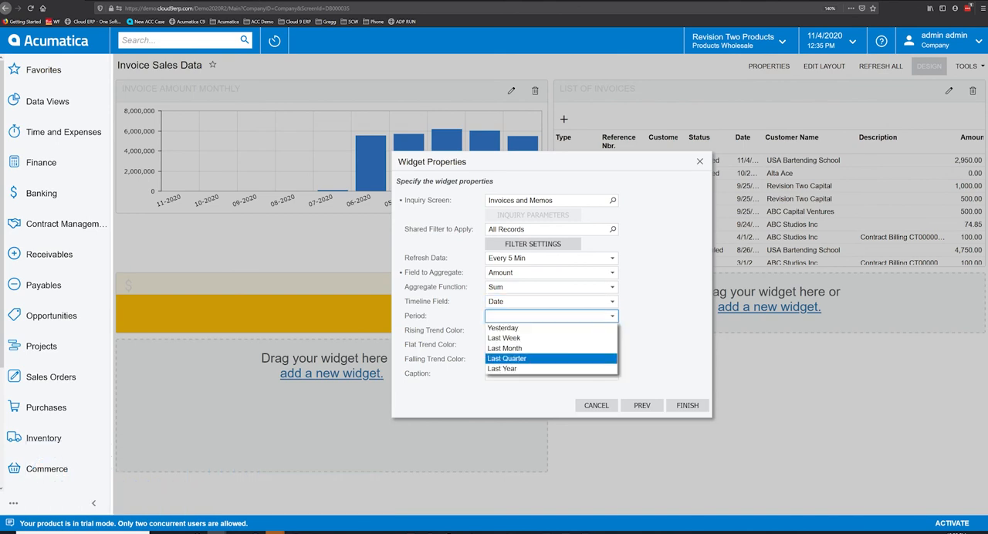
{"action": "left_click", "coordinate": [503, 368]}
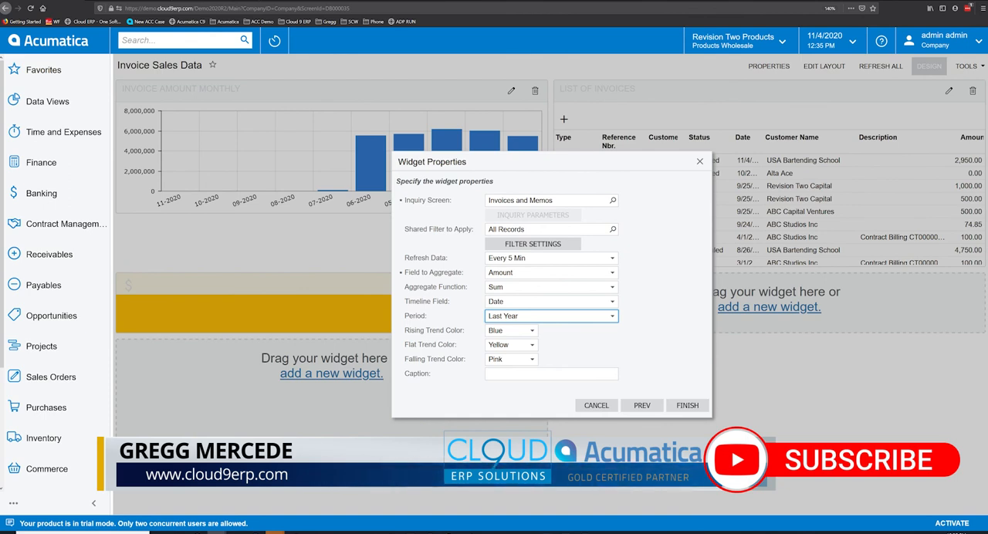
{"action": "left_click", "coordinate": [686, 404]}
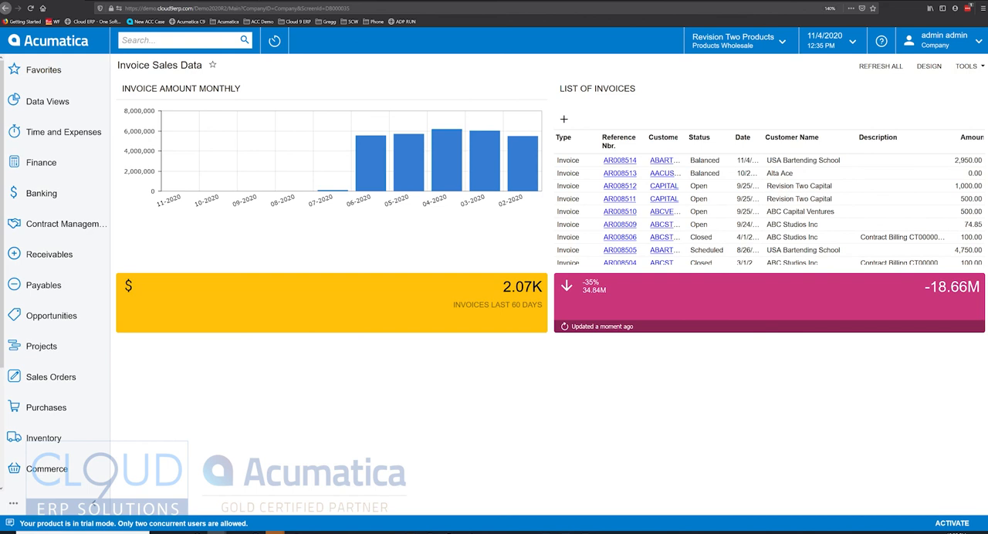
Add a dashboard parameter named Customer with schema object PX.Objects.CR.BAccount.
{"action": "left_click", "coordinate": [930, 65]}
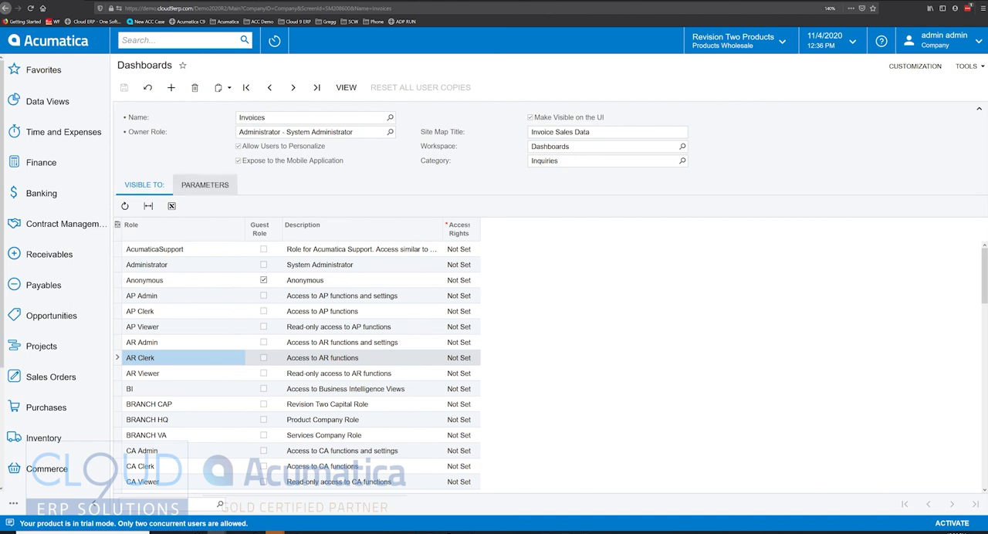
{"action": "left_click", "coordinate": [204, 185]}
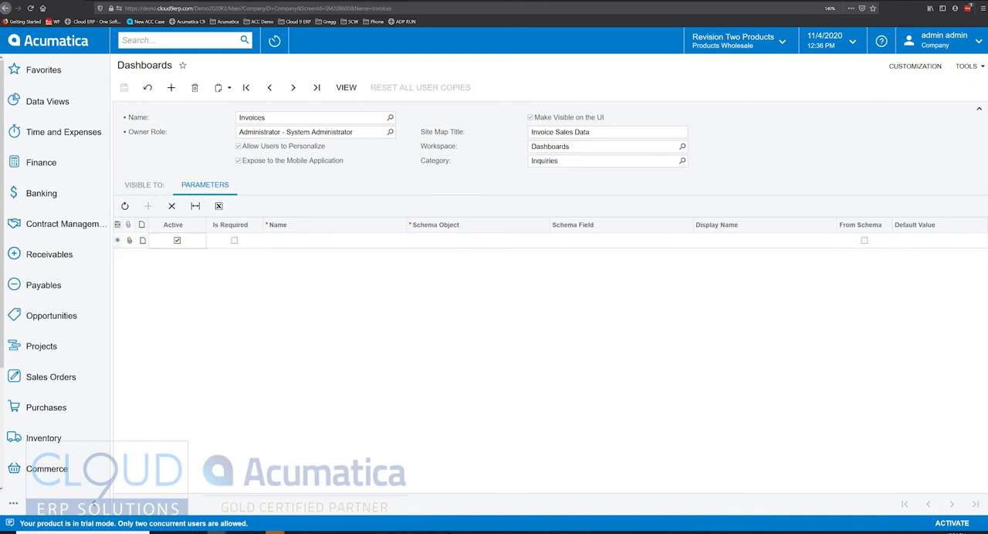
{"action": "left_click", "coordinate": [333, 241]}
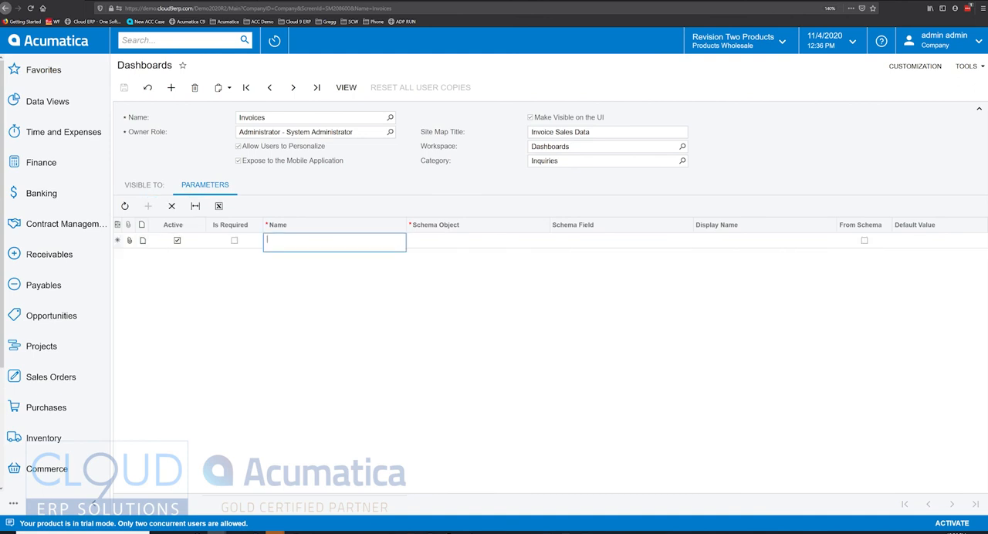
{"action": "type", "text": "Cu"}
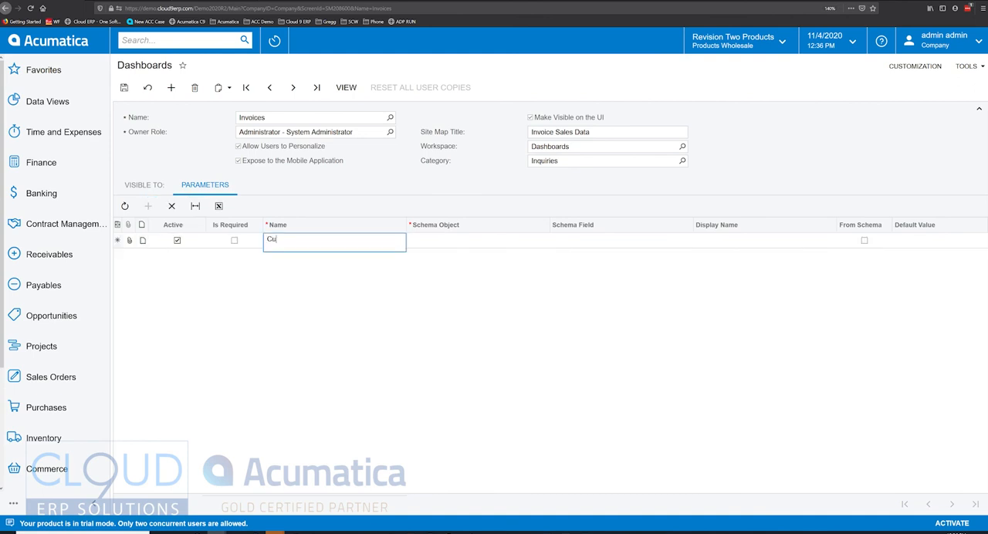
{"action": "type", "text": "stomer"}
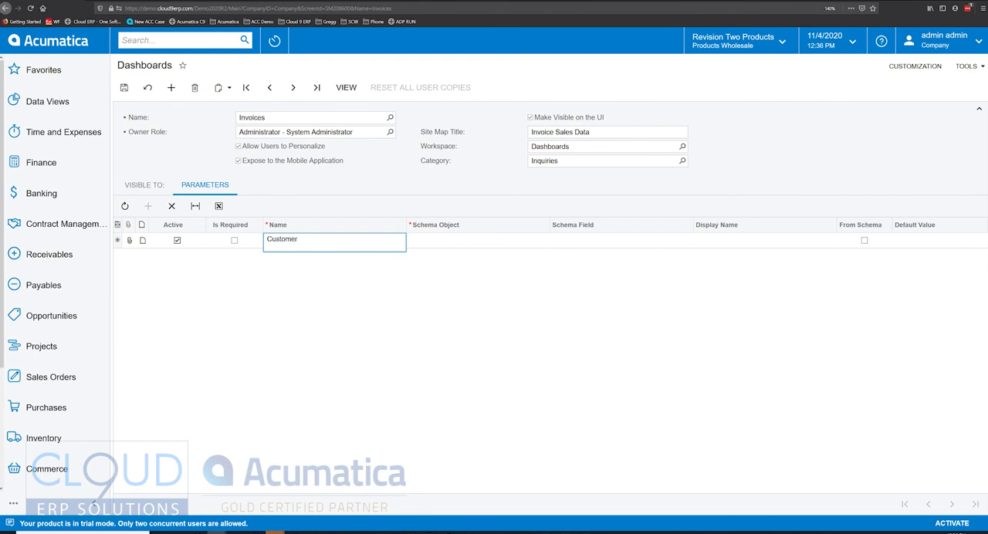
{"action": "left_click", "coordinate": [553, 239]}
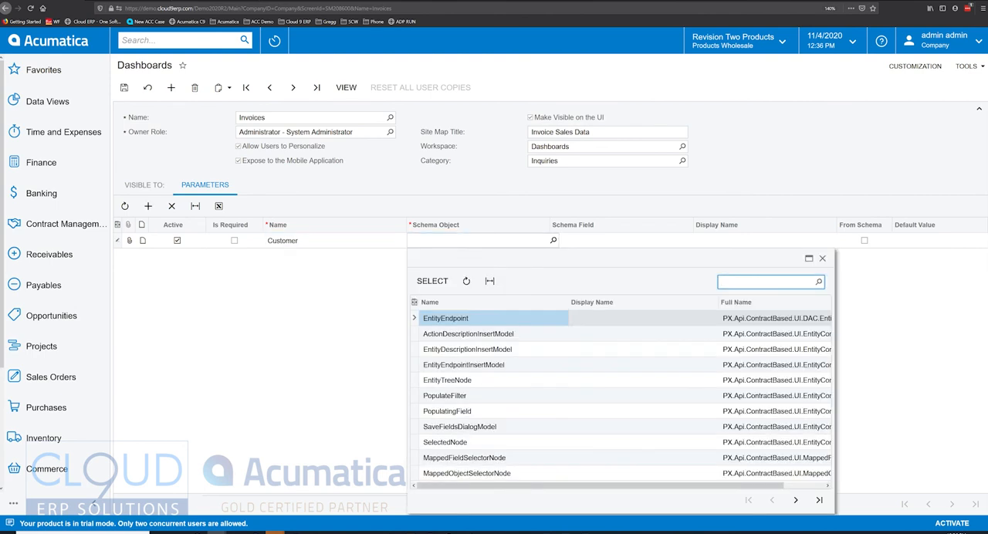
{"action": "type", "text": "bacc"}
{"action": "left_click", "coordinate": [764, 241]}
{"action": "type", "text": "Customers"}
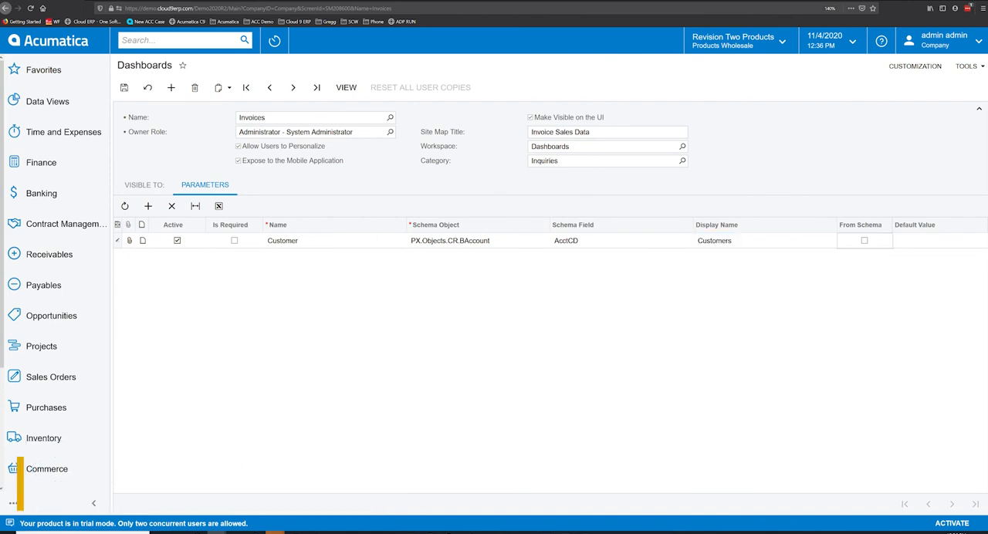
Mark the parameter From Schema, save it, and view the Invoice Sales Data dashboard.
{"action": "left_click", "coordinate": [939, 240]}
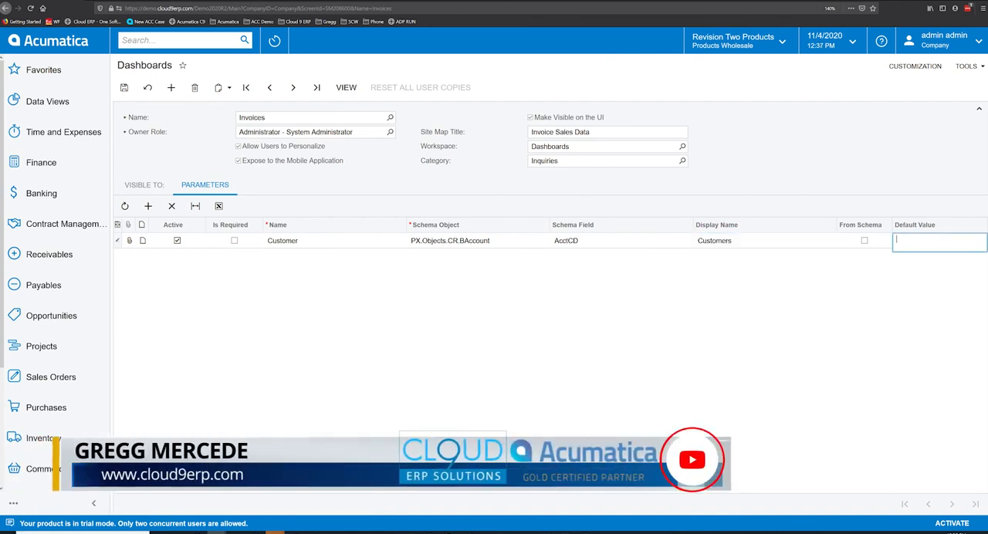
{"action": "left_click", "coordinate": [865, 240]}
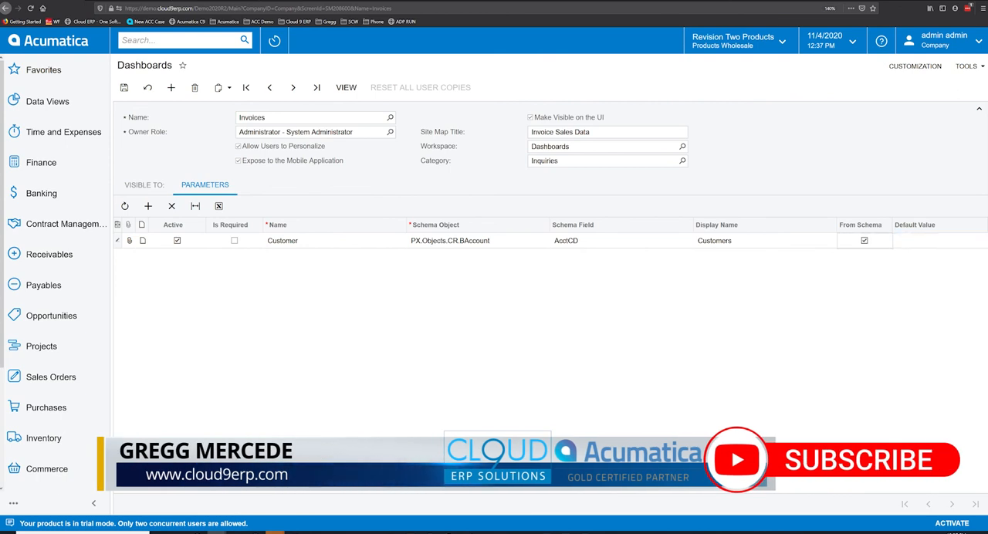
{"action": "left_click", "coordinate": [934, 241]}
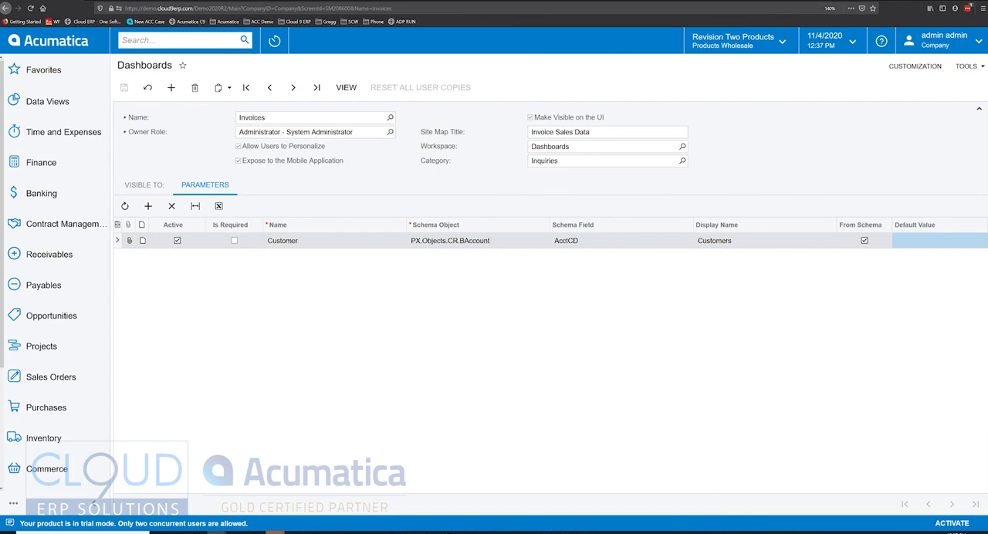
{"action": "left_click", "coordinate": [345, 87]}
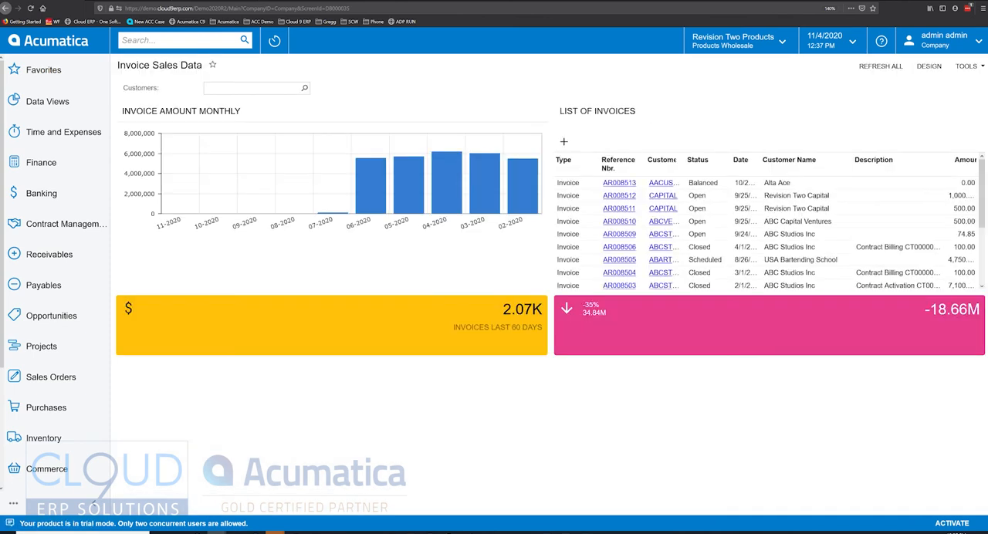
Try a customer in the Customers filter, then reopen the List of Invoices widget properties in Design mode.
{"action": "left_click", "coordinate": [274, 40]}
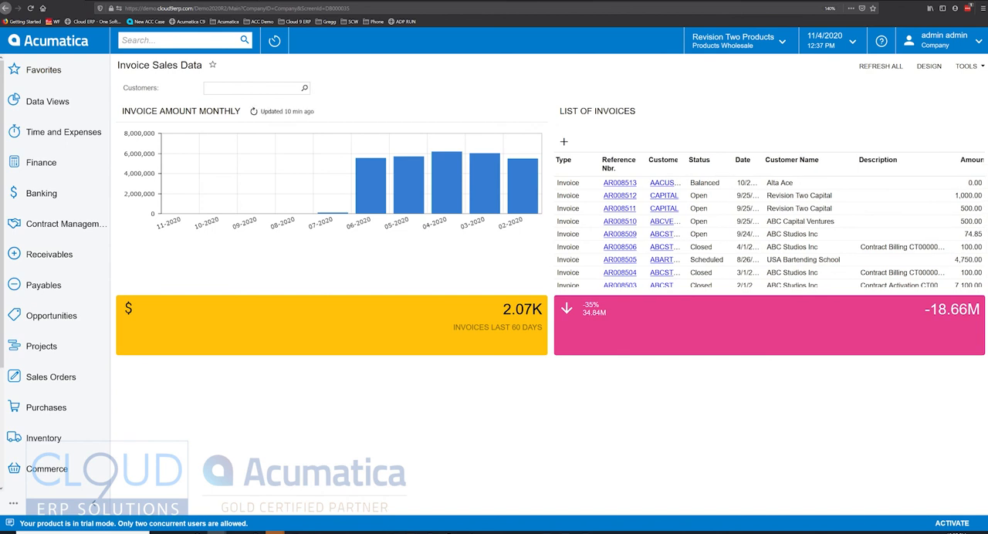
{"action": "left_click", "coordinate": [304, 86]}
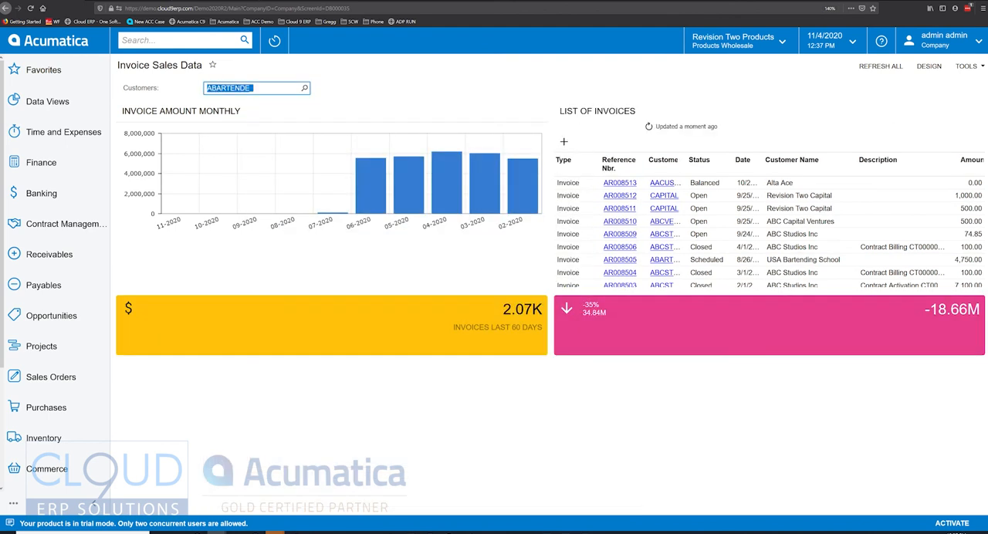
{"action": "mouse_move", "coordinate": [479, 170]}
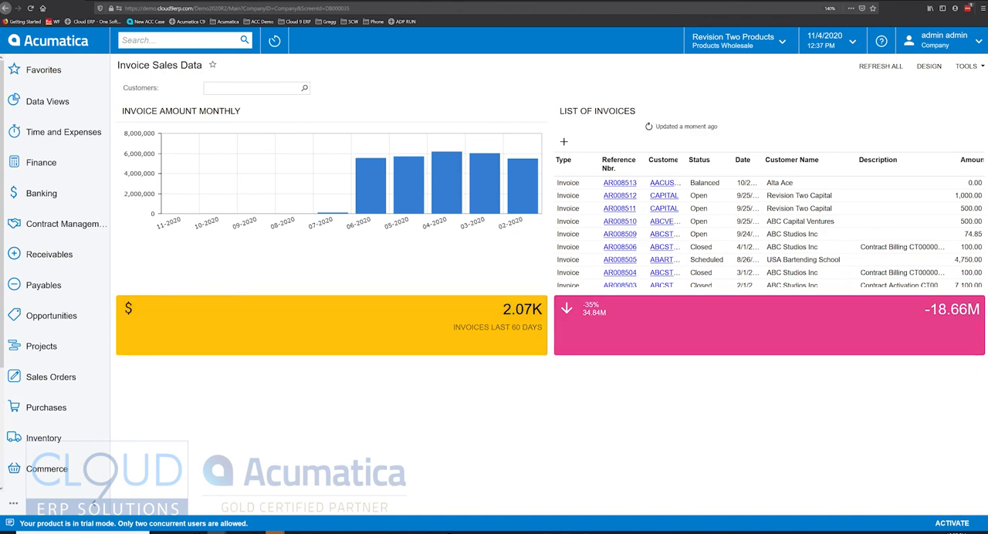
{"action": "left_click", "coordinate": [930, 66]}
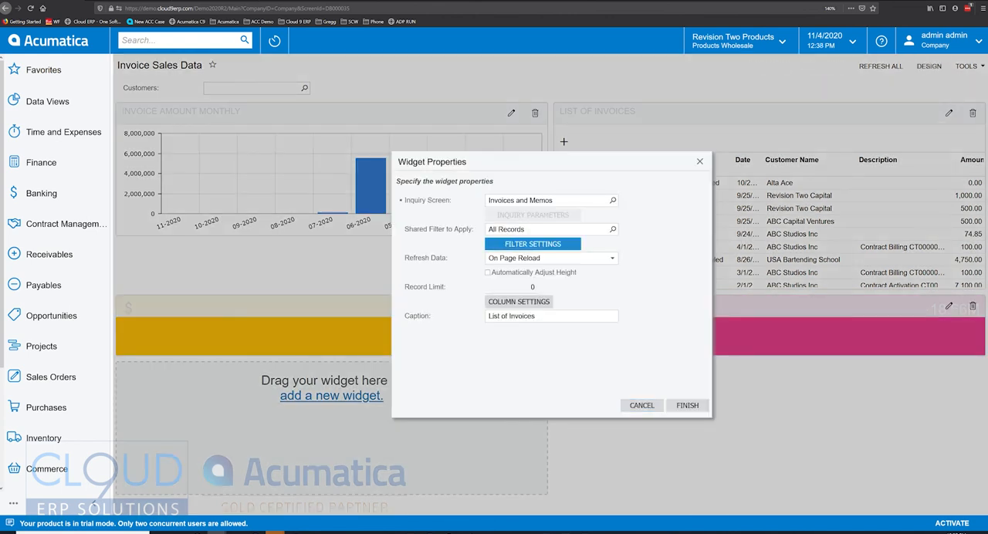
Add a filter condition Customer Equals the Customers parameter (Use Parameter checked) and apply it.
{"action": "left_click", "coordinate": [533, 244]}
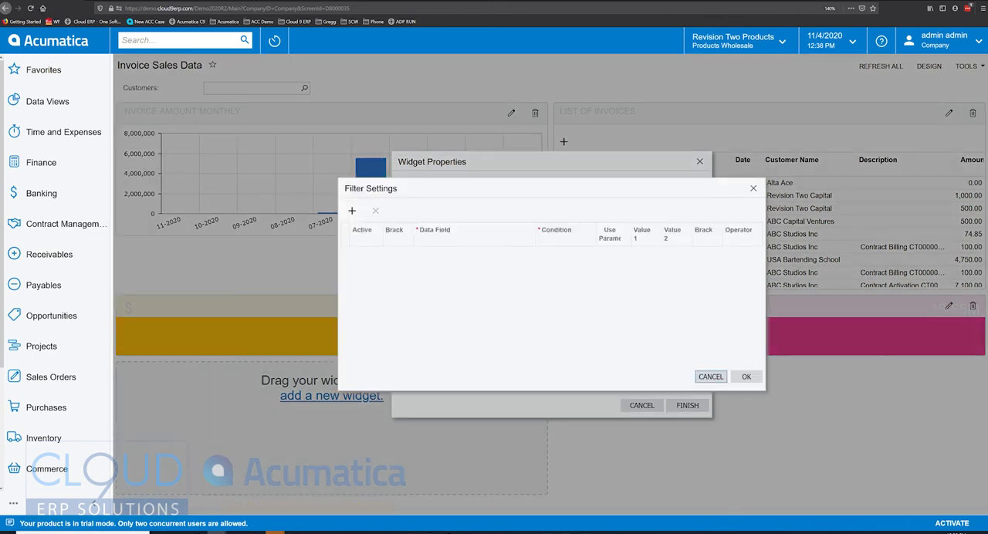
{"action": "left_click", "coordinate": [352, 210]}
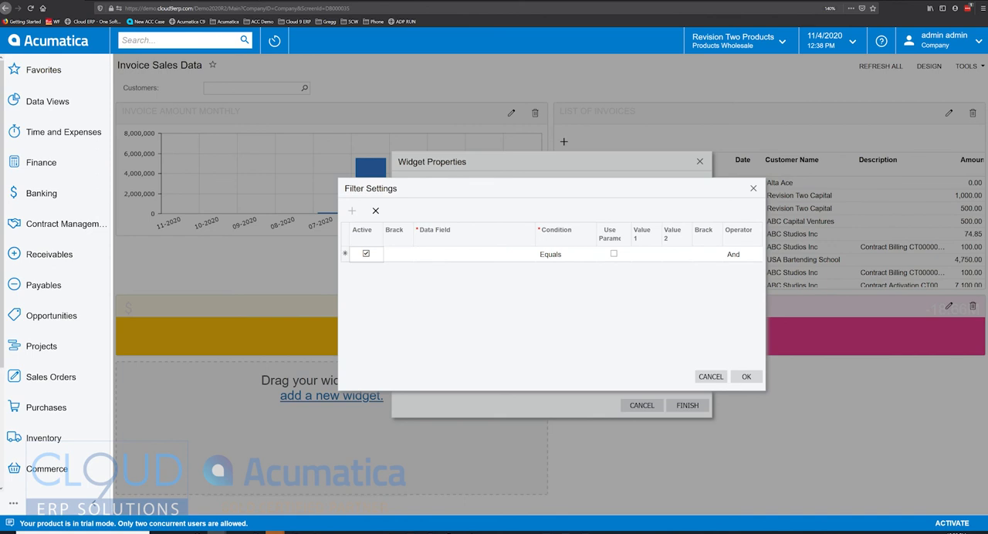
{"action": "left_click", "coordinate": [471, 253]}
{"action": "type", "text": "Customer"}
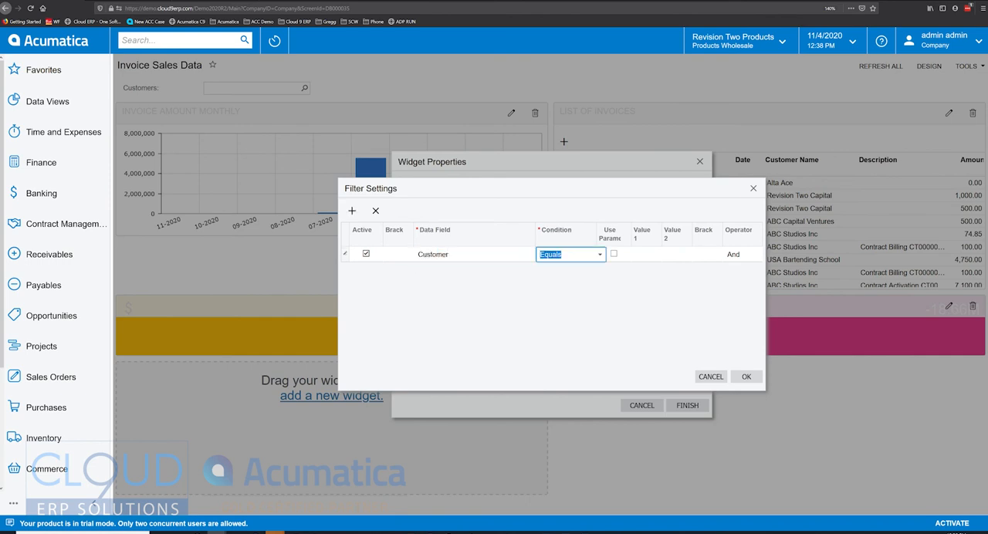
{"action": "left_click", "coordinate": [615, 253]}
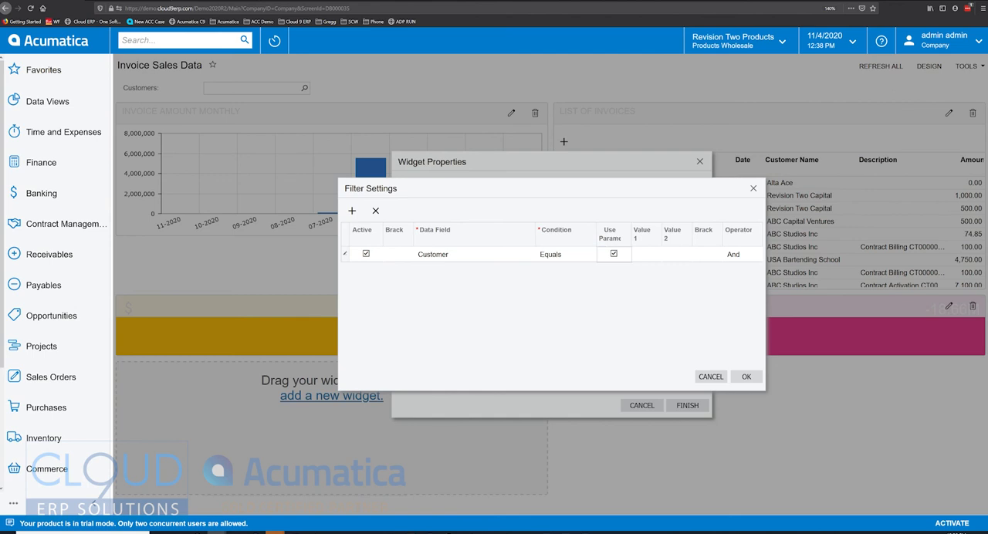
{"action": "left_click", "coordinate": [652, 253]}
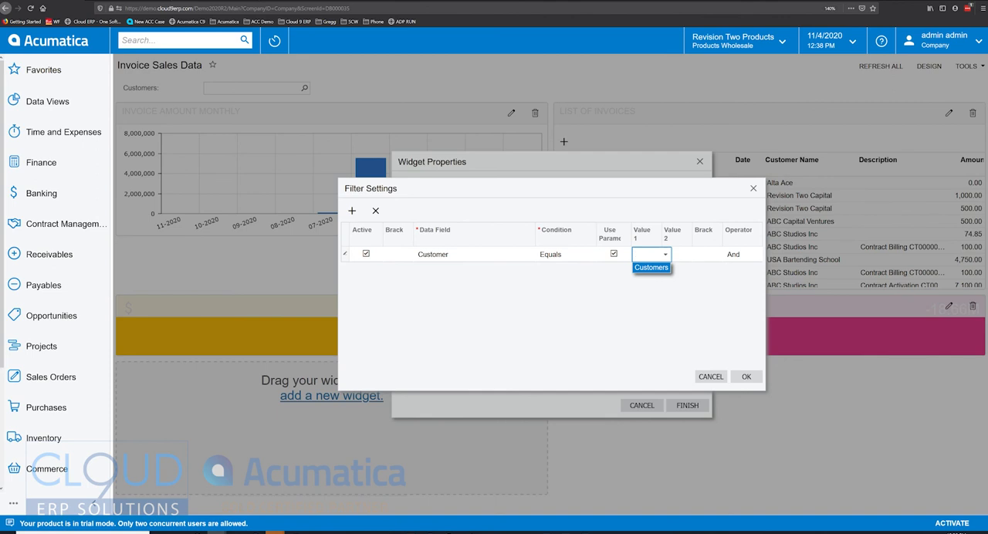
{"action": "left_click", "coordinate": [652, 267]}
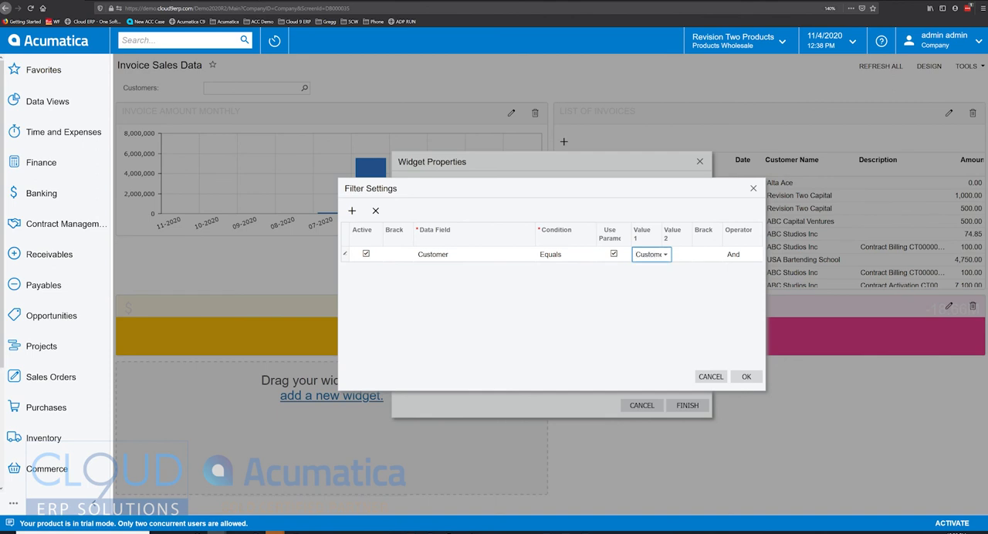
{"action": "left_click", "coordinate": [745, 377]}
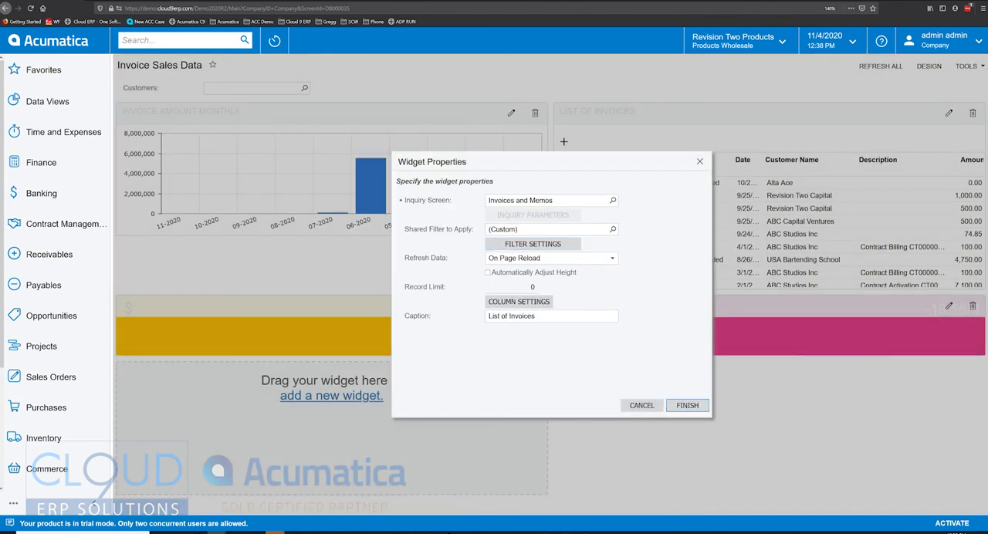
{"action": "left_click", "coordinate": [685, 404]}
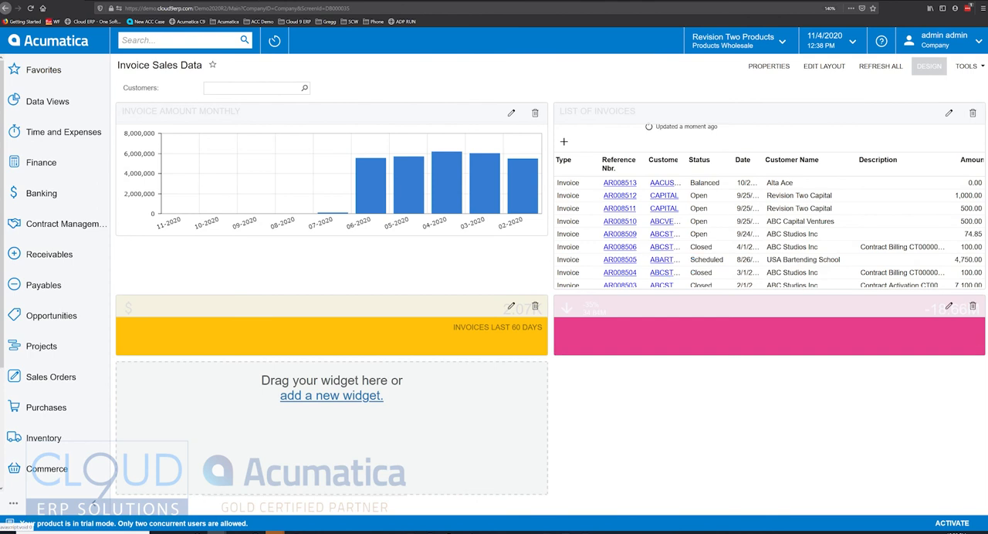
Leave Design mode and filter the dashboard to ABARTENDE - USA Bartending School.
{"action": "left_click", "coordinate": [929, 65]}
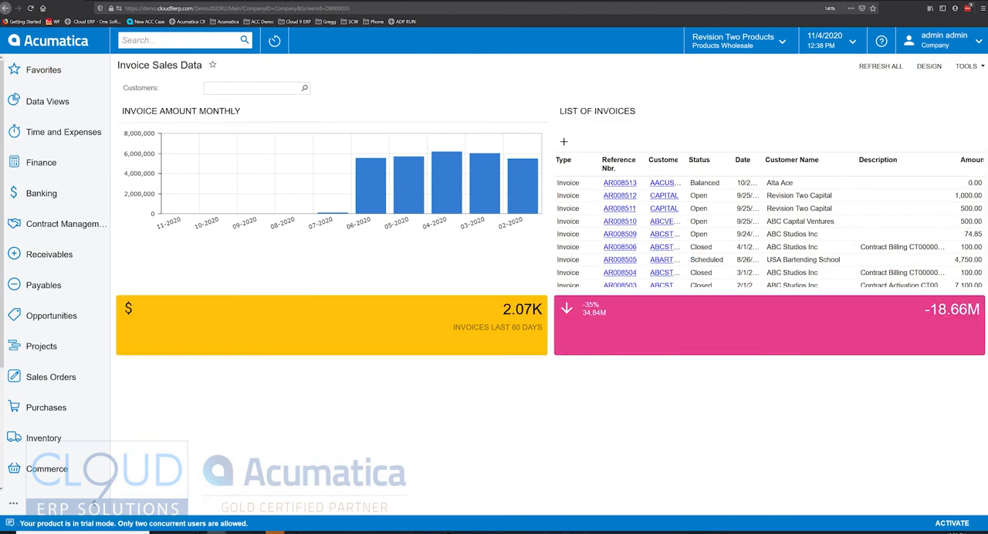
{"action": "left_click", "coordinate": [304, 87]}
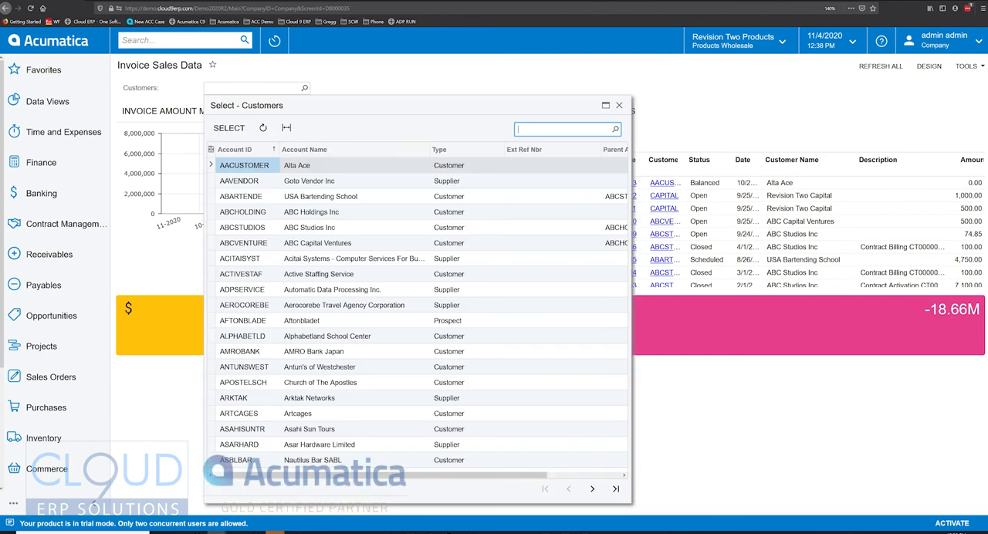
{"action": "left_click", "coordinate": [241, 196]}
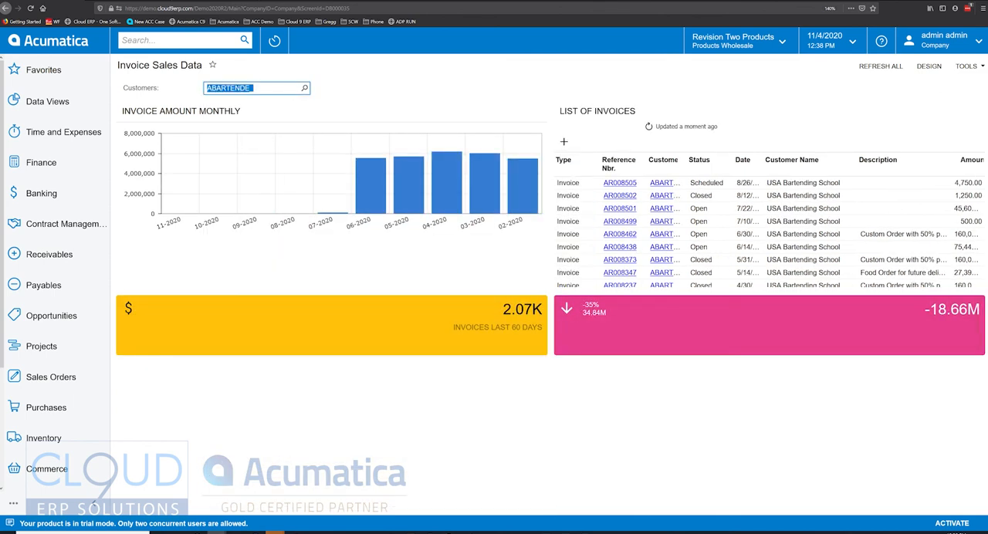
{"action": "left_click", "coordinate": [255, 87]}
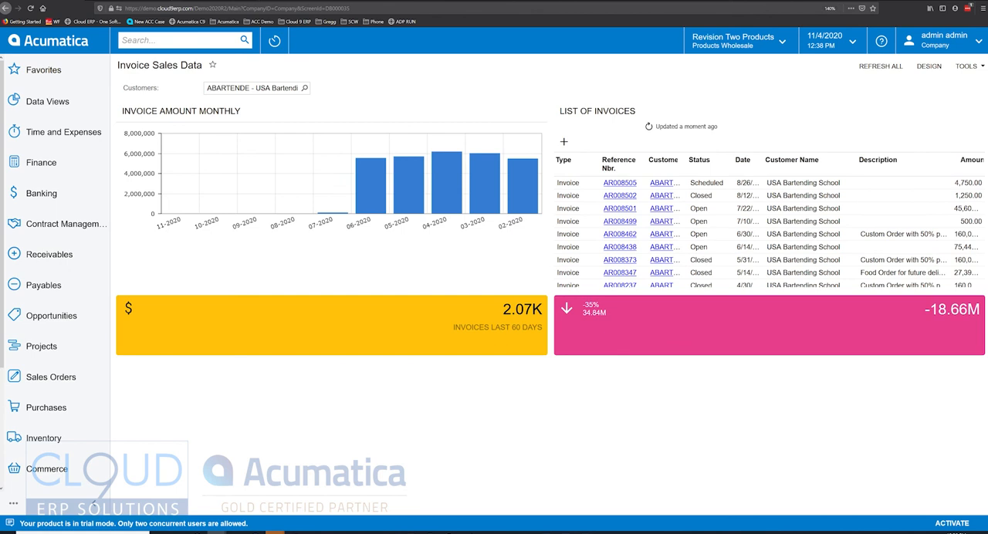